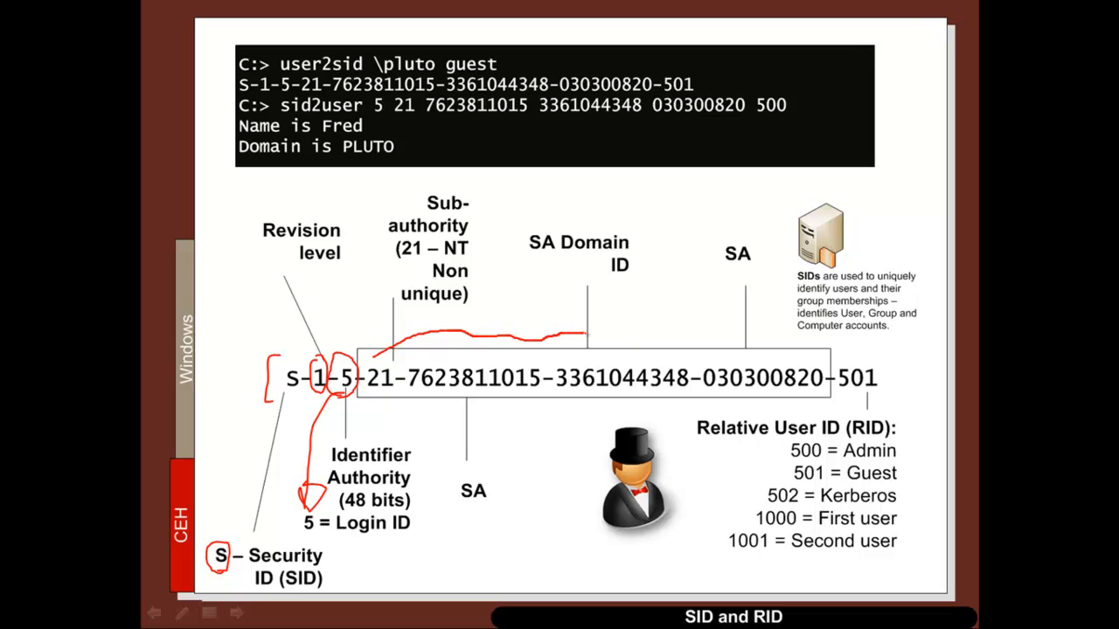
Step: Circle the Sub-authority label, link RID 501 to the RID list, and bracket the user RIDs
drag(585, 335, 822, 345)
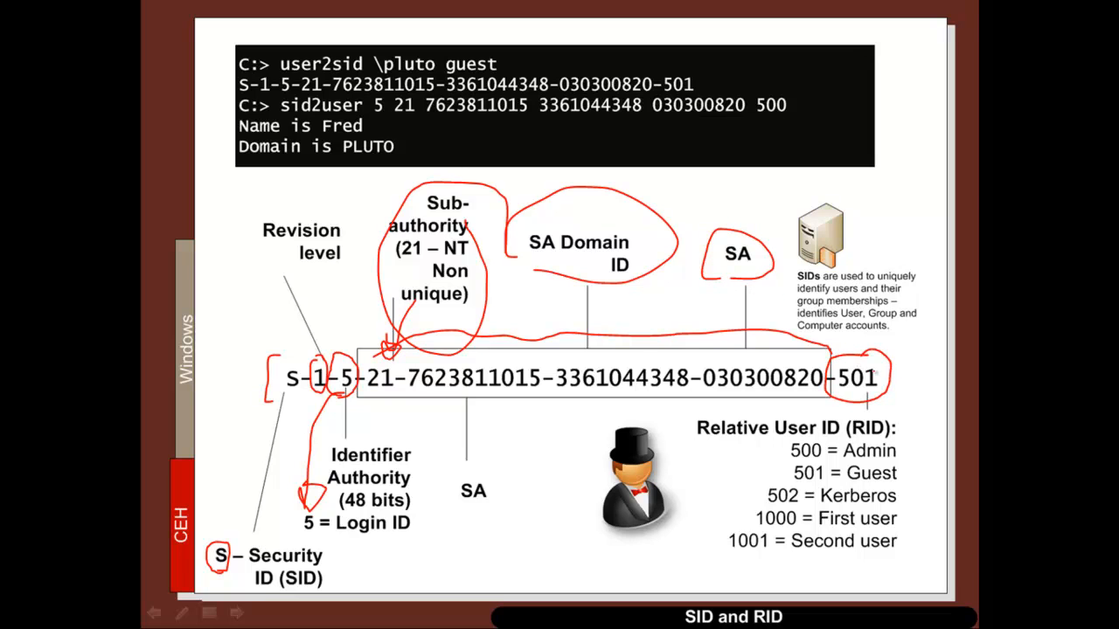
drag(878, 376, 917, 420)
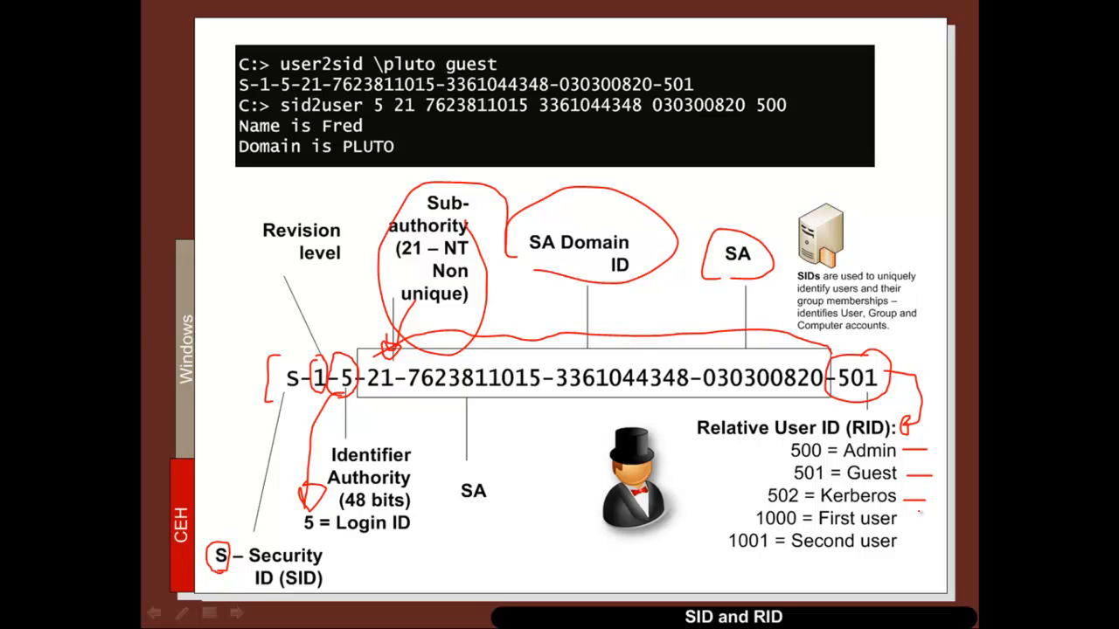
drag(904, 495, 900, 566)
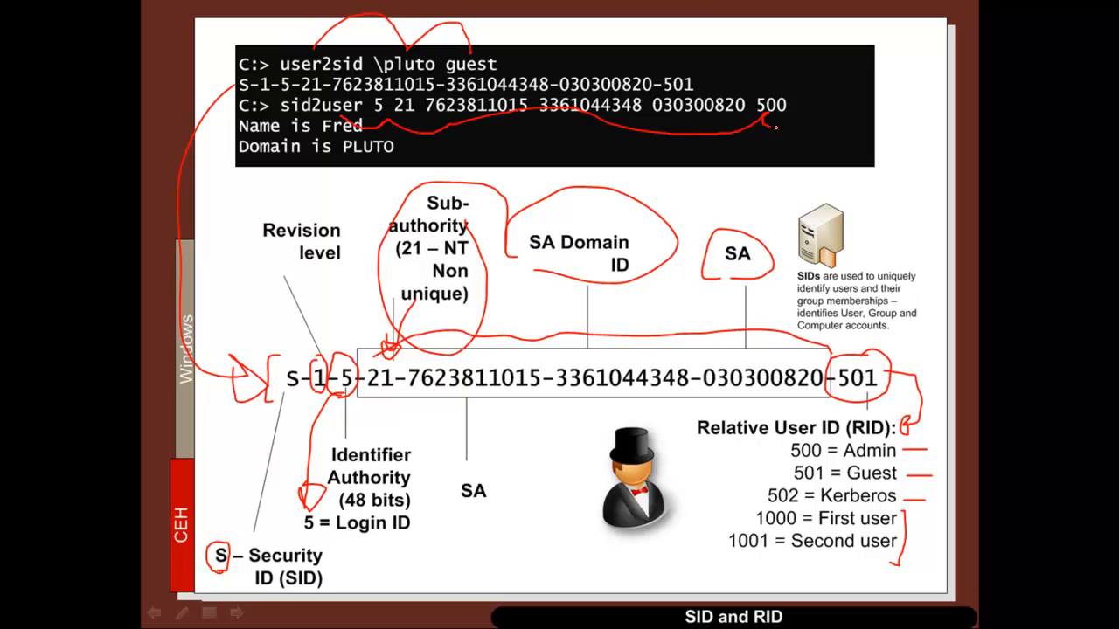
Step: Circle the 500 value in the sid2user command on the slide
drag(769, 122, 883, 250)
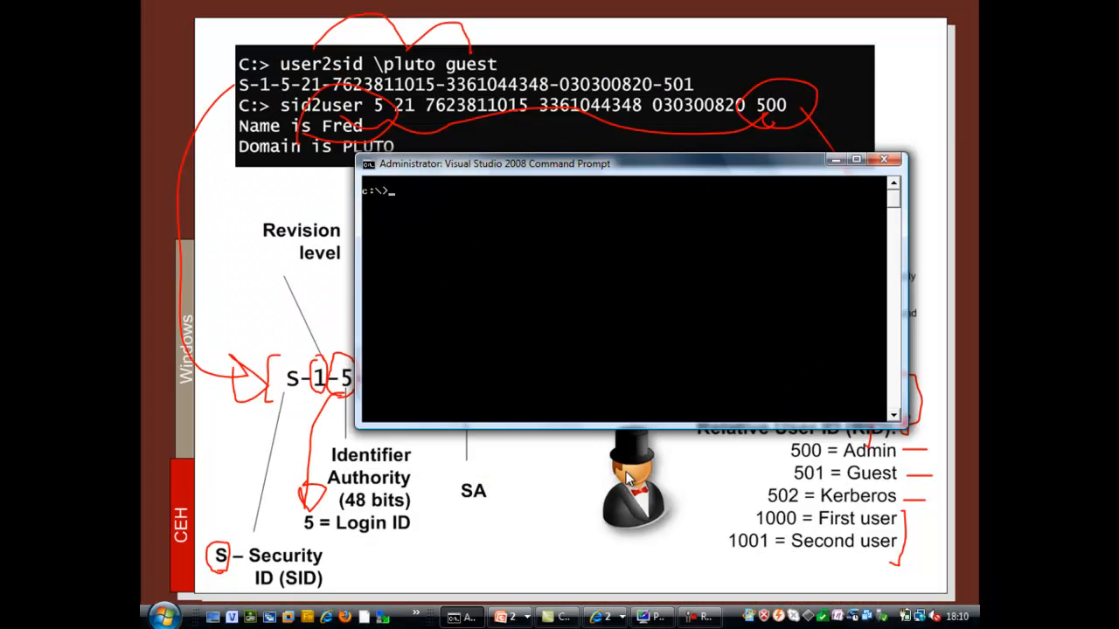
mouse_move(634, 194)
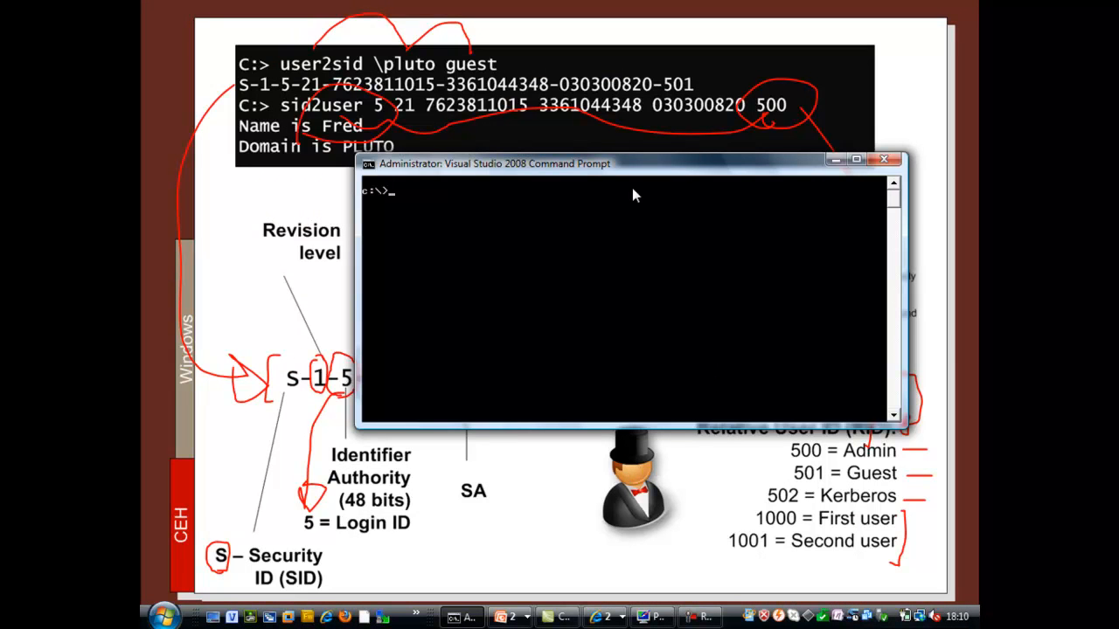
Step: Move the console window lower and run ipconfig /all
drag(625, 163, 699, 258)
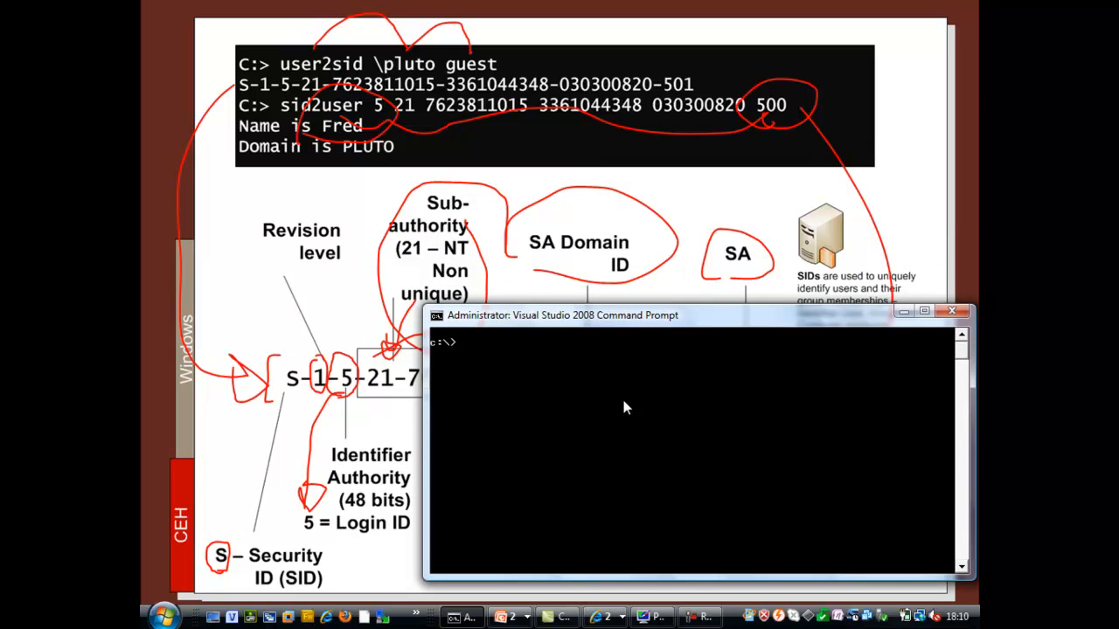
text(ifconf)
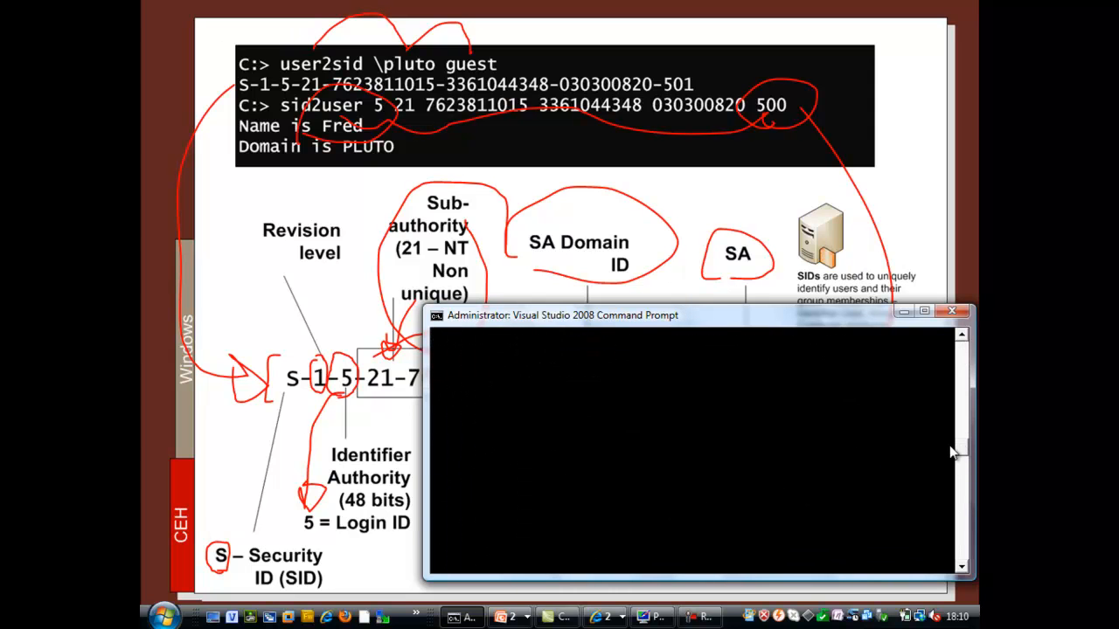
text(ipconfig /al)
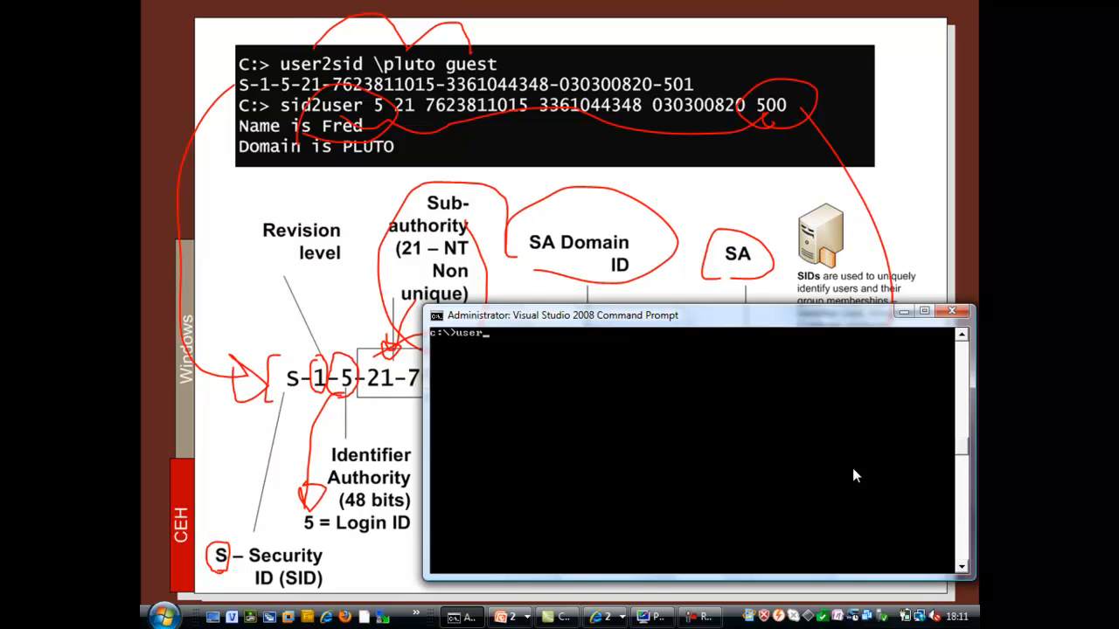
Step: Run user2sid \\bill-pc guest to retrieve the guest account's SID
text(2sid)
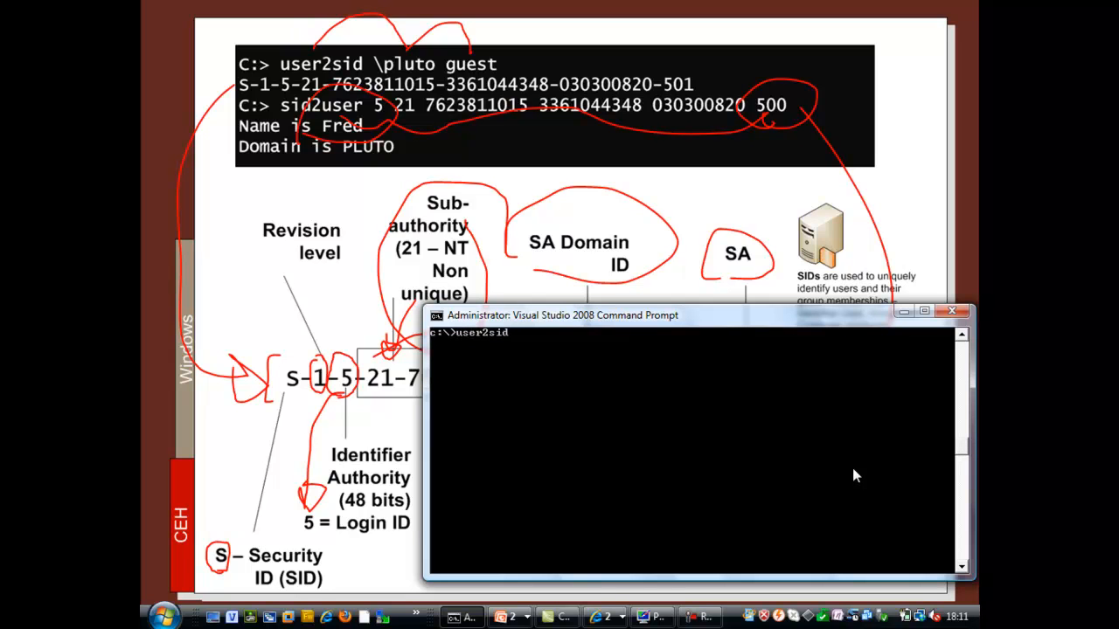
text(\\bill-)
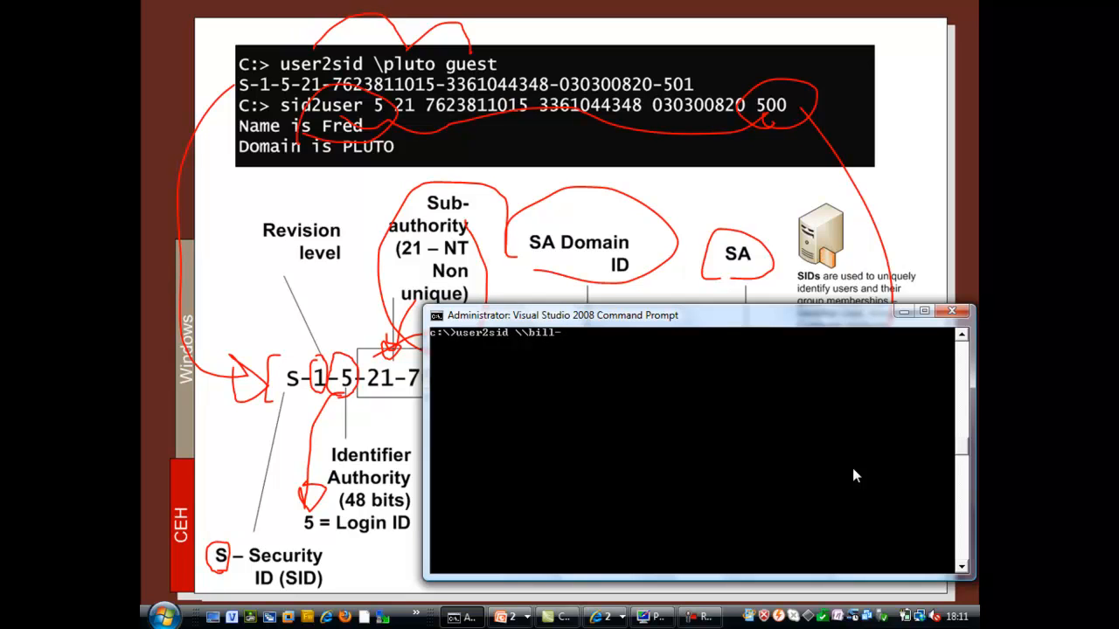
text(pc guest)
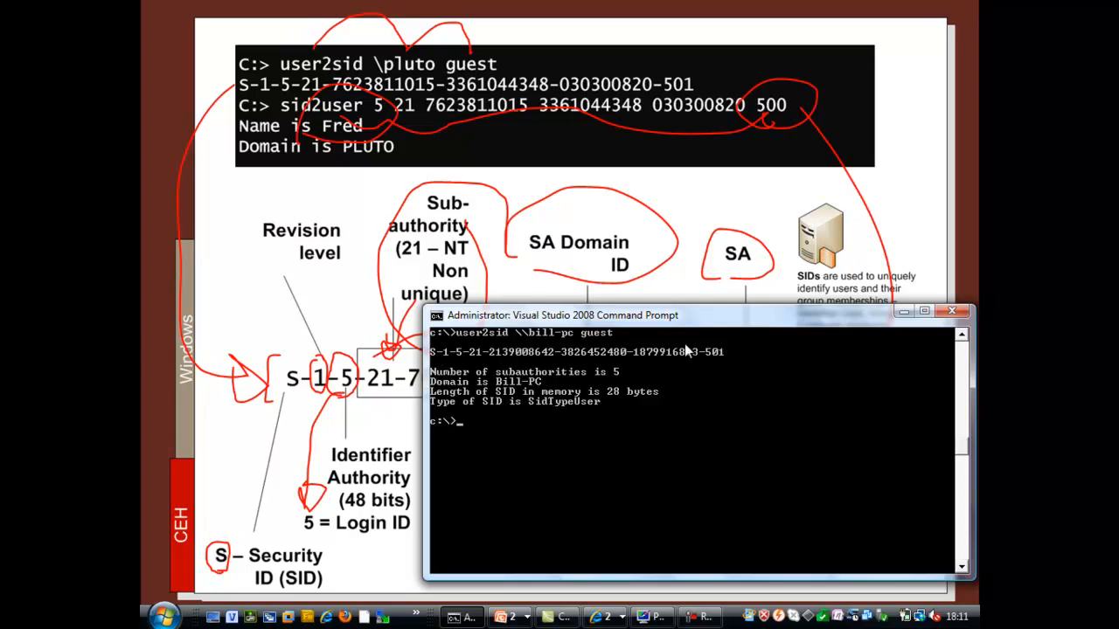
mouse_move(522, 378)
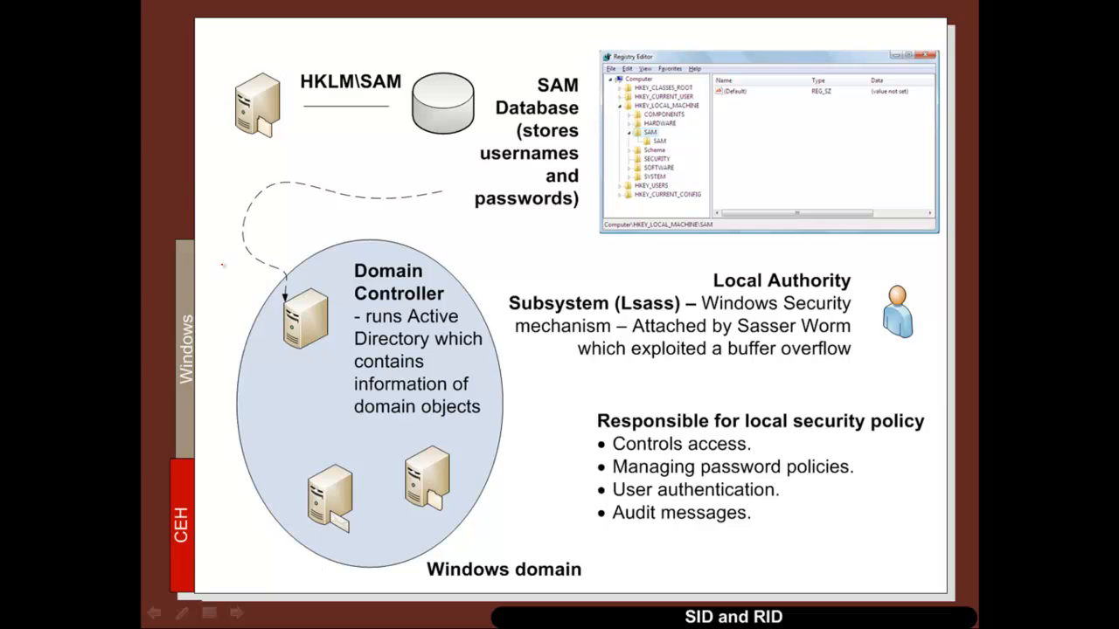
Step: Draw an ink arrow from SAM Database to HKLM\SAM, then exit the pen
drag(406, 46, 514, 83)
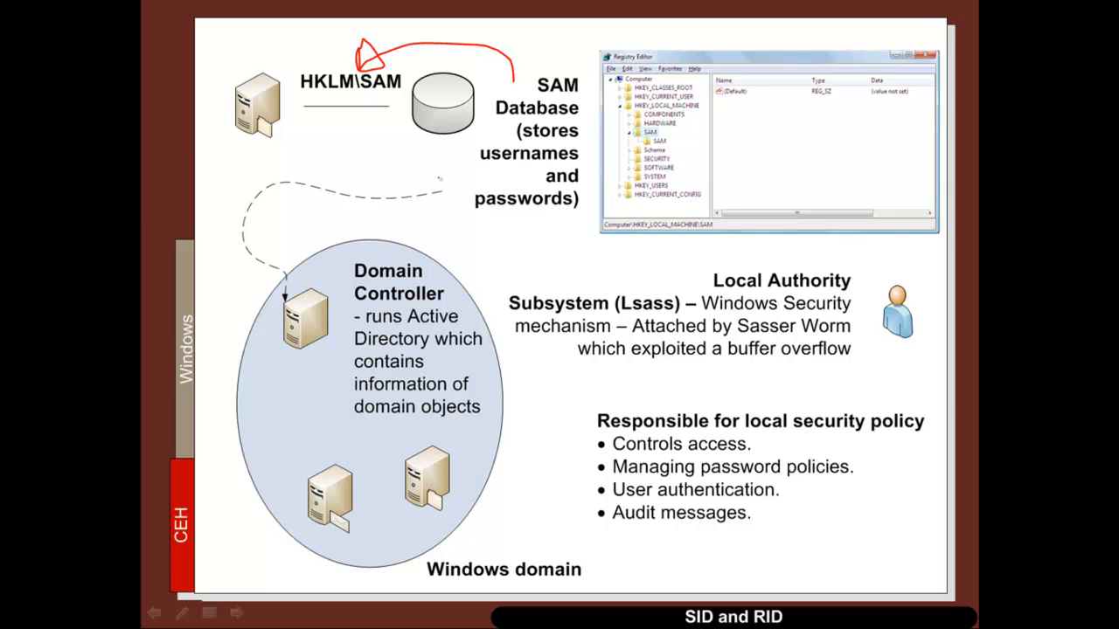
key(Escape)
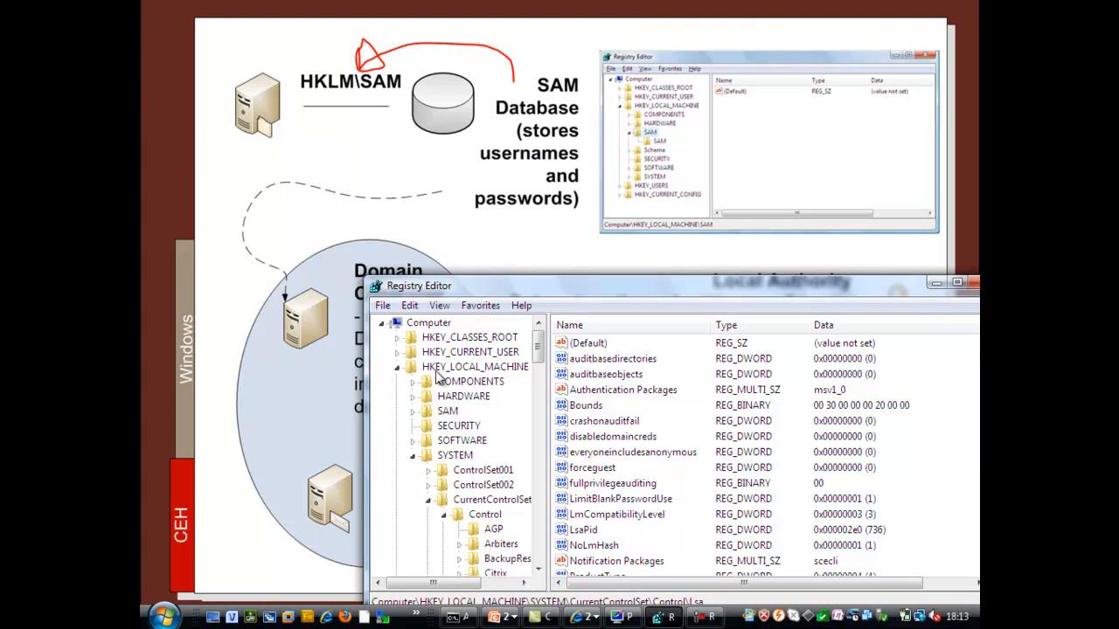
mouse_move(539, 360)
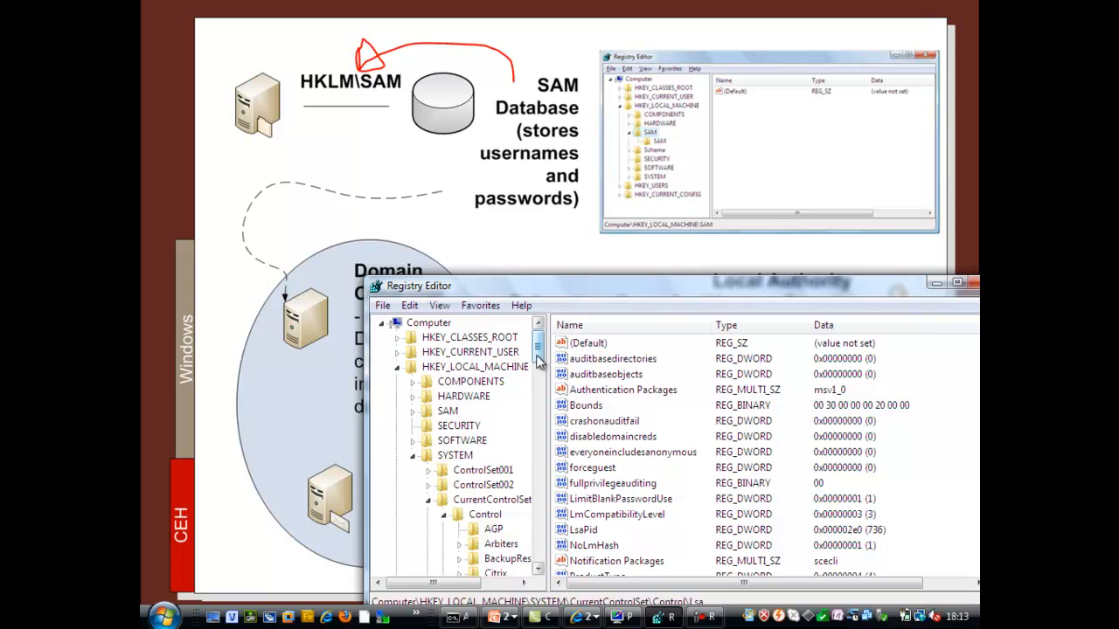
Step: Select the Lsa key under HKLM\SYSTEM\CurrentControlSet\Control in Registry Editor
click(447, 411)
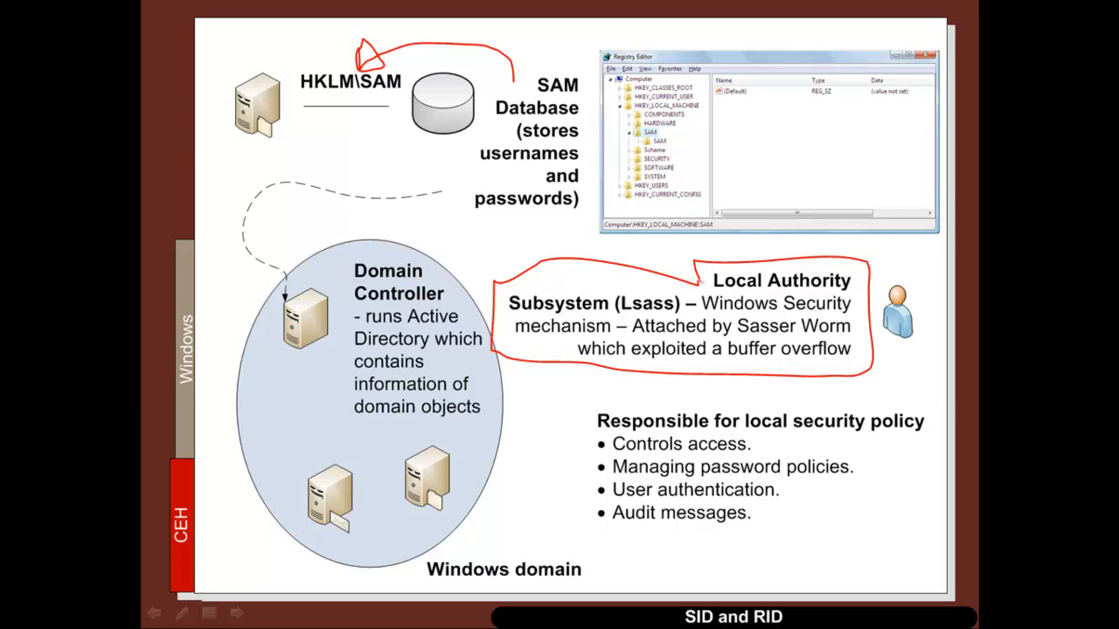
Step: Outline the Local Authority Subsystem description in red ink
drag(546, 444, 599, 515)
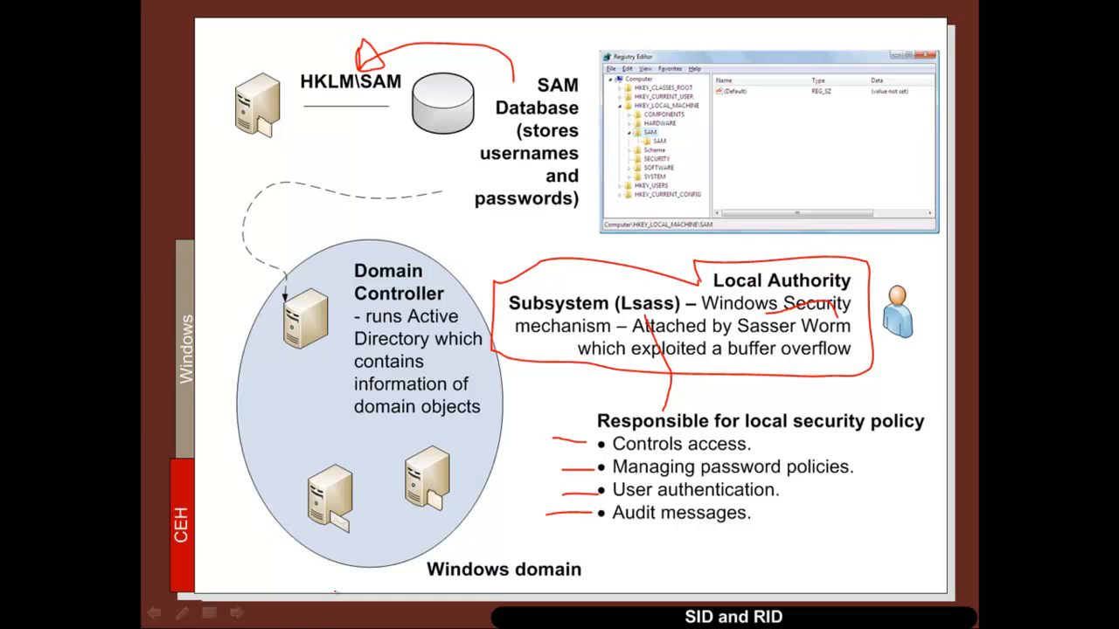
click(236, 611)
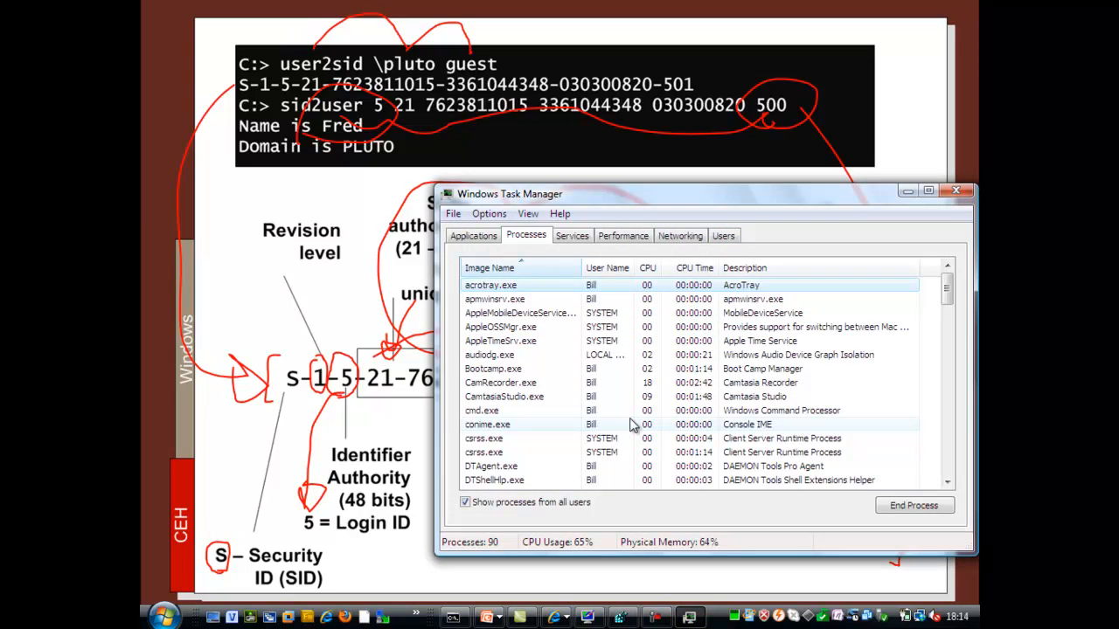
Step: Scroll the all-users process list to show cmd.exe and conime.exe
scroll(down, 3)
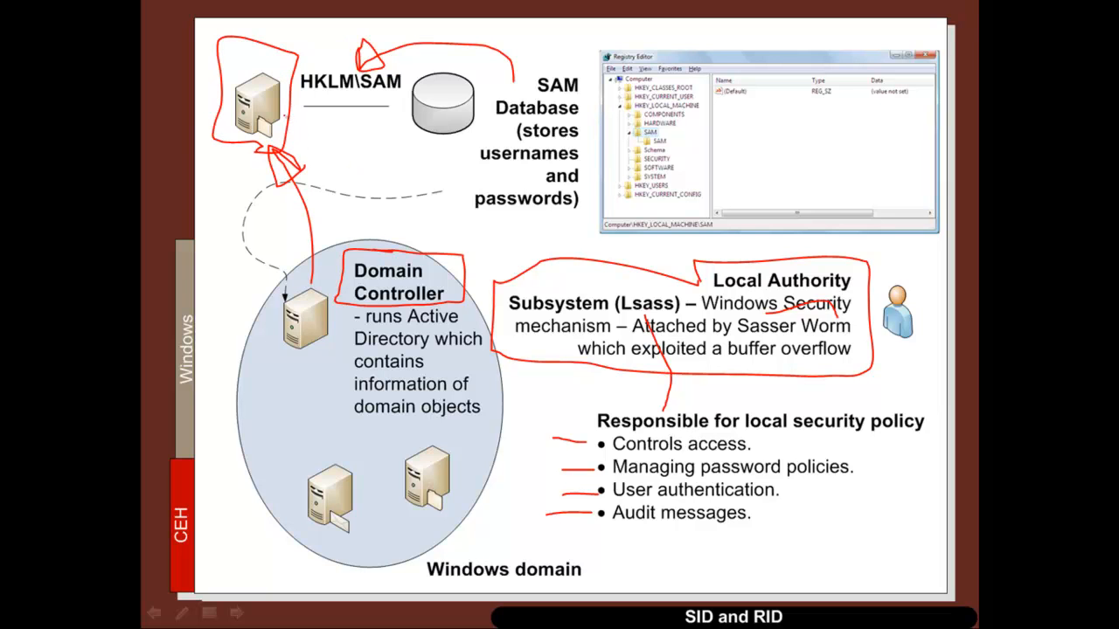
Step: Outline the server icon and Domain Controller label in red ink
drag(288, 114, 328, 271)
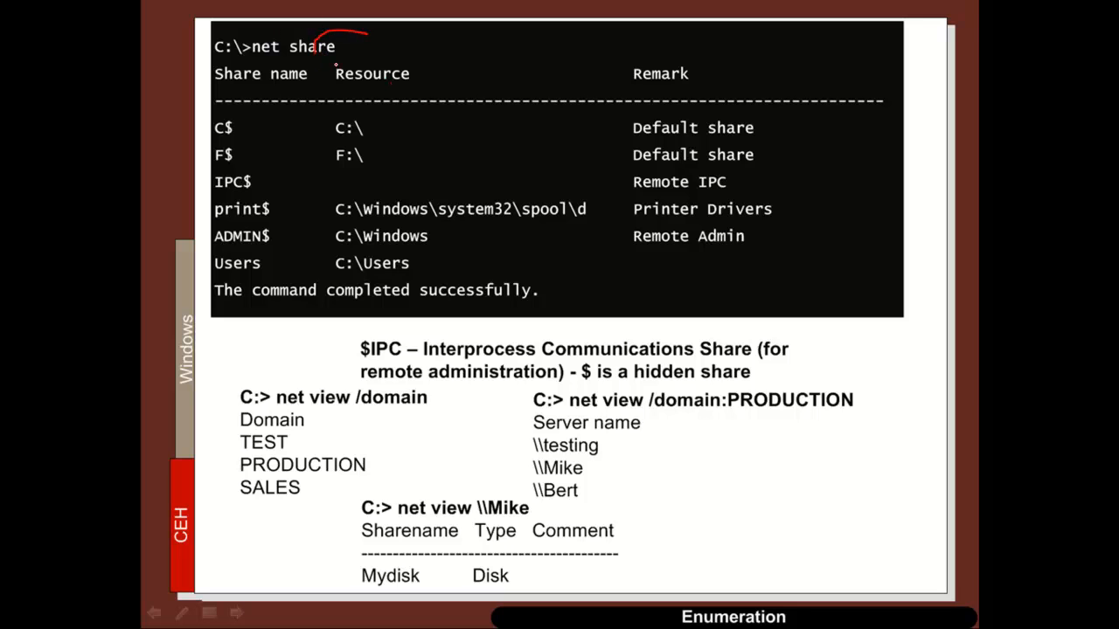
Step: Draw a red stroke over 'share' in the net share command
drag(335, 83, 428, 83)
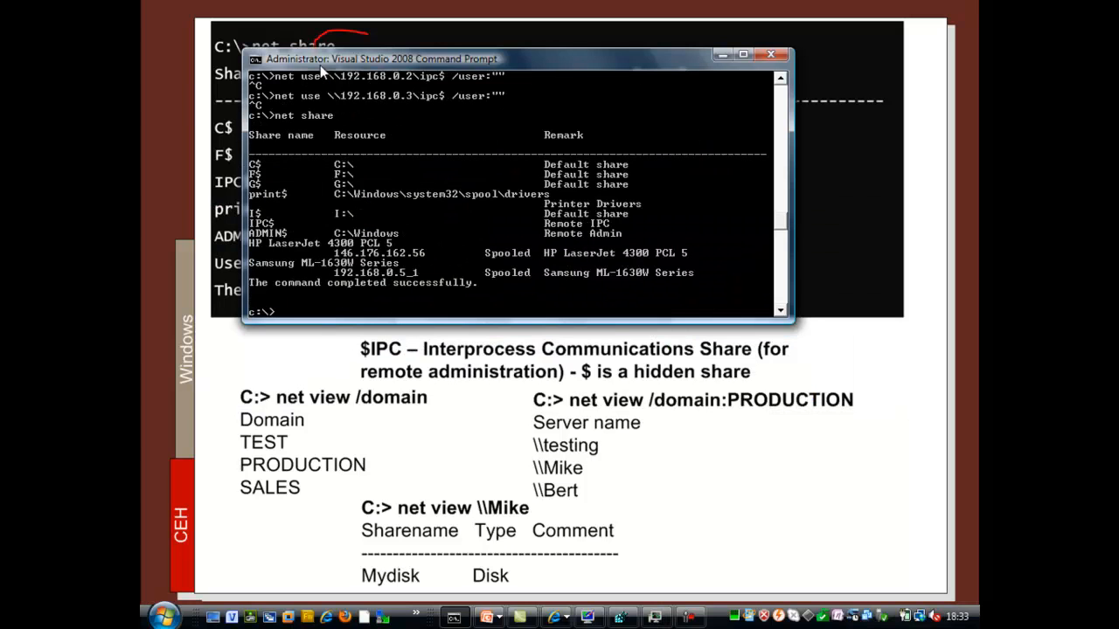
Step: Drag the net share output window aside to reveal the slide
drag(381, 58, 678, 134)
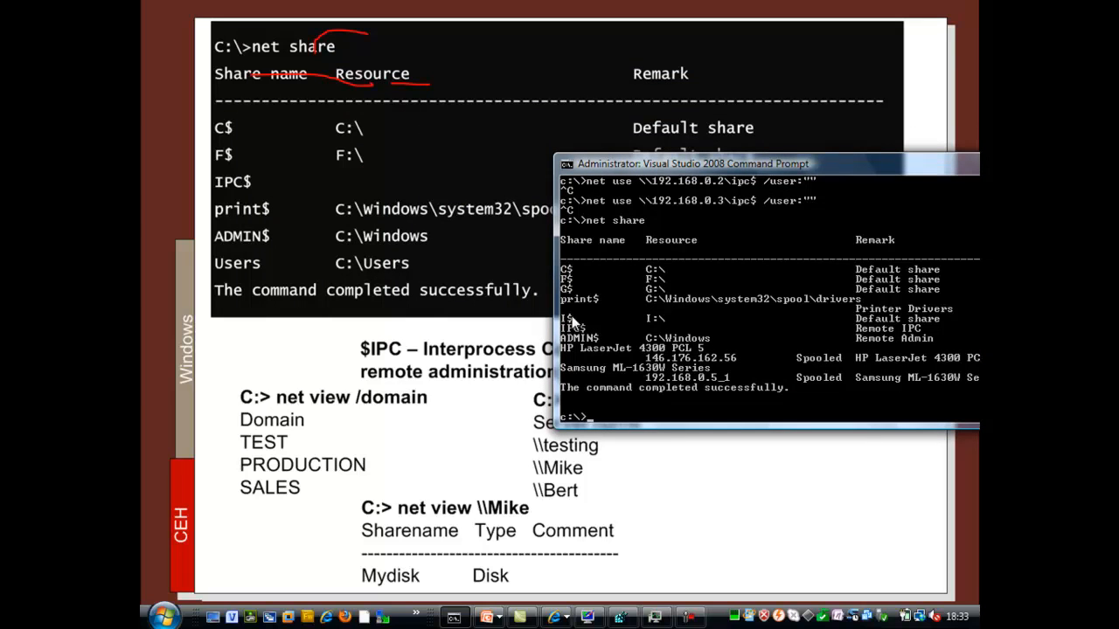
mouse_move(895, 306)
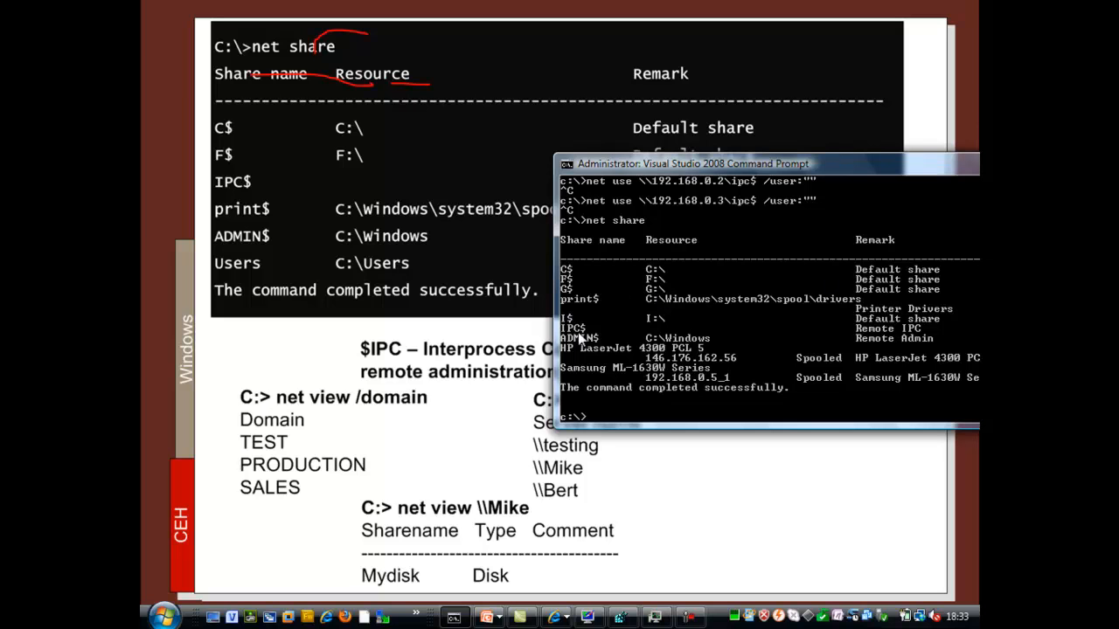
mouse_move(664, 190)
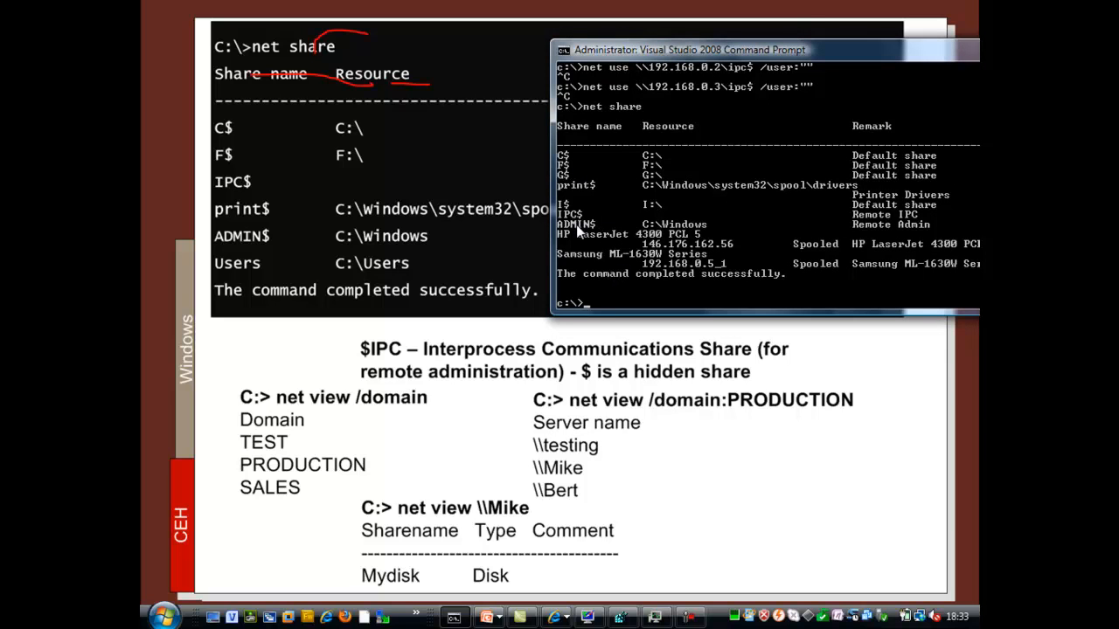
mouse_move(550, 323)
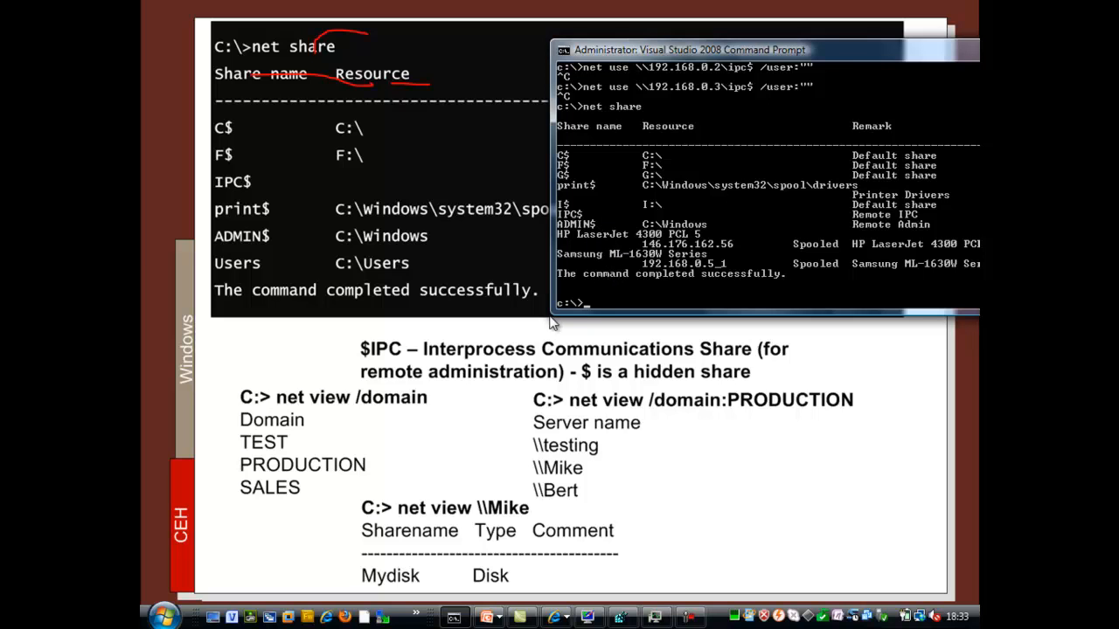
mouse_move(606, 254)
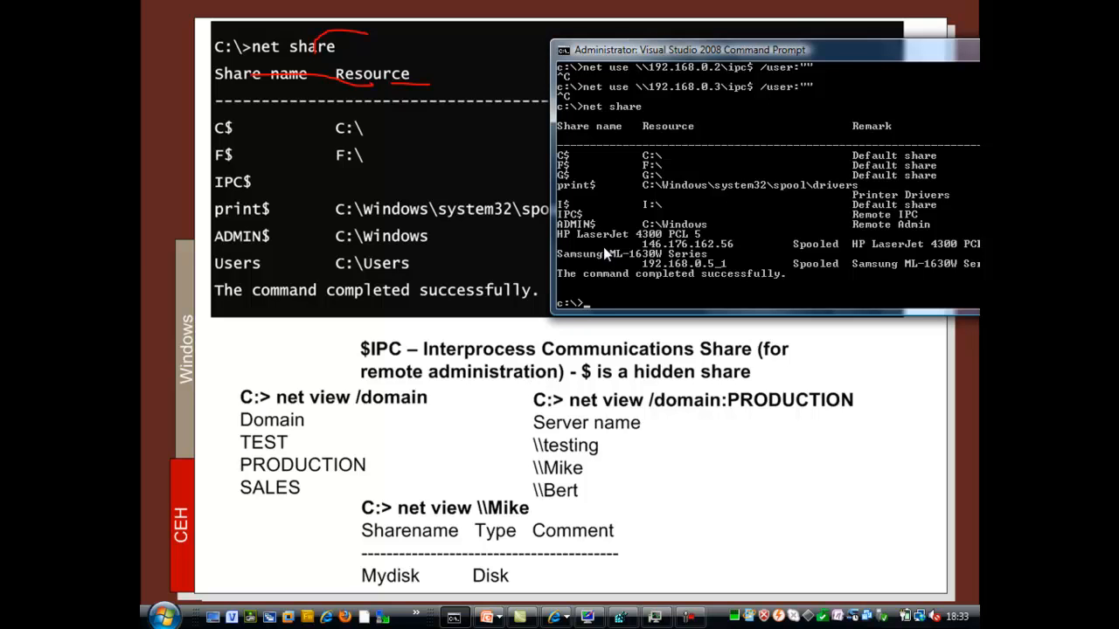
mouse_move(349, 389)
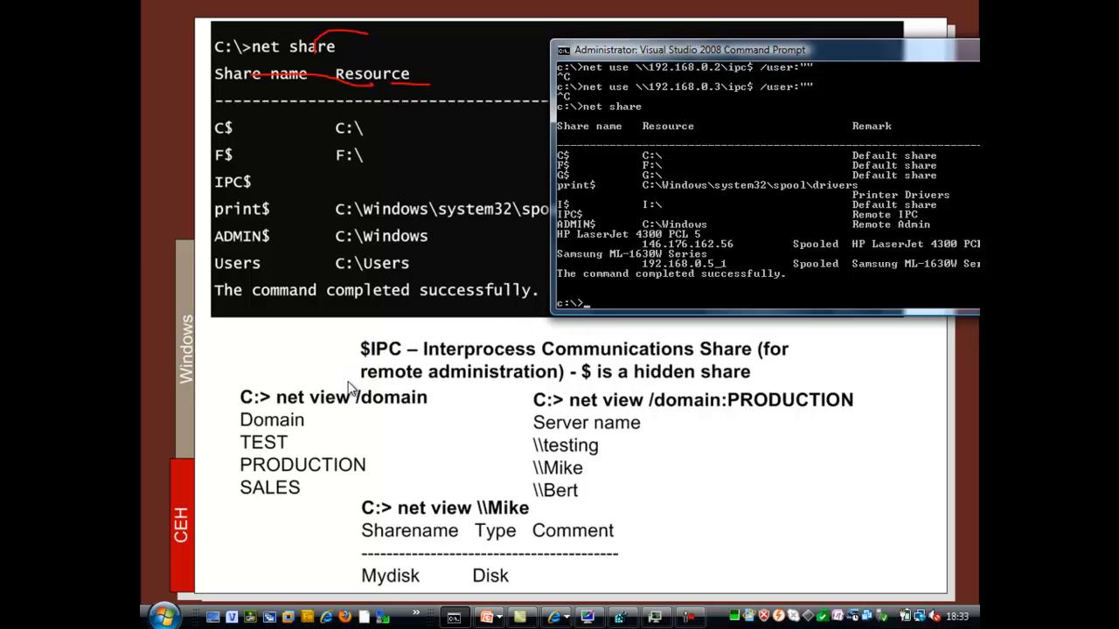
mouse_move(527, 246)
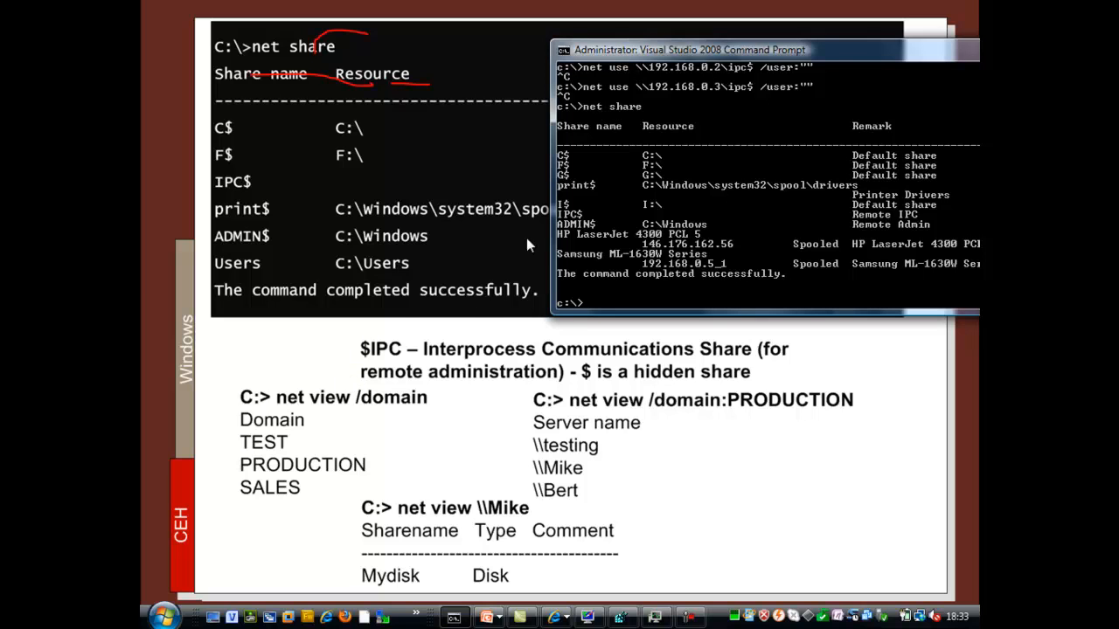
mouse_move(382, 410)
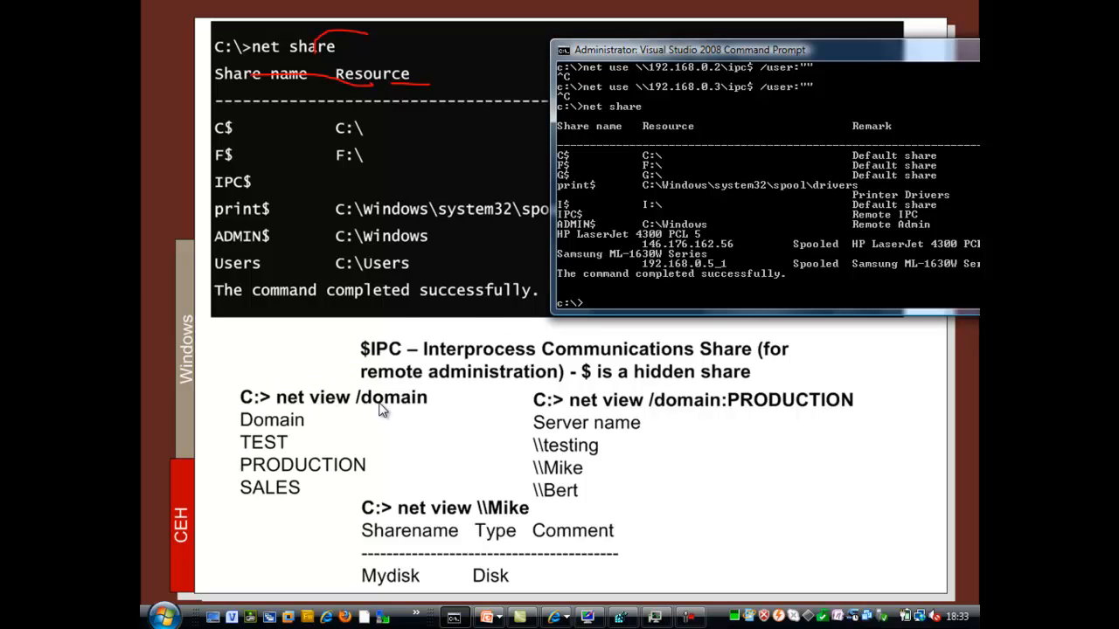
mouse_move(411, 417)
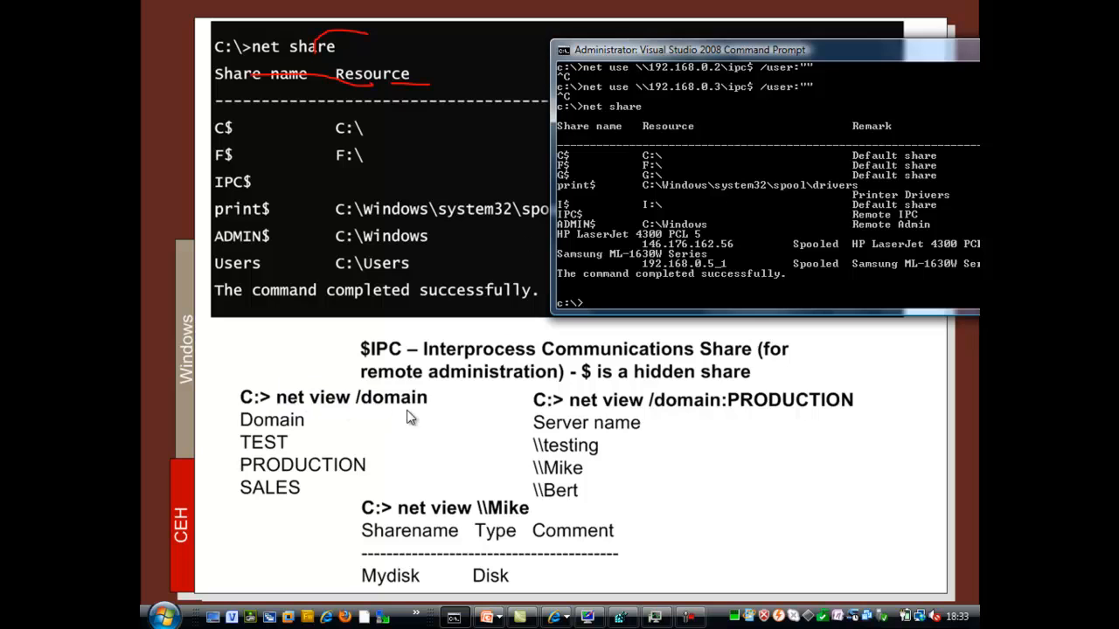
mouse_move(634, 399)
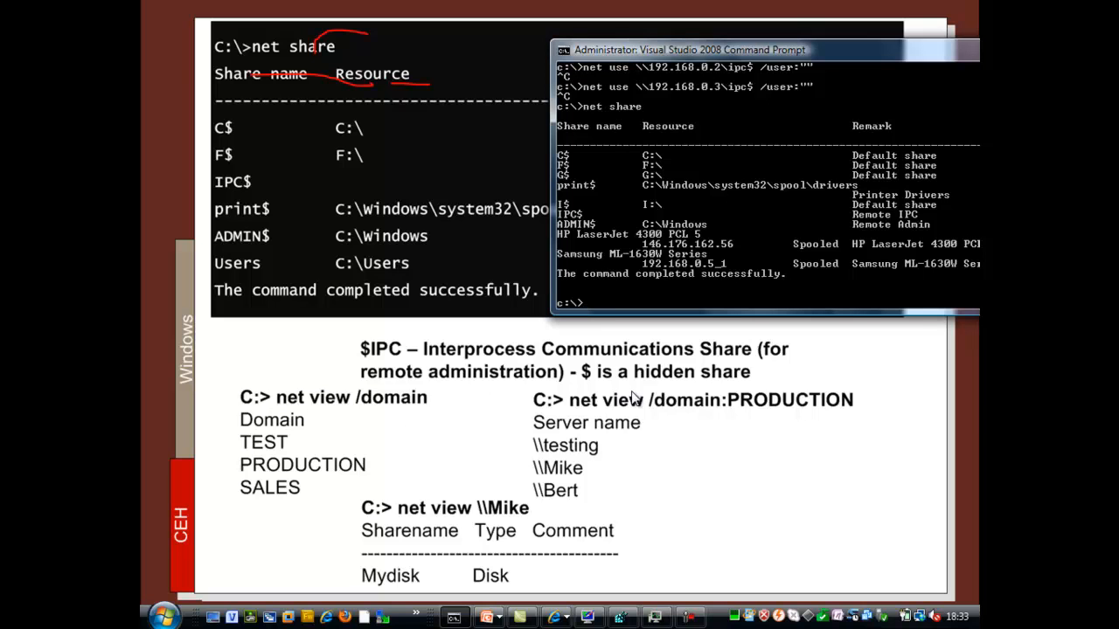
mouse_move(779, 388)
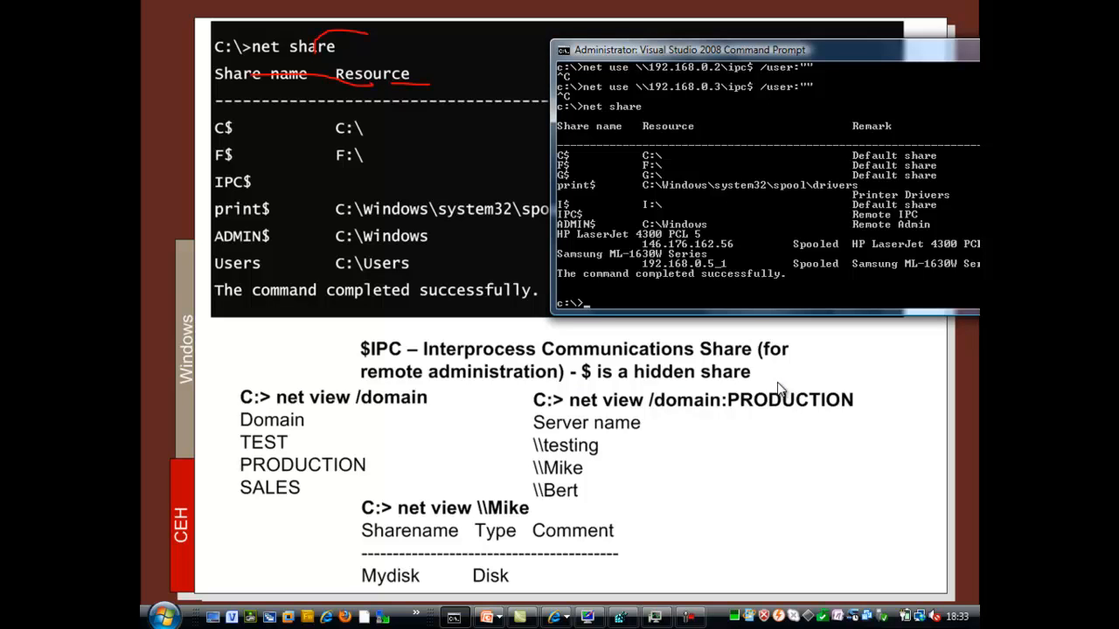
mouse_move(542, 497)
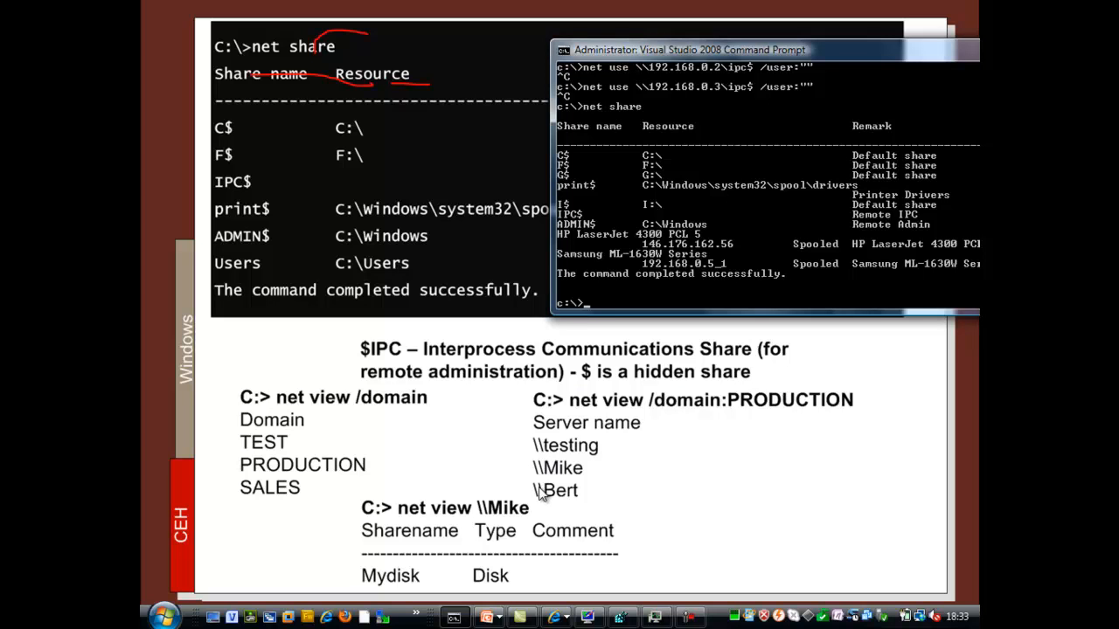
mouse_move(520, 529)
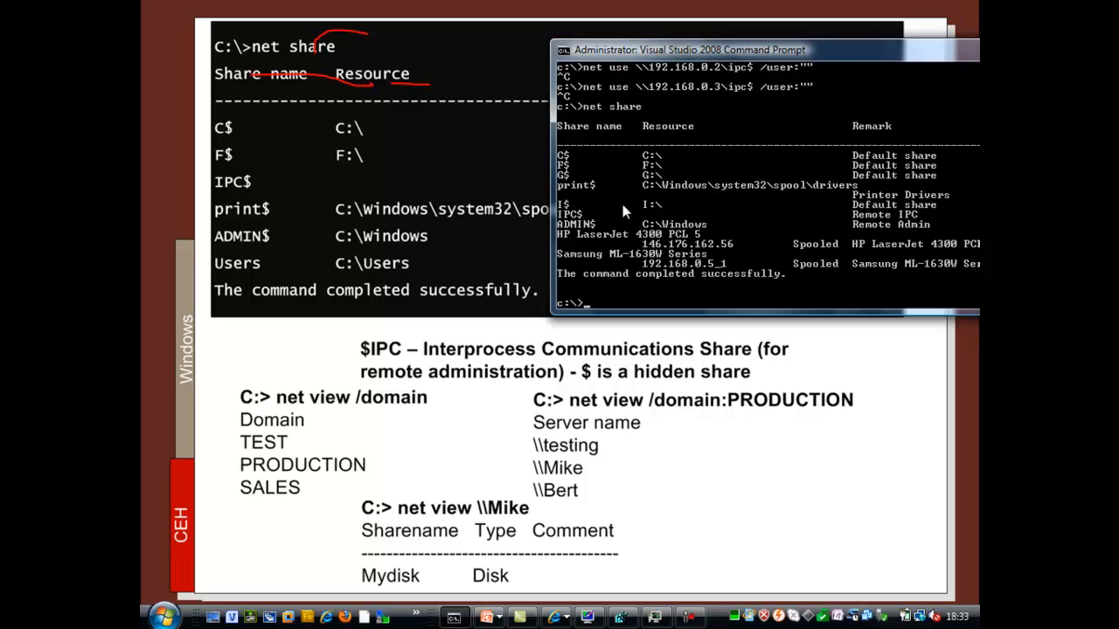
Step: Run net view /domain, which returns WORKGROUP as the single domain
text(net view /domai)
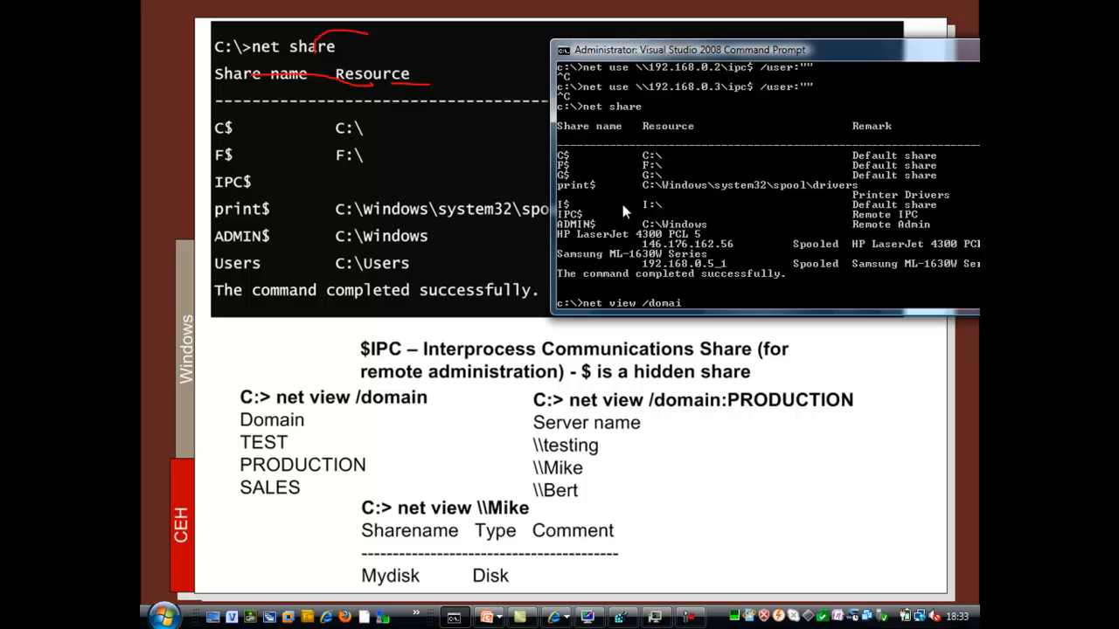
key(enter)
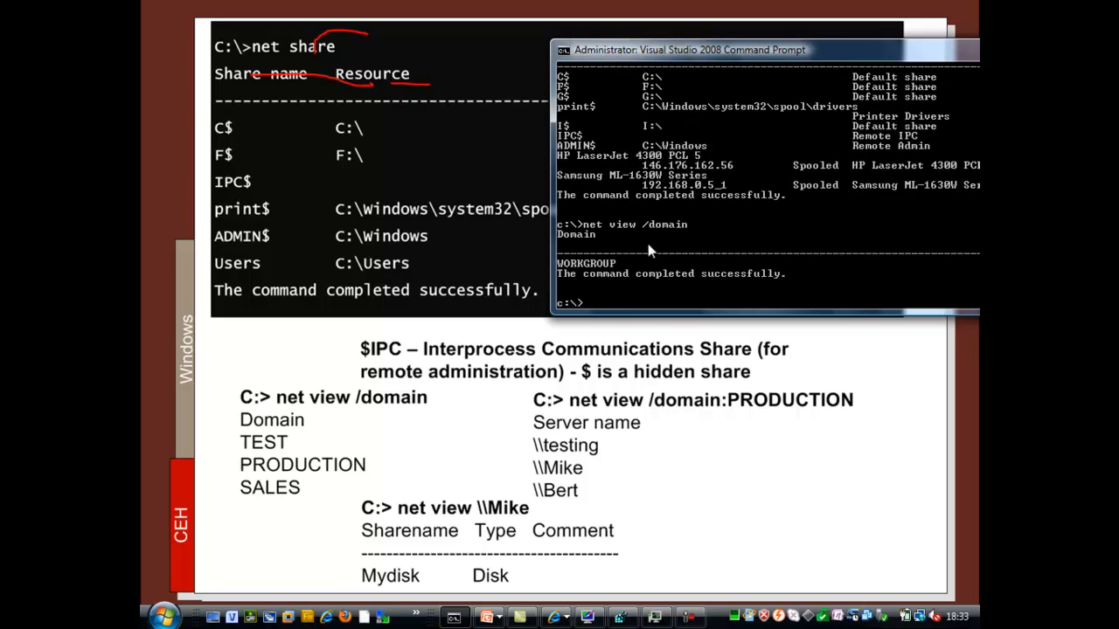
mouse_move(599, 599)
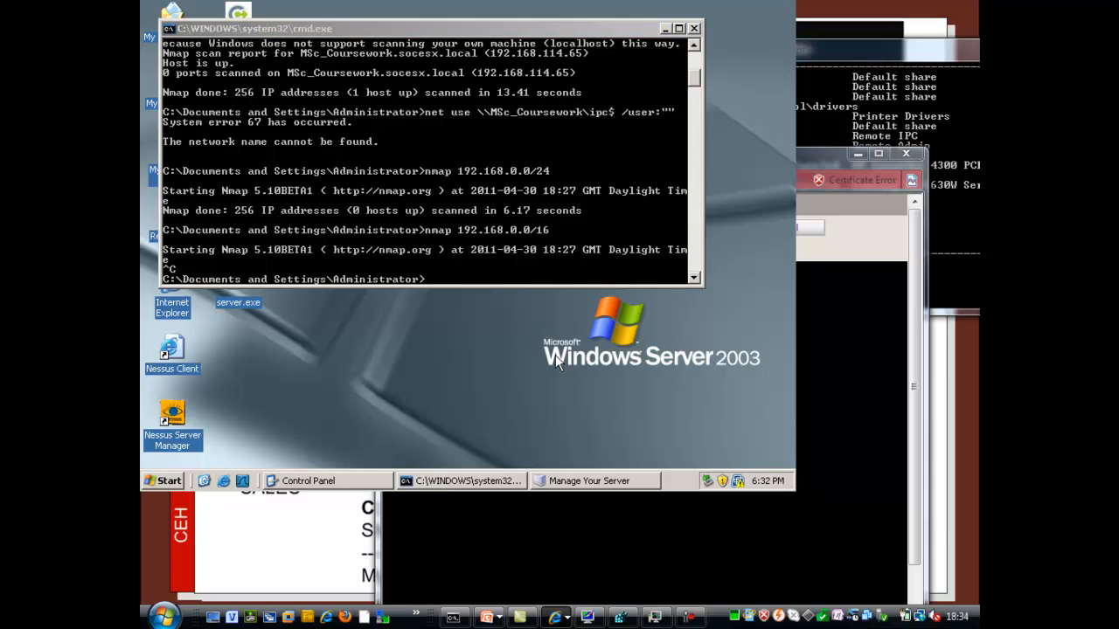
mouse_move(599, 350)
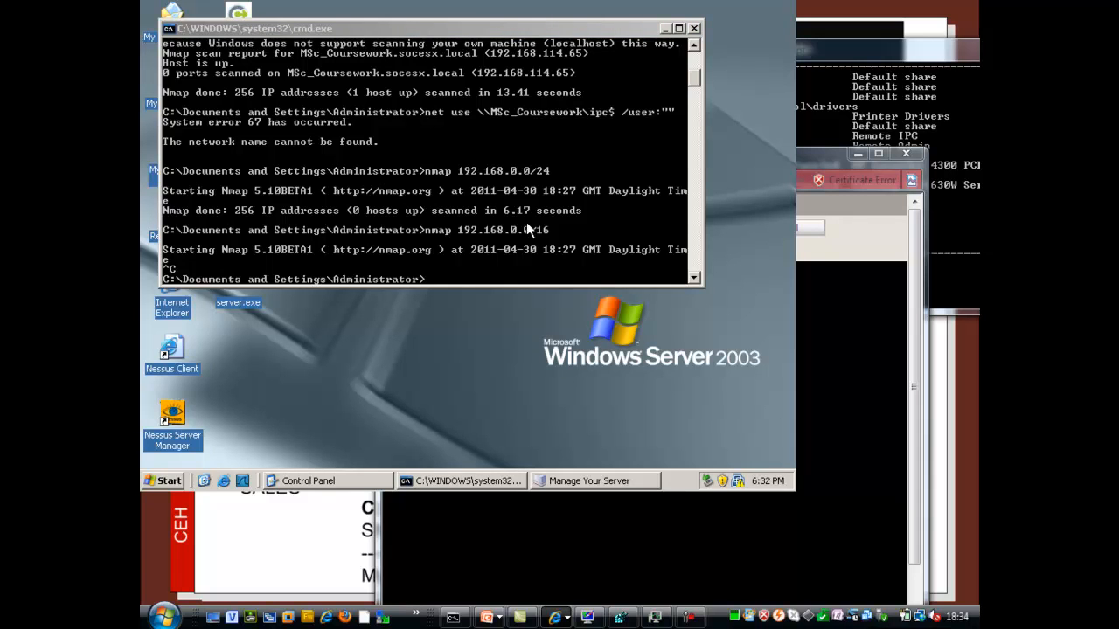
Step: On the server console, run net view /domain and net view /domain:apples4u, revealing MSC_COURSEWORK
text(nmap 192.168.0.0/16)
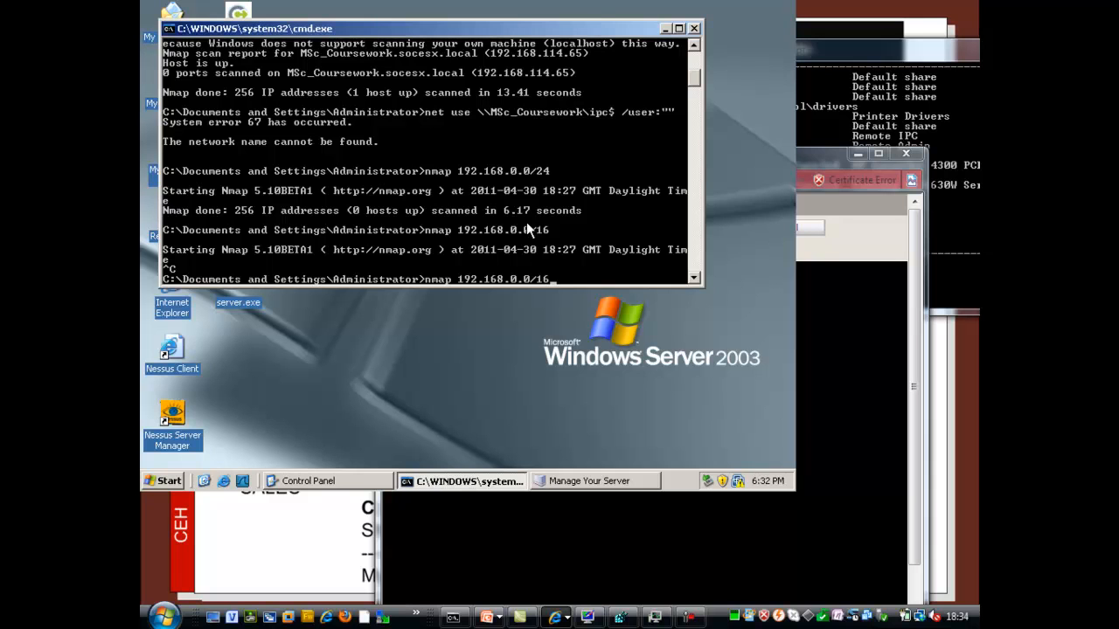
text(ipconfig)
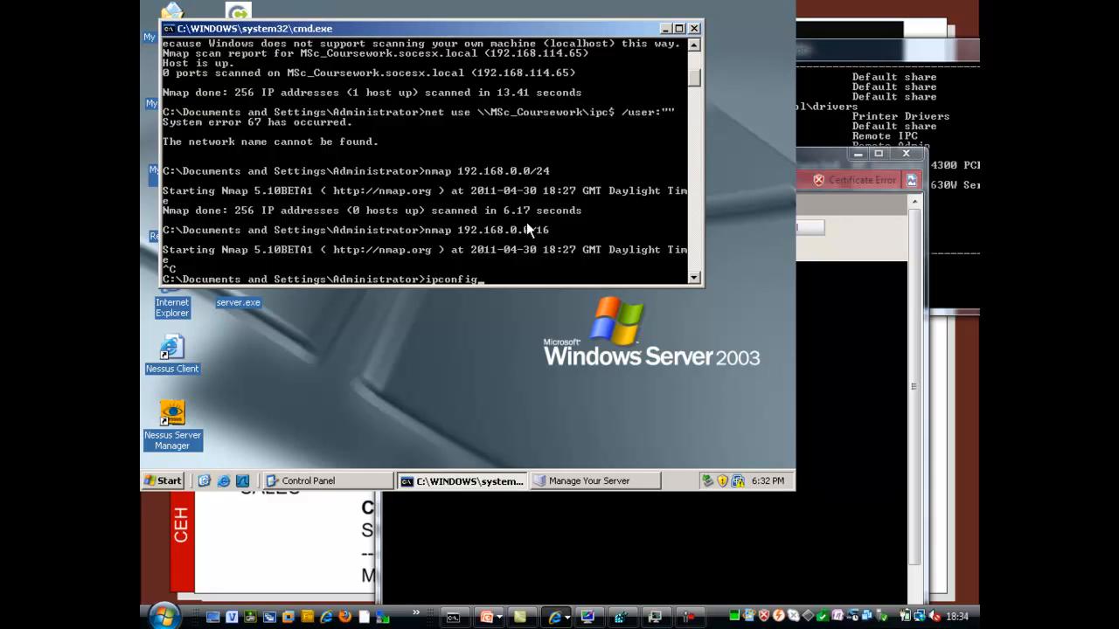
text(net view /domain:apples4u)
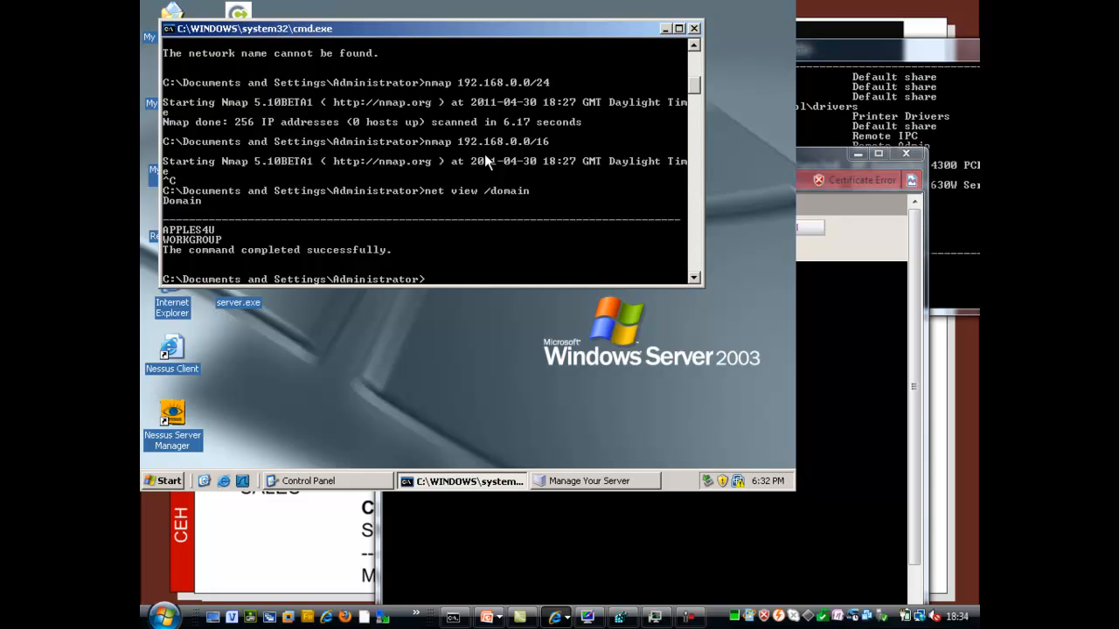
text(net view /domain)
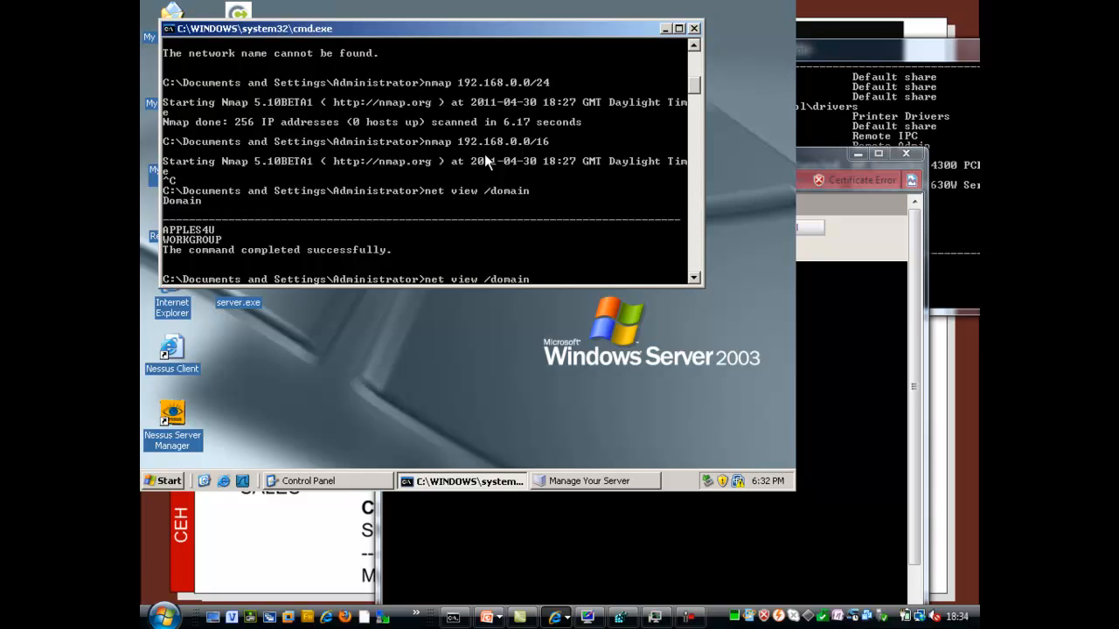
text(:)
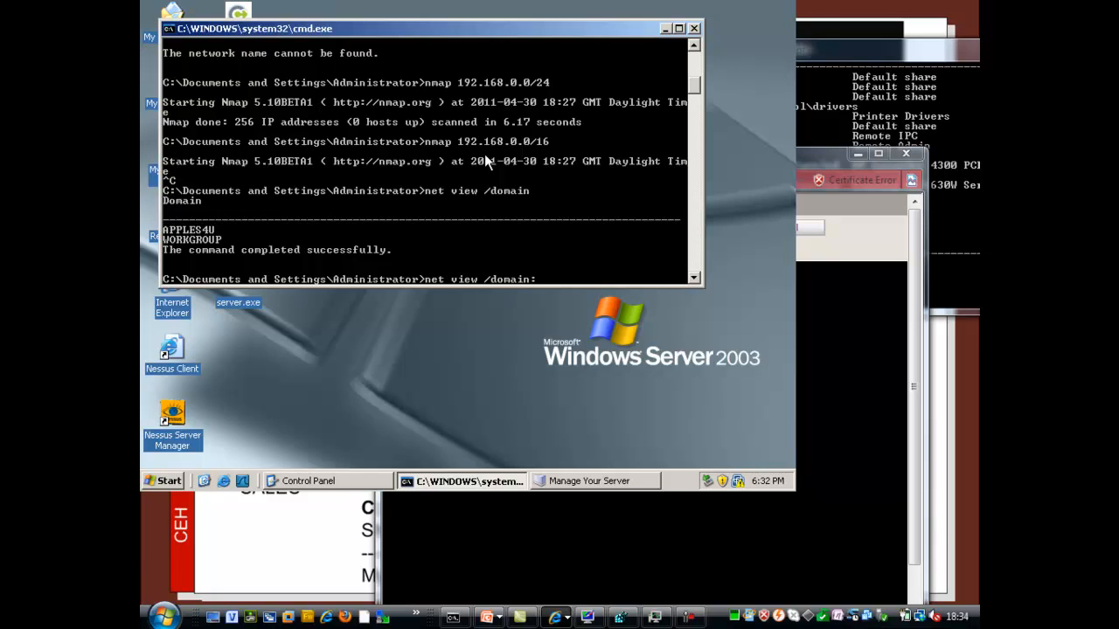
text(apples4u)
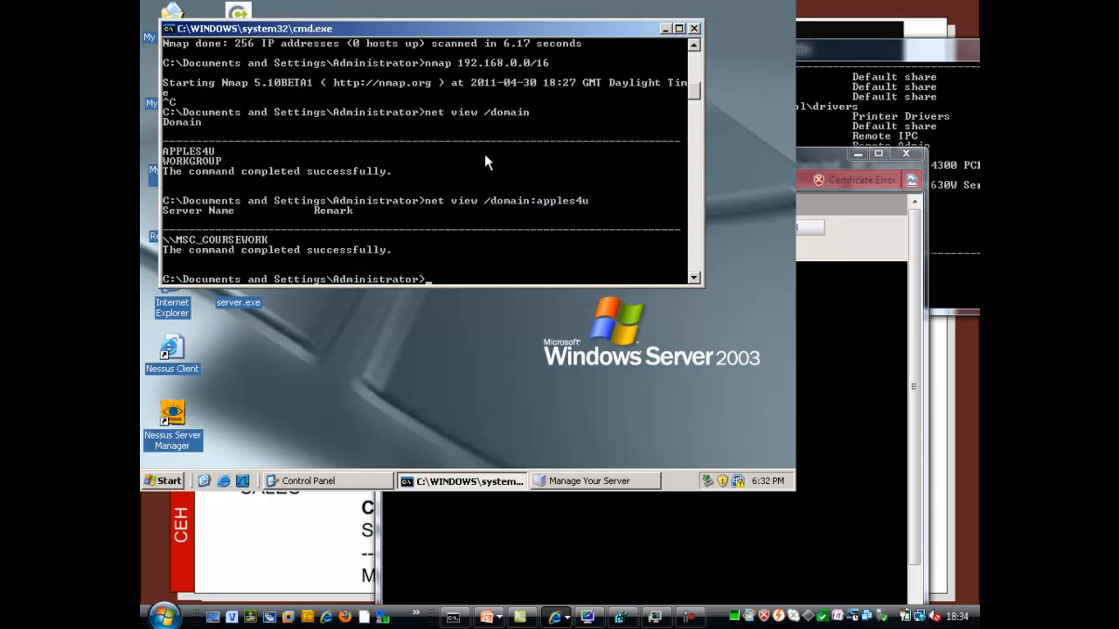
text(net view /domain:apples4u)
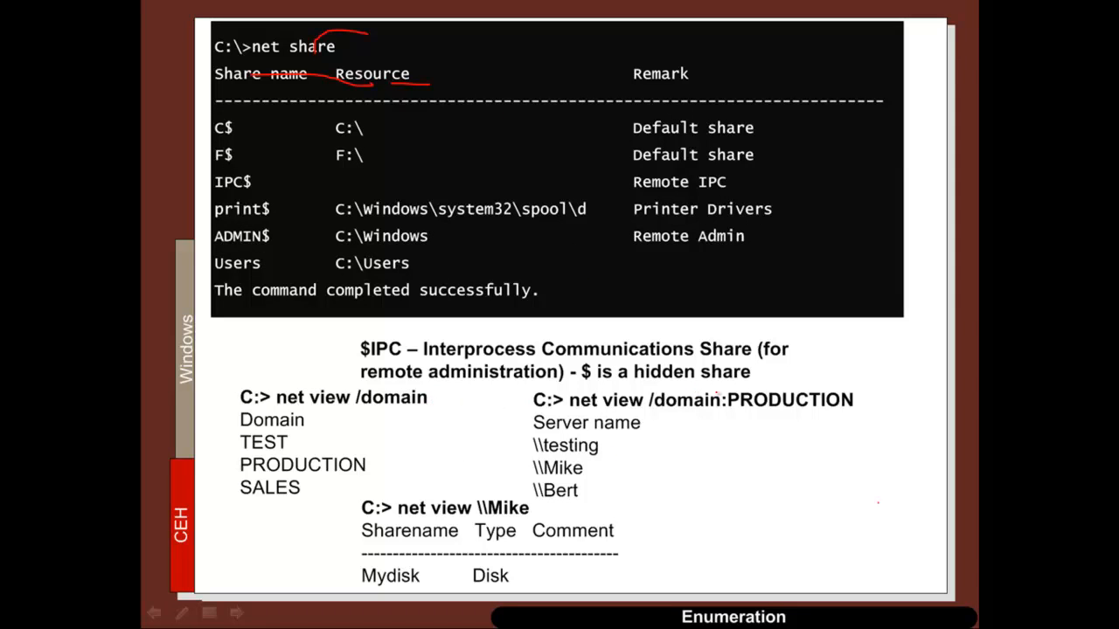
Step: Draw a short red ink stroke right of the net view examples, then advance the slide
drag(879, 500, 930, 491)
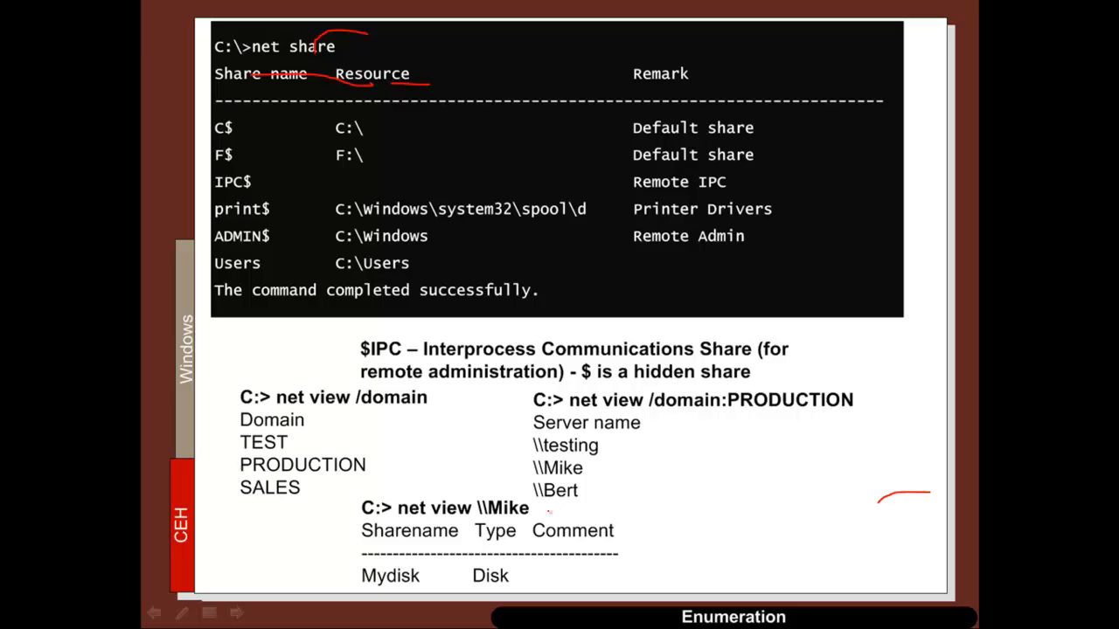
click(235, 613)
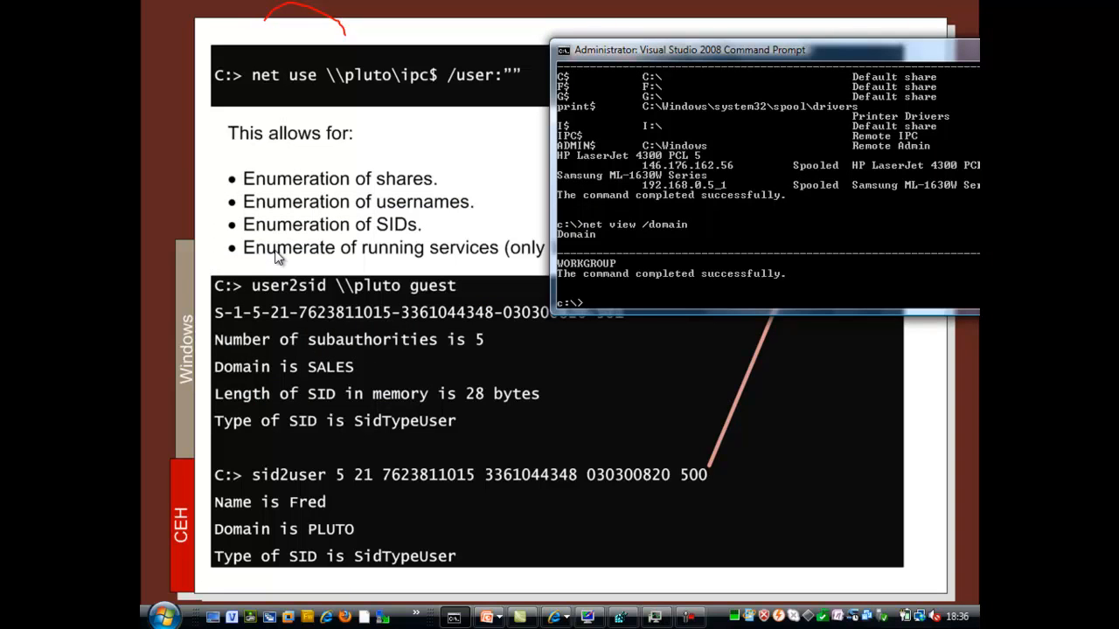
Step: Run ipconfig /all and user2sid \\bill-pc guest, then move the window up-left
text(ipconfig /all)
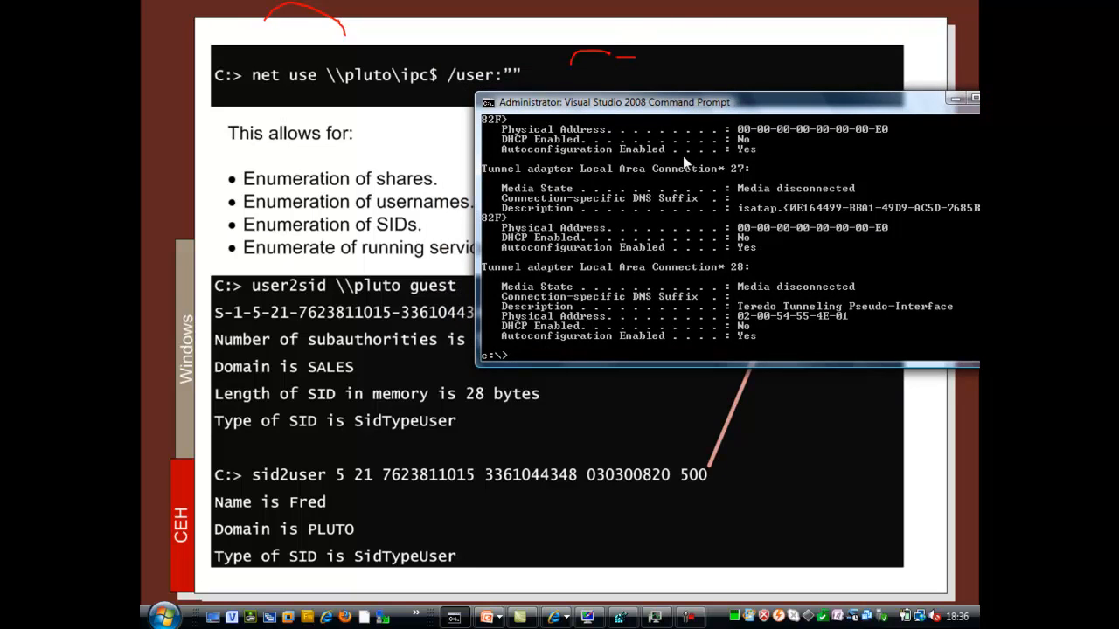
text(user2i)
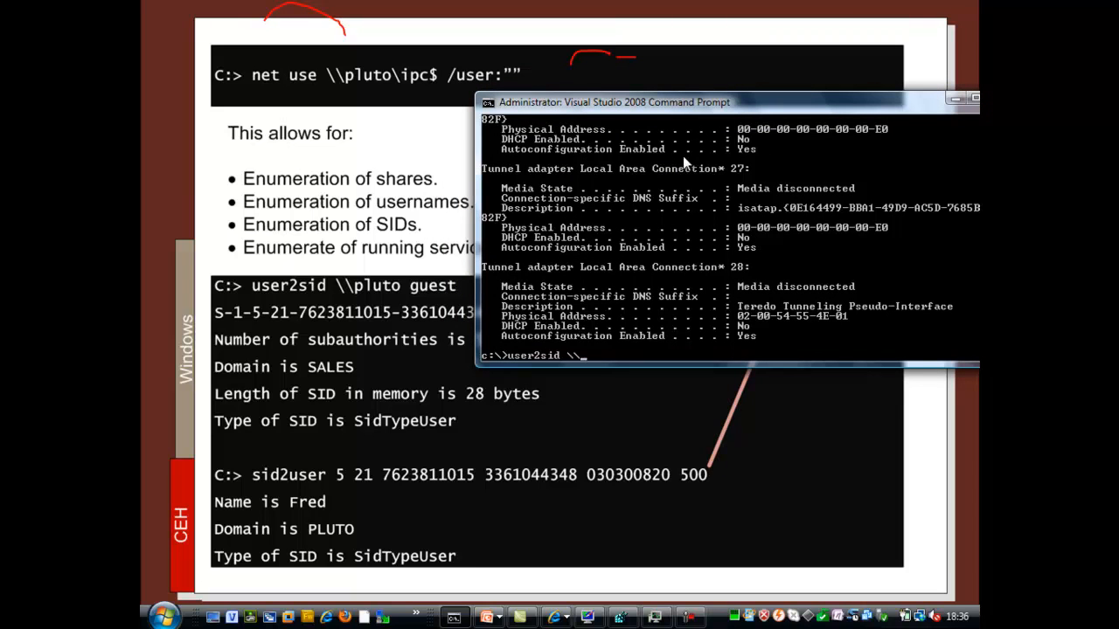
text(bill-pc guest)
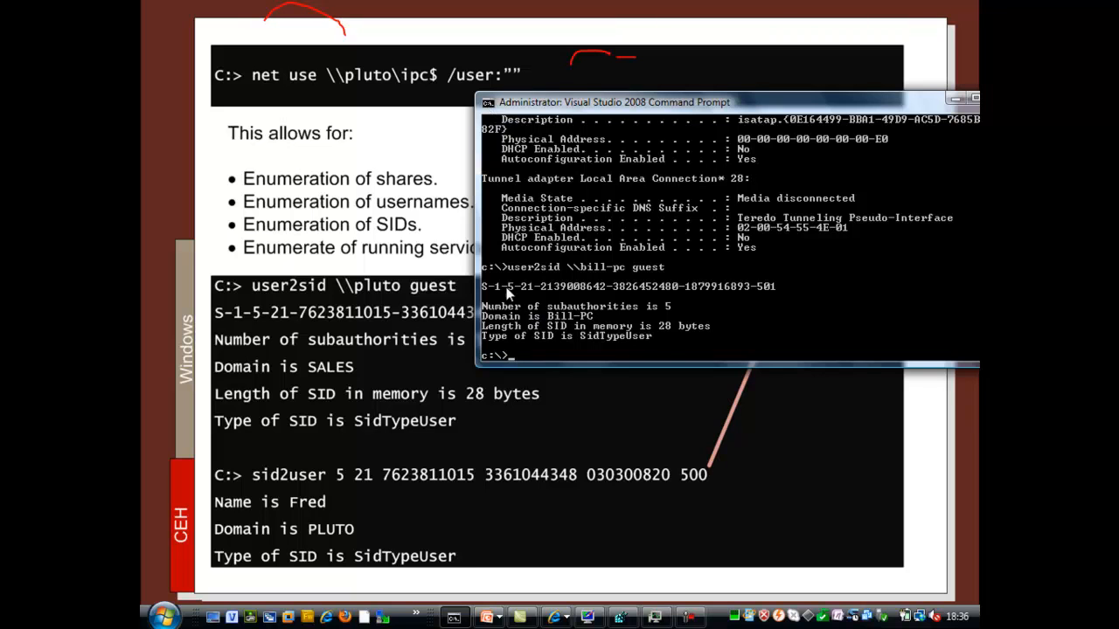
mouse_move(750, 295)
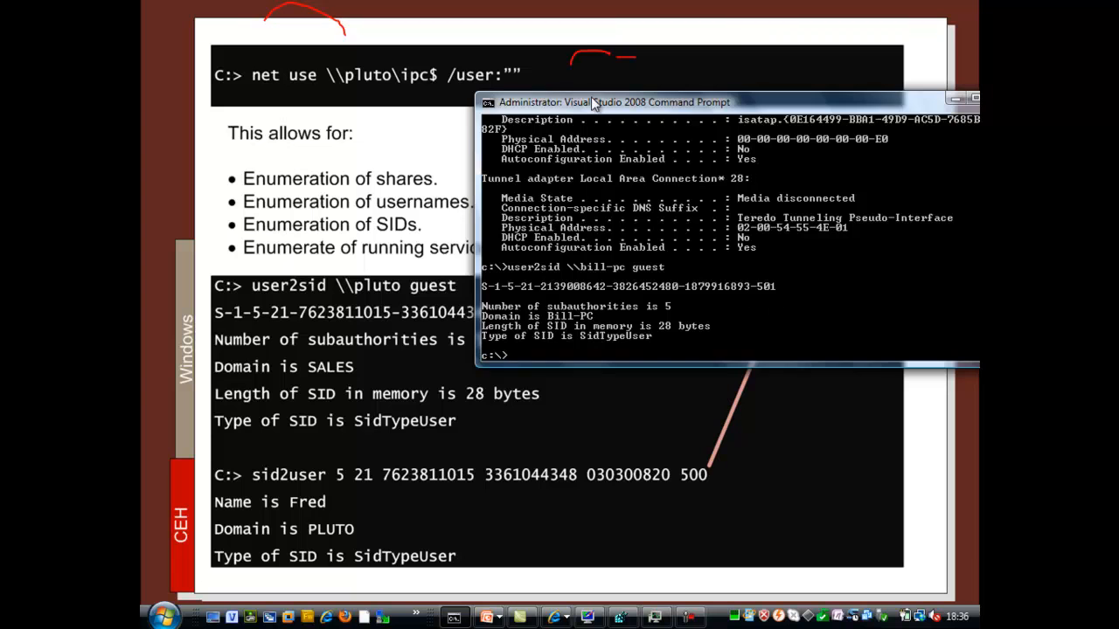
drag(612, 102, 550, 43)
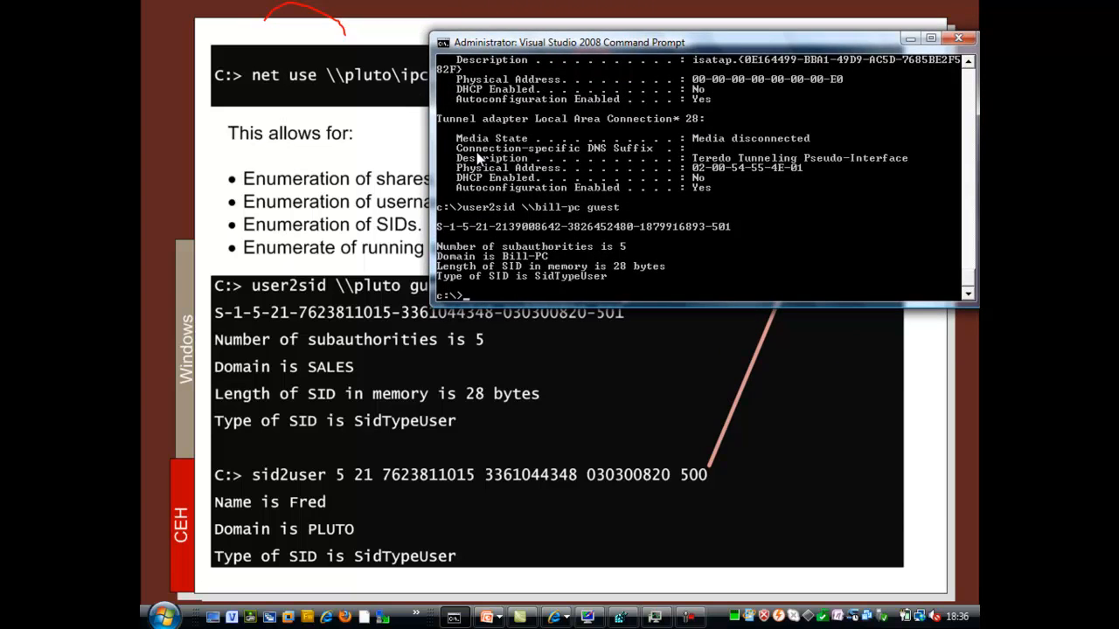
Step: Run sid2user with the Bill-PC SID and RID 500, resolving to Administrator
text(sid2user 5 21 2139008642 3826452480 1879916893 500)
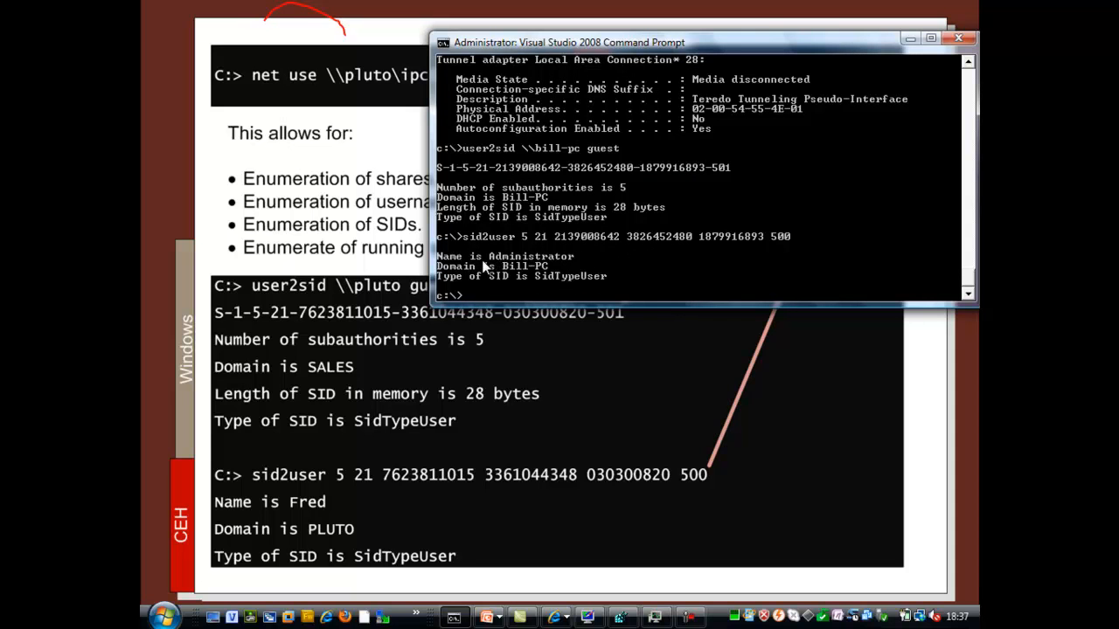
mouse_move(498, 268)
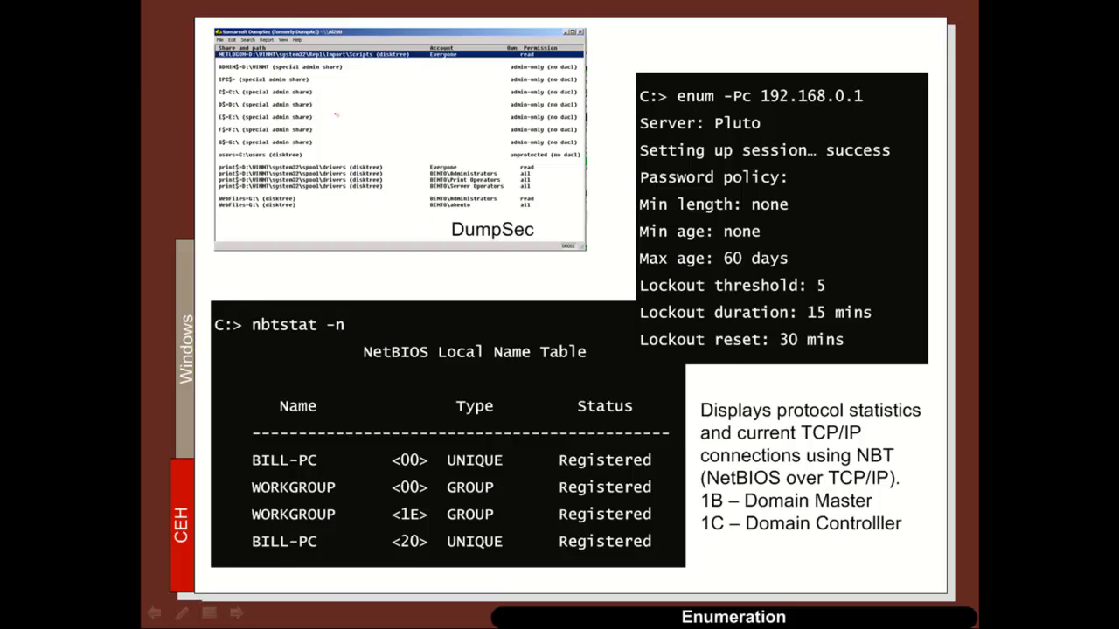
mouse_move(521, 303)
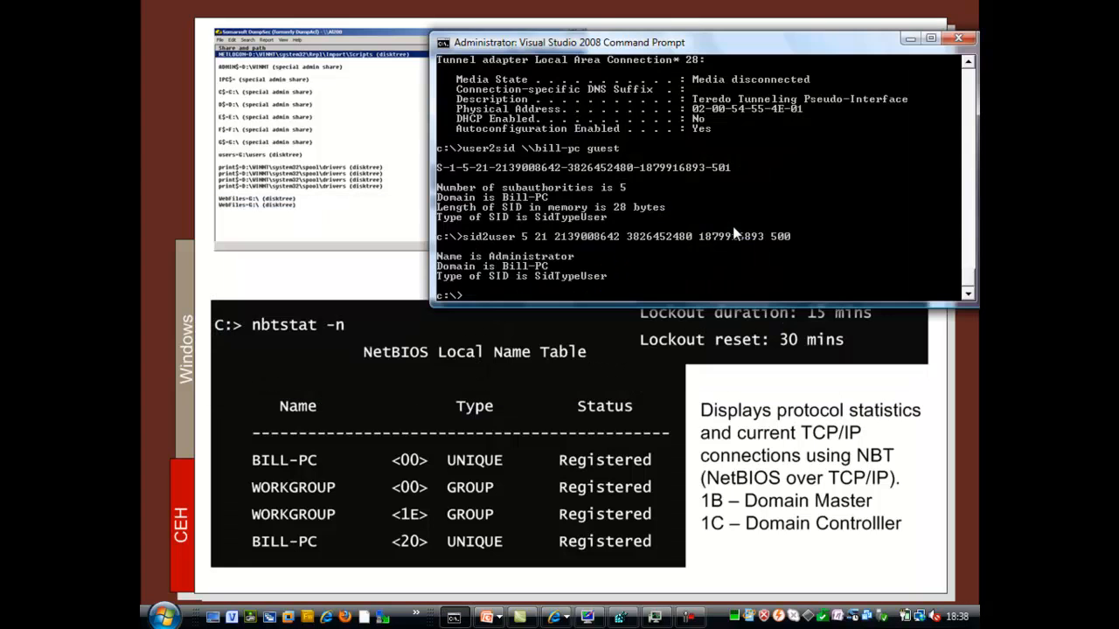
text(nbts)
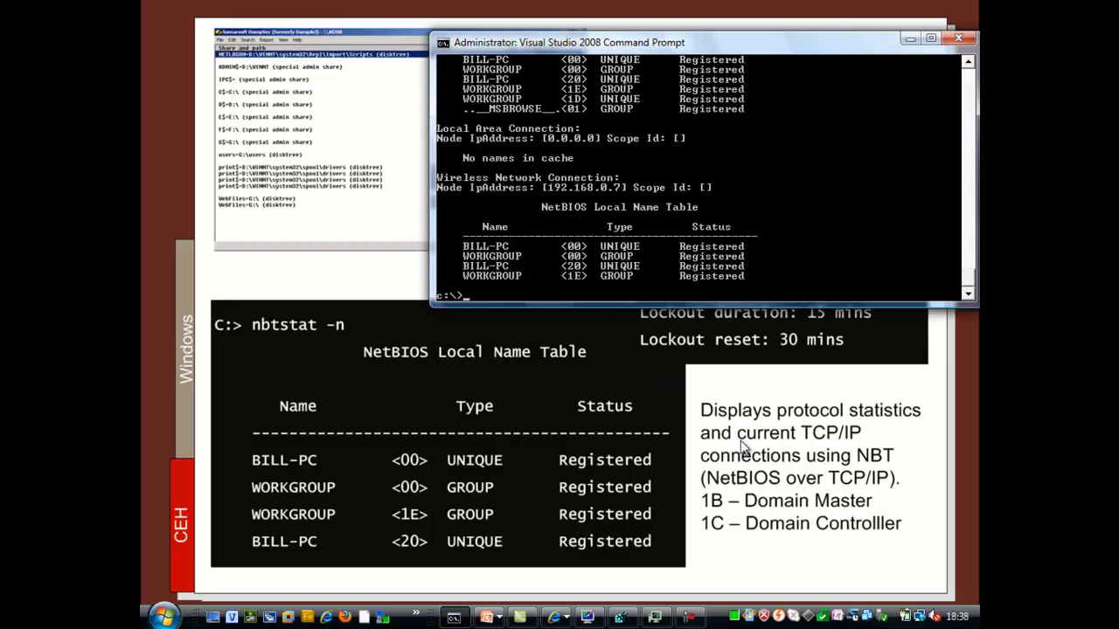
mouse_move(843, 507)
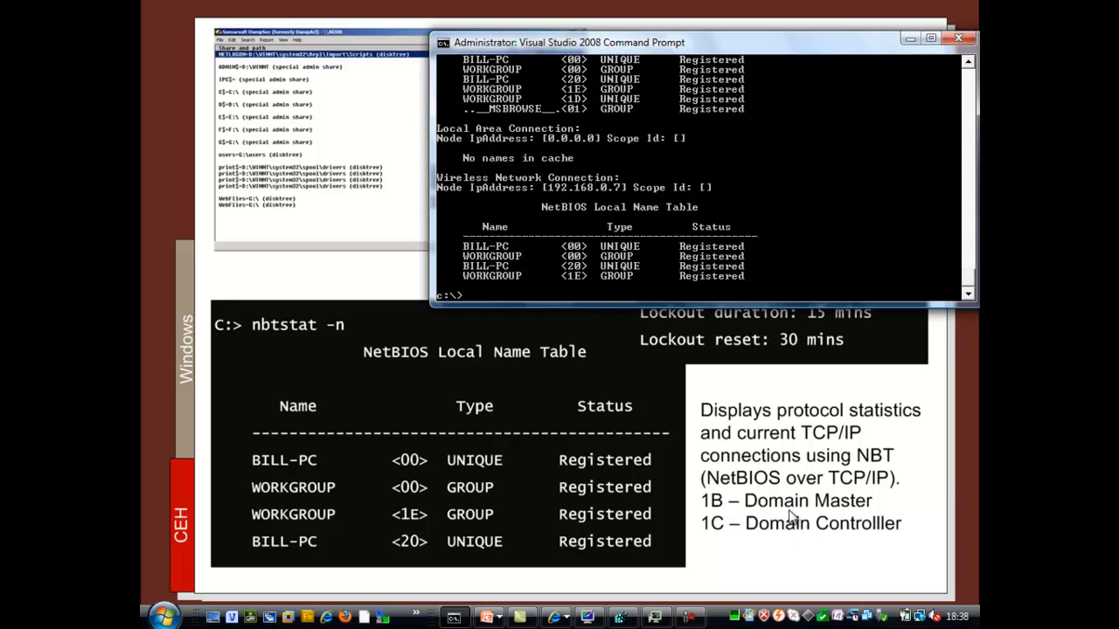
mouse_move(801, 541)
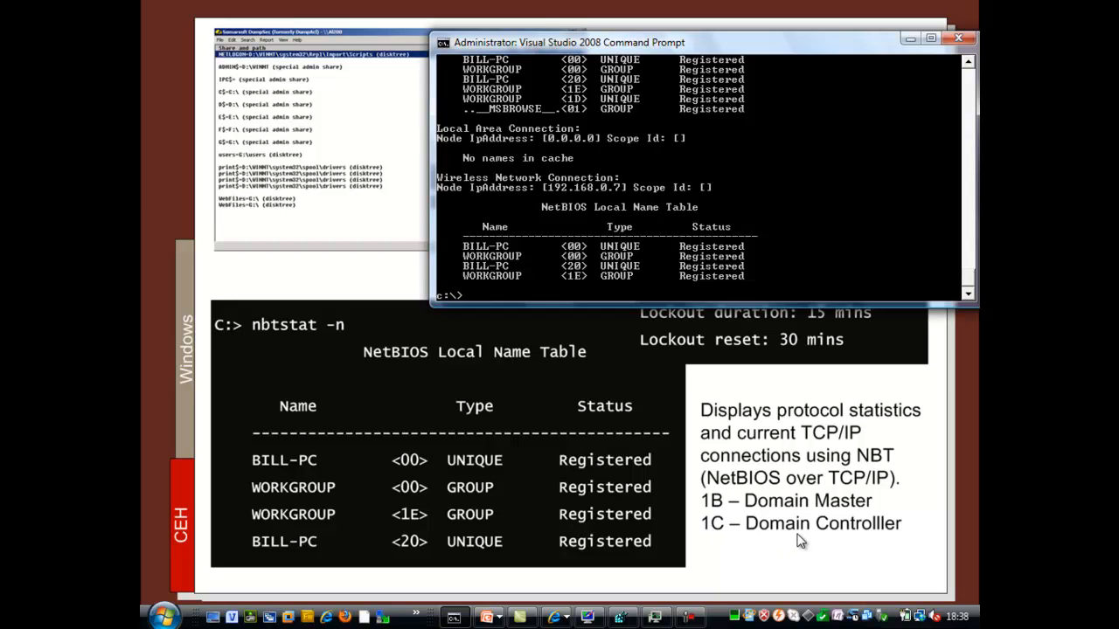
mouse_move(712, 535)
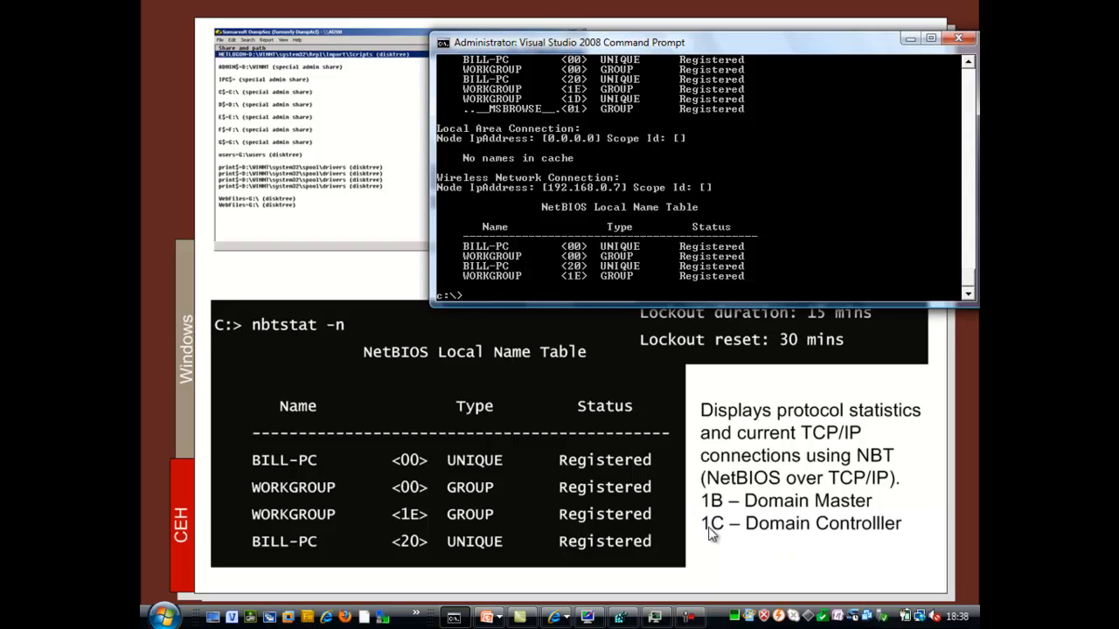
mouse_move(787, 382)
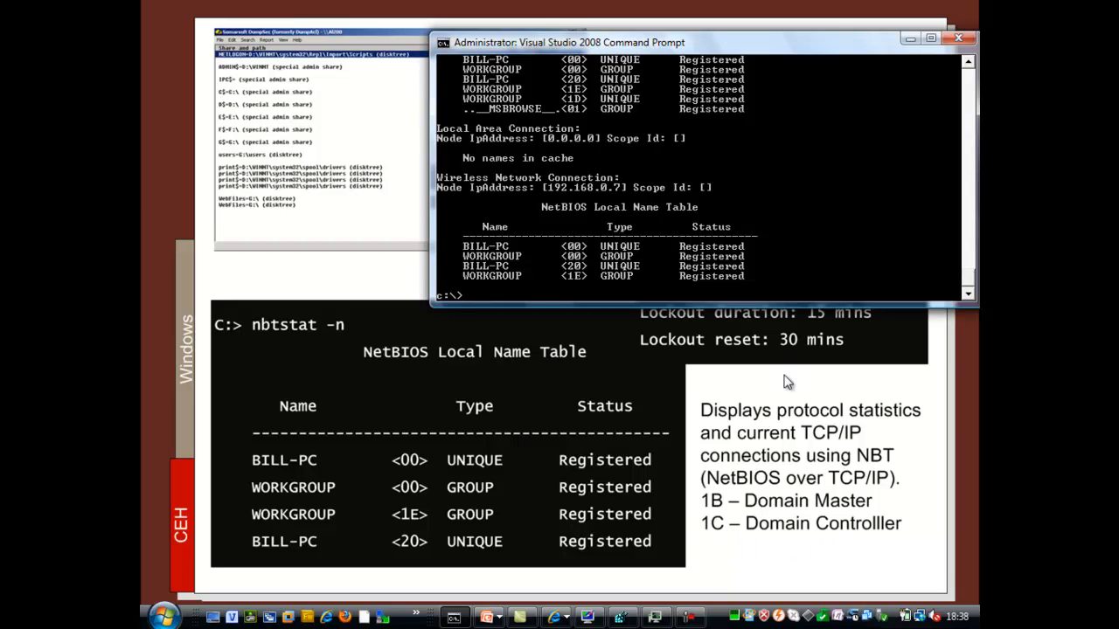
mouse_move(577, 269)
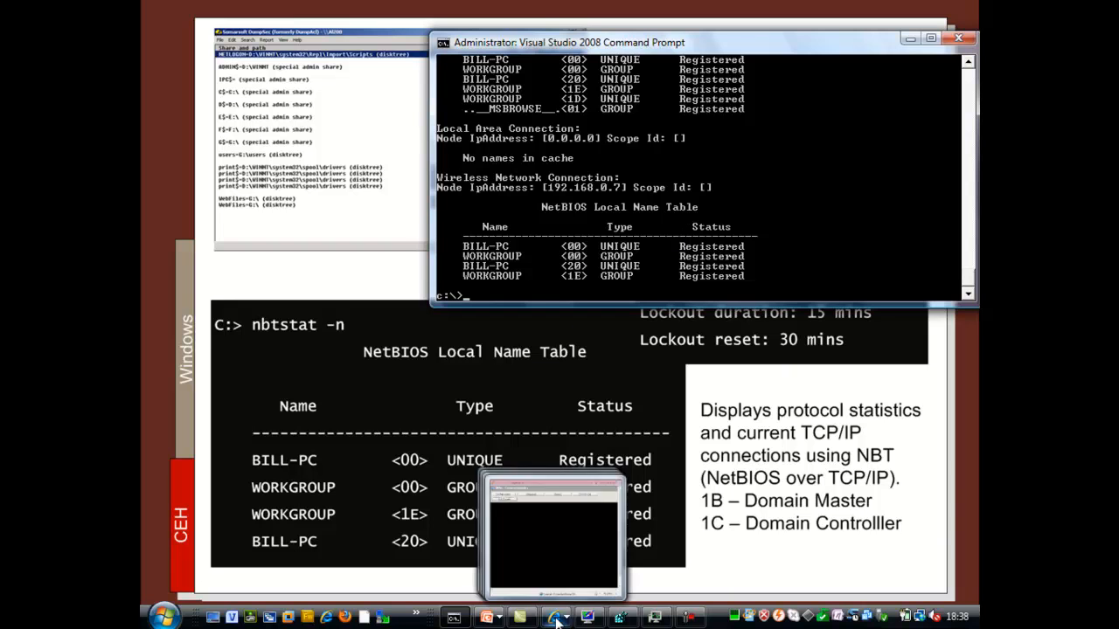
mouse_move(557, 618)
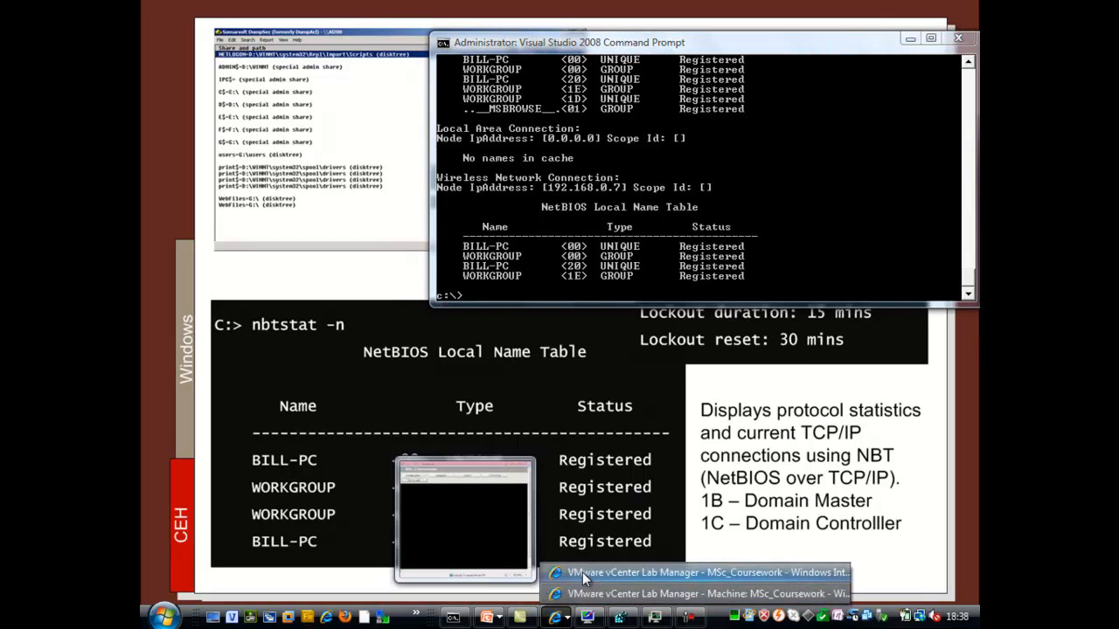
Step: Bring up the coursework virtual machine window and switch it to full screen
click(703, 572)
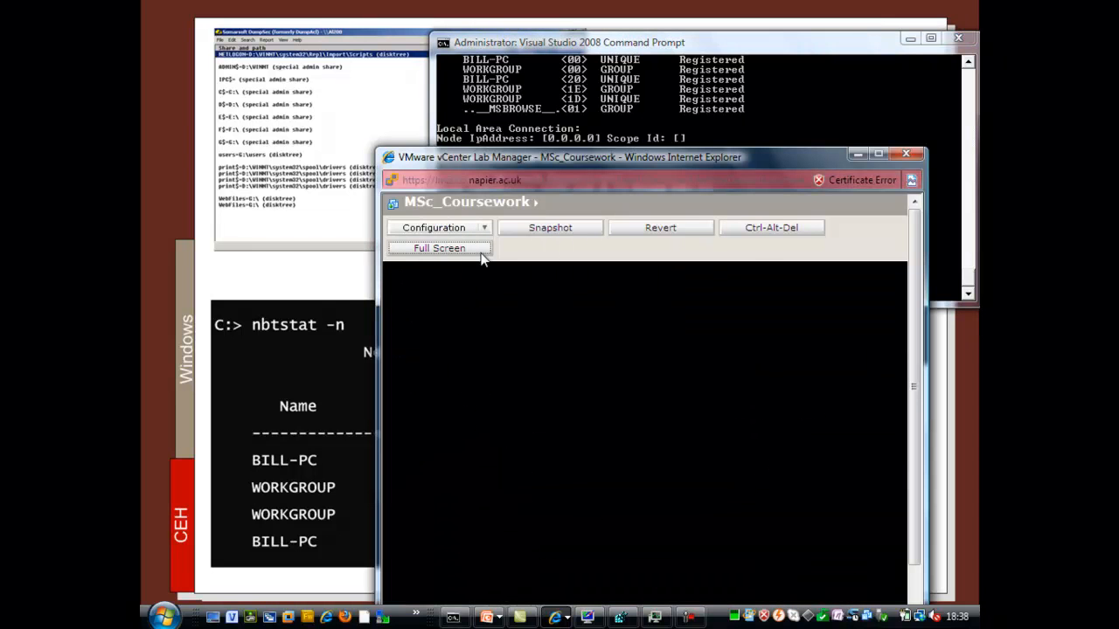
click(437, 248)
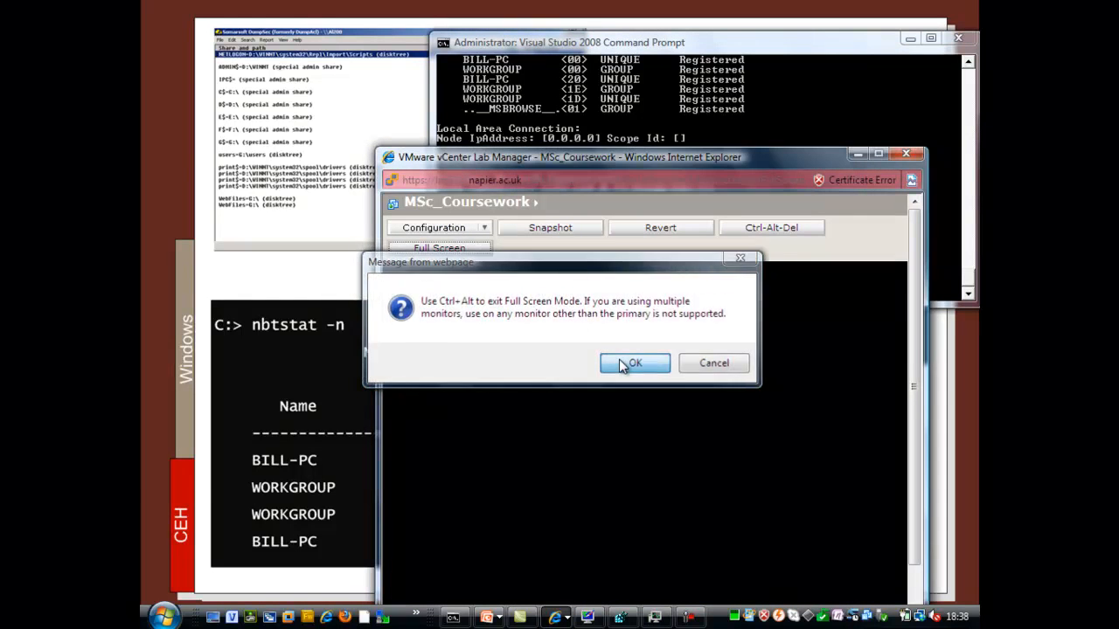
click(634, 362)
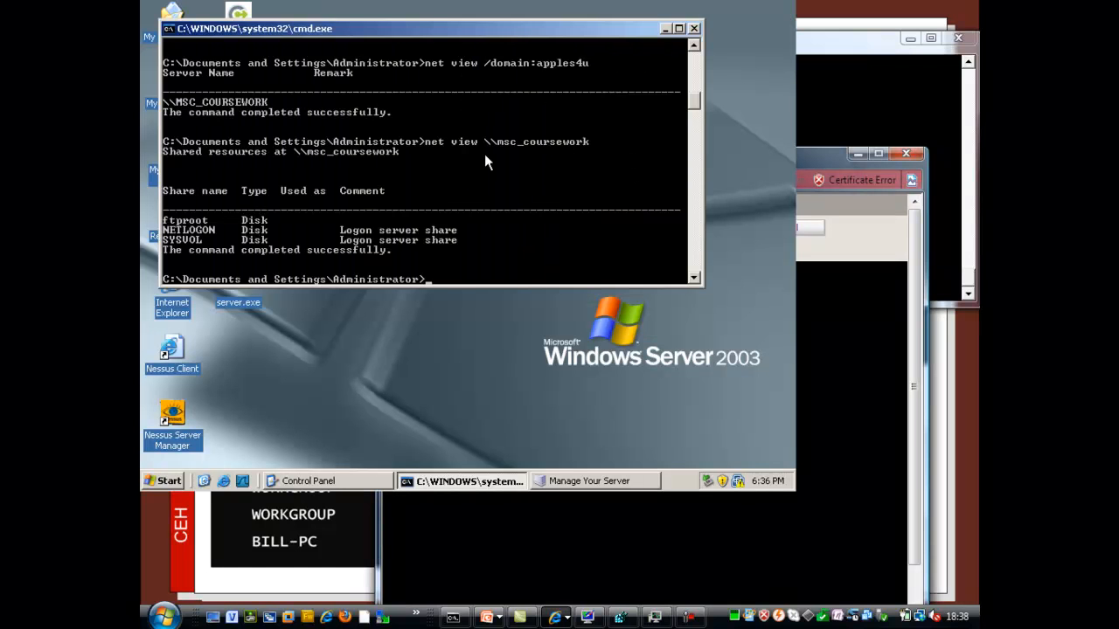
Step: Run nbtstat -n to list the MSC_COURSEWORK and APPLES4U NetBIOS names
text(nbt)
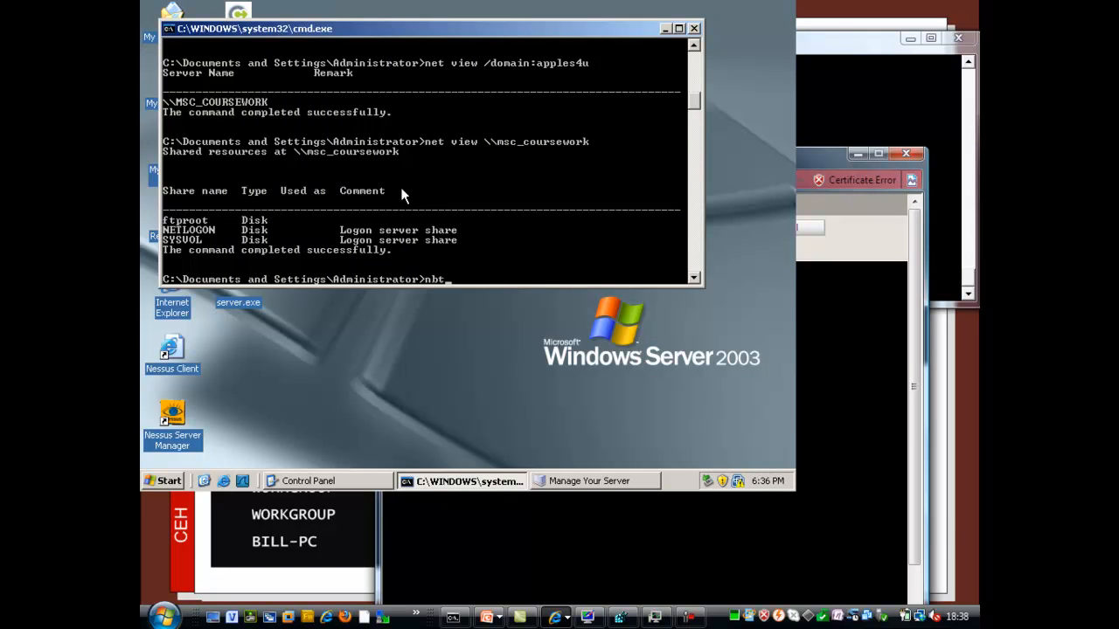
text(stat)
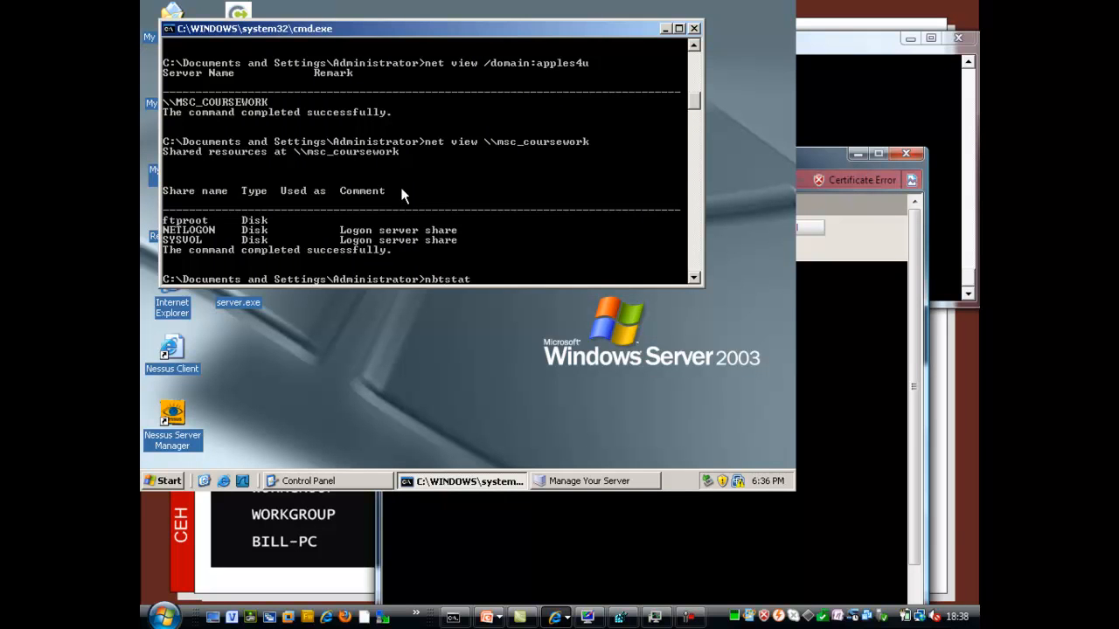
text(-n)
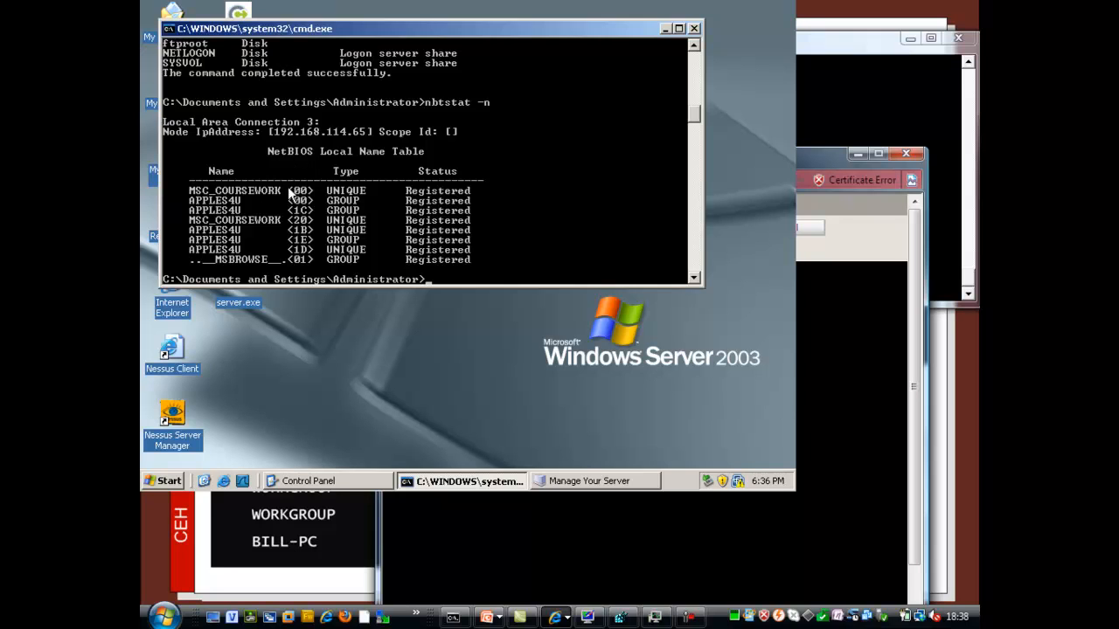
mouse_move(276, 196)
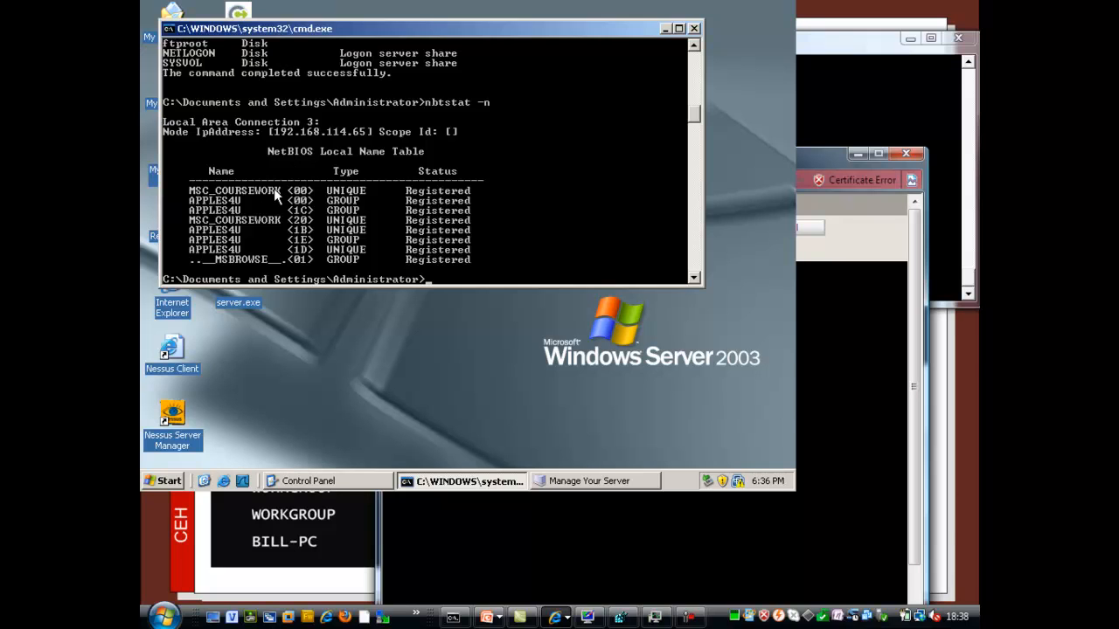
mouse_move(339, 165)
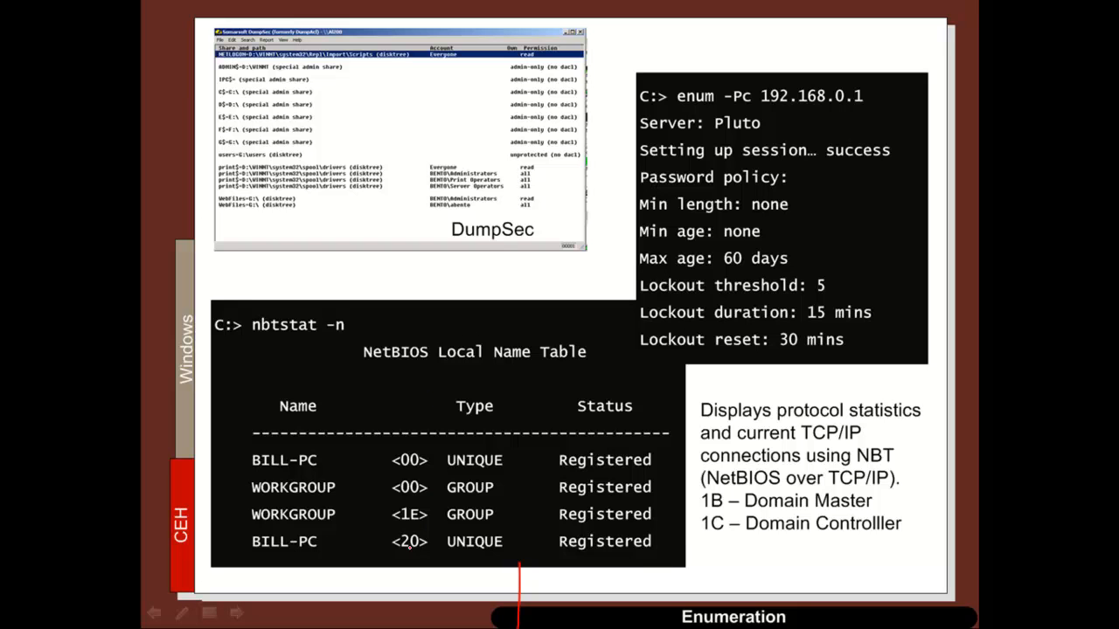
Step: Advance the slideshow to the RestrictAnonymous null-session guarding slide
click(236, 613)
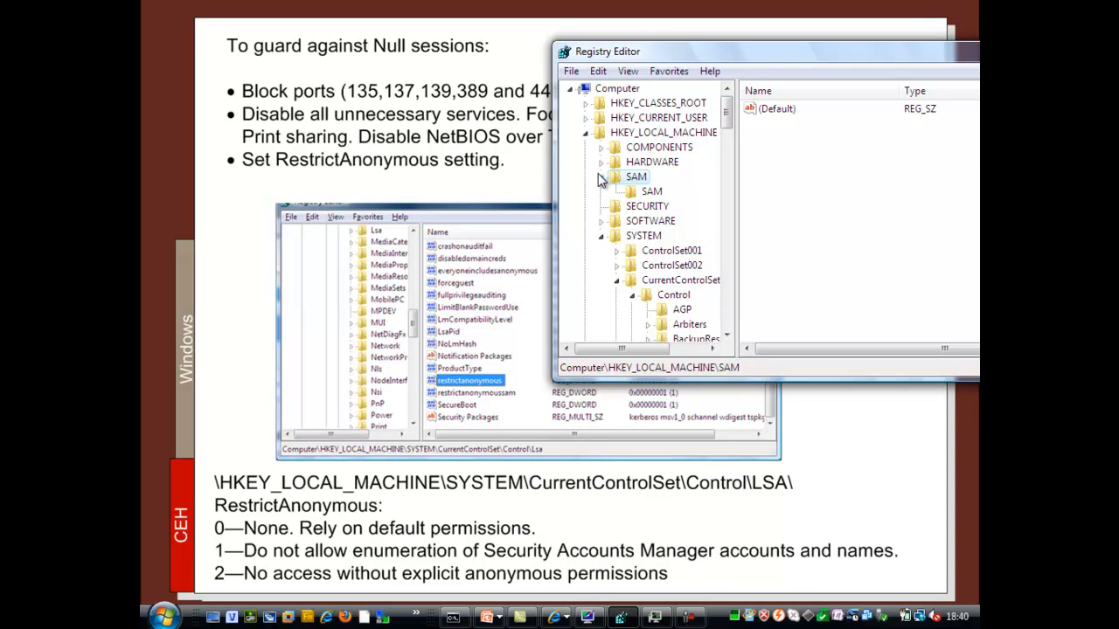
mouse_move(699, 161)
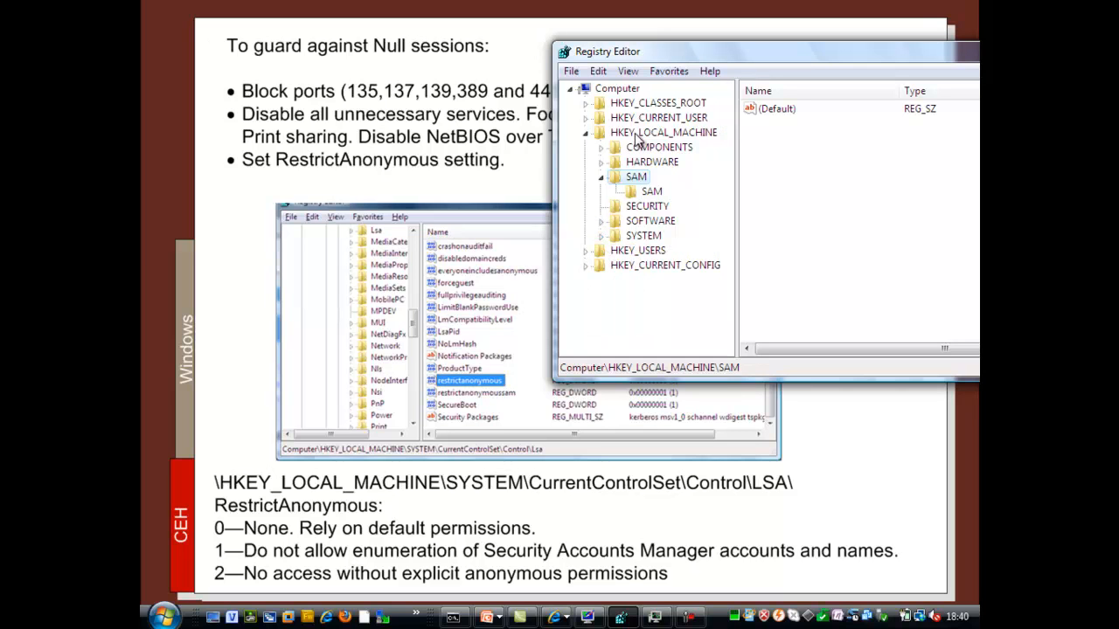
Step: Navigate from SYSTEM down to the Lsa key and open restrictanonymous, showing value 0
click(644, 236)
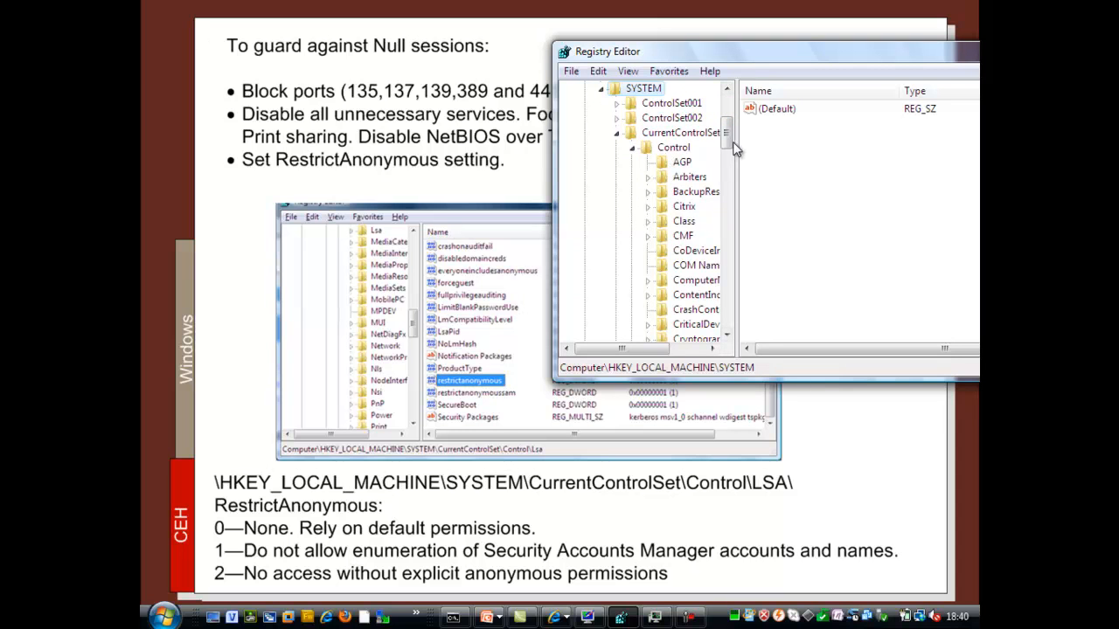
scroll(down, 3)
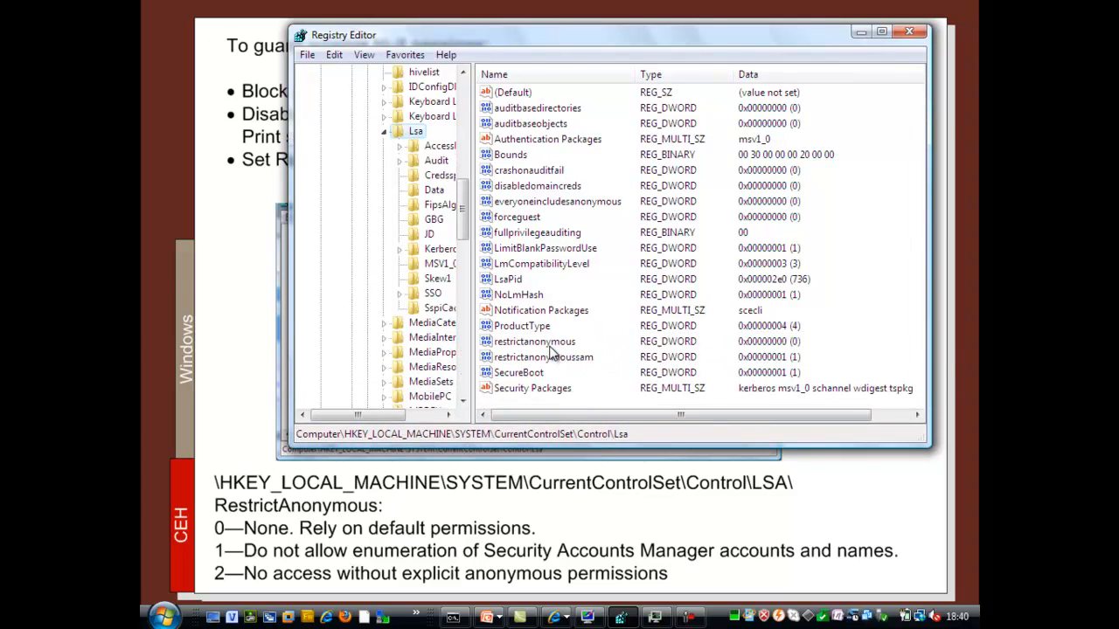
click(535, 341)
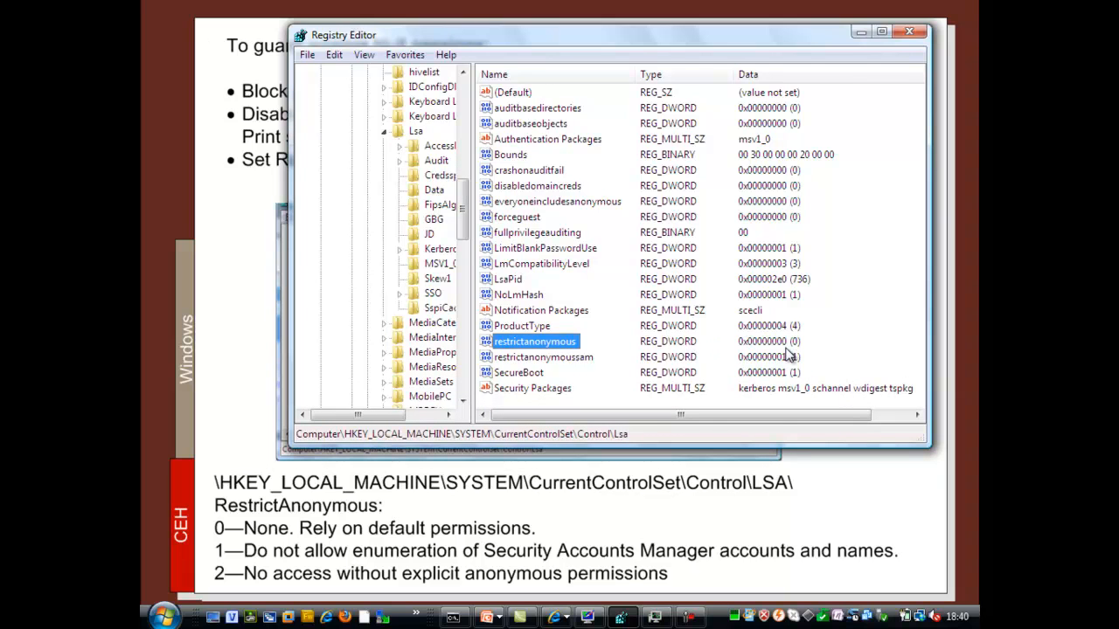
mouse_move(621, 344)
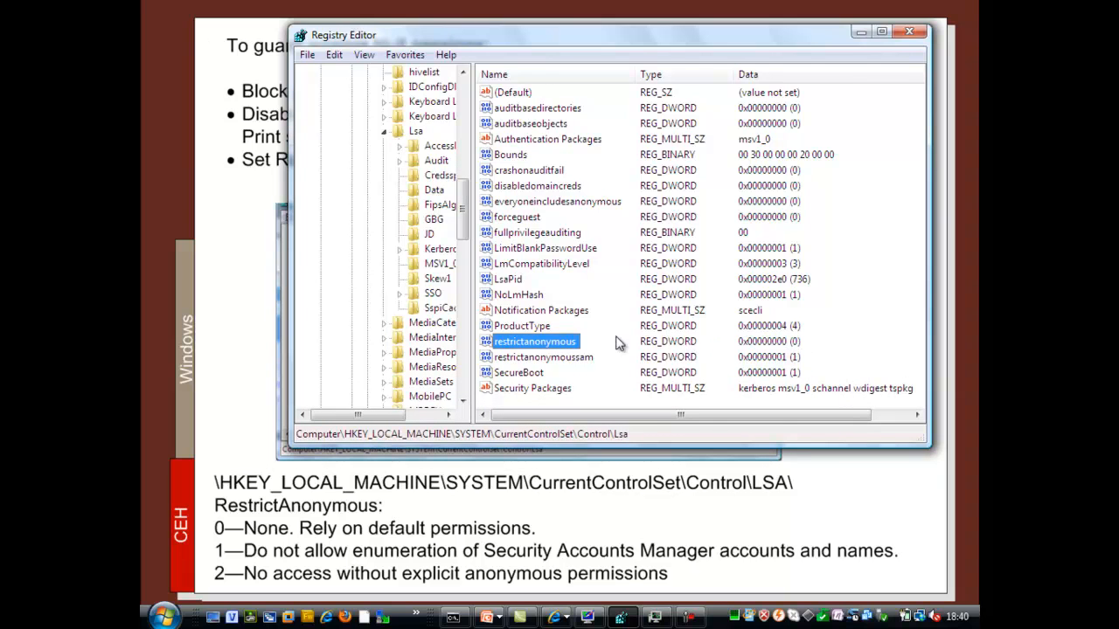
double_click(534, 340)
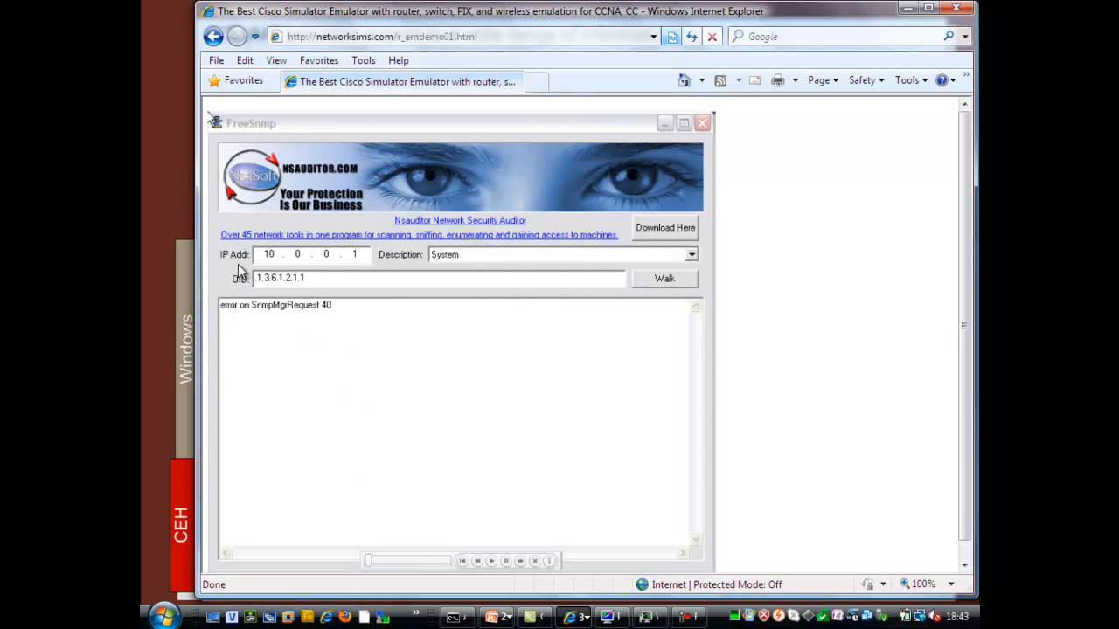
mouse_move(243, 291)
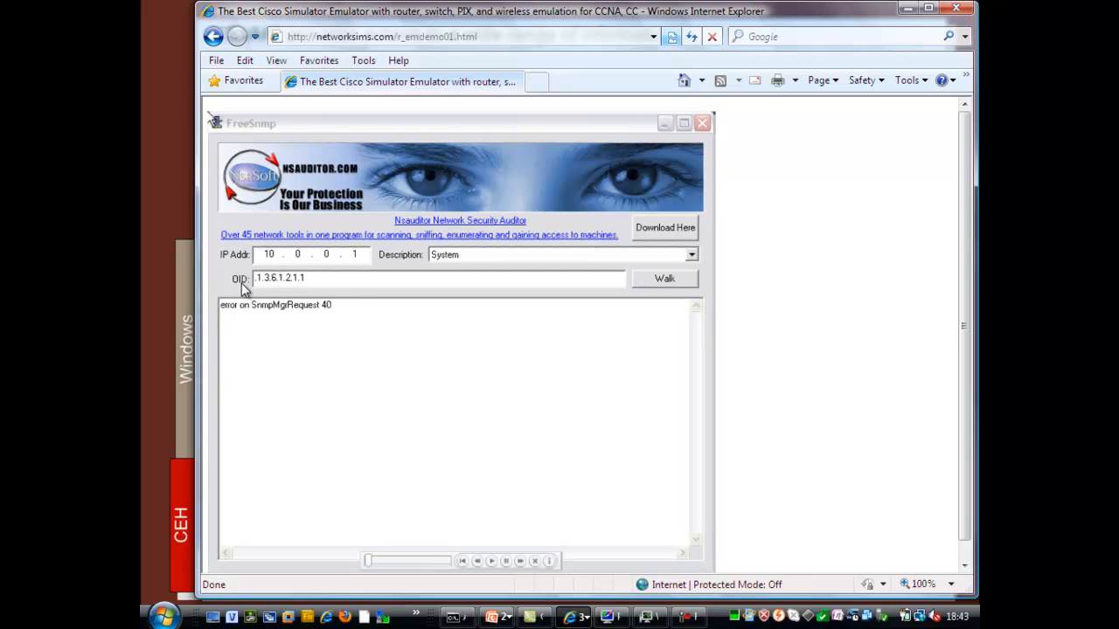
mouse_move(281, 291)
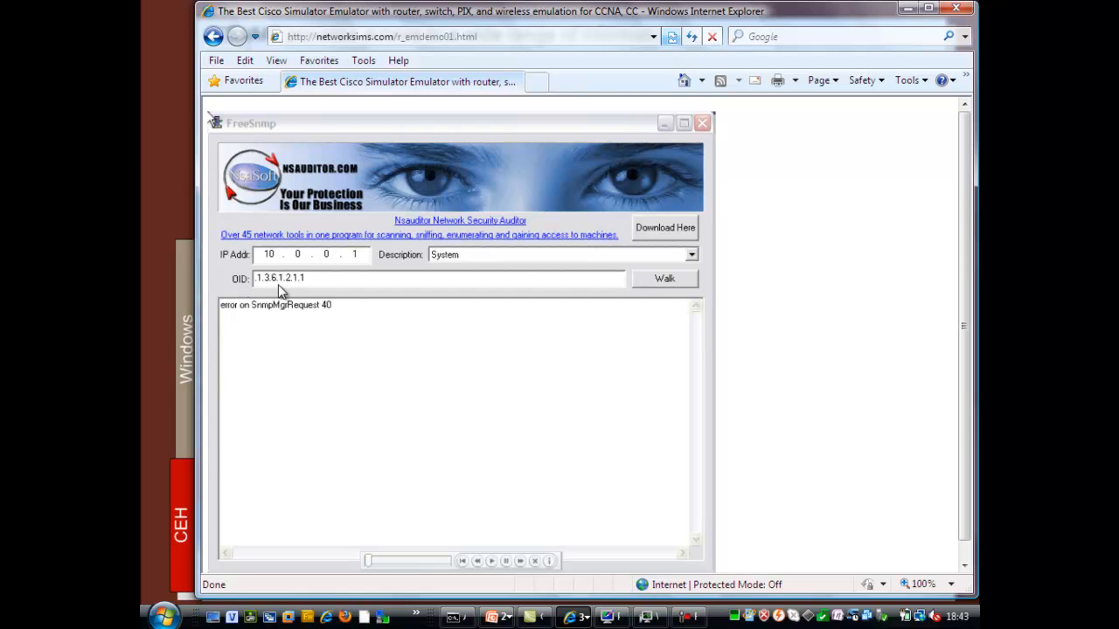
mouse_move(311, 291)
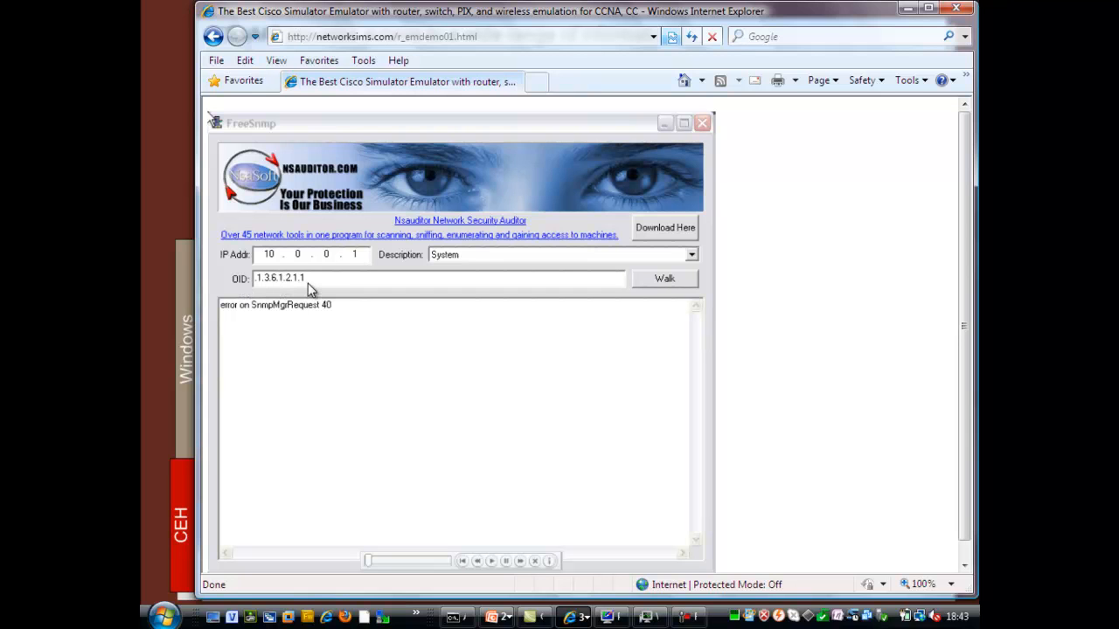
mouse_move(499, 549)
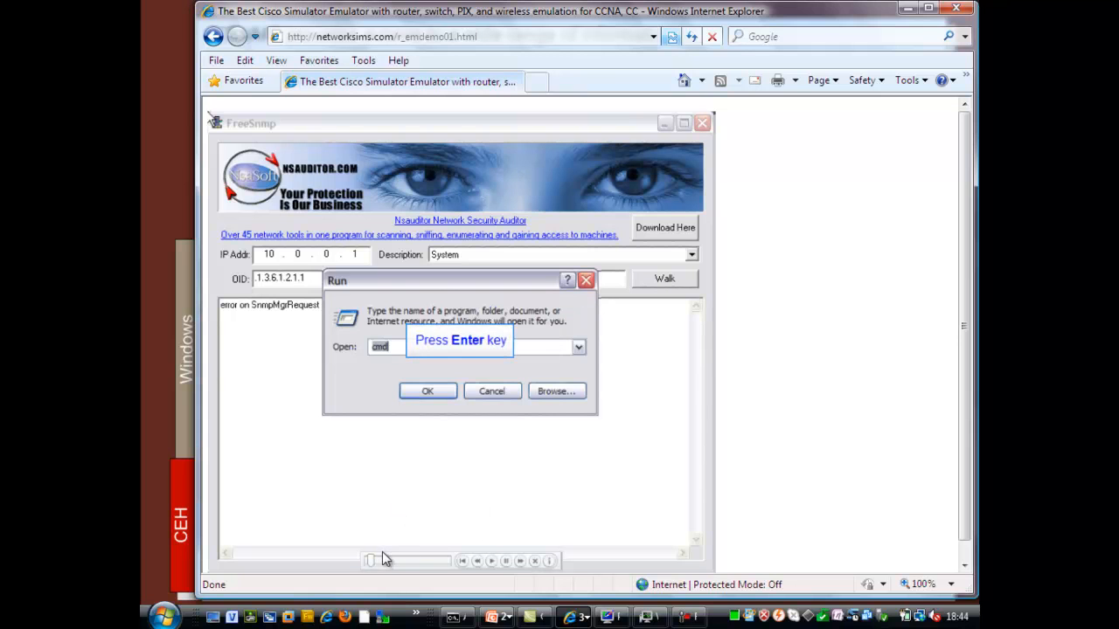
mouse_move(391, 466)
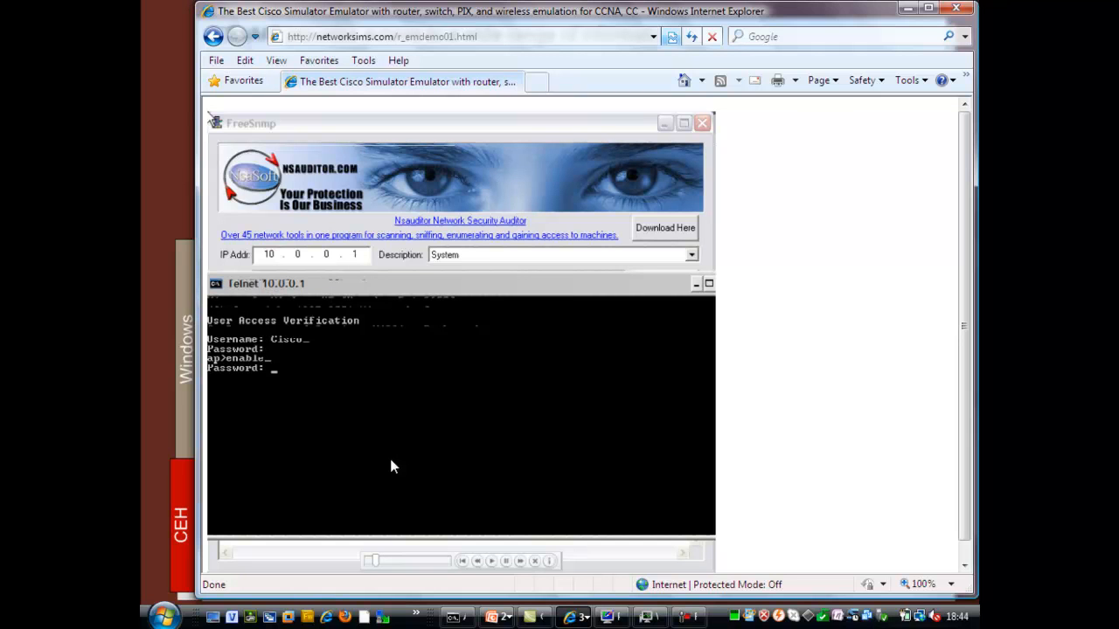
text(config t)
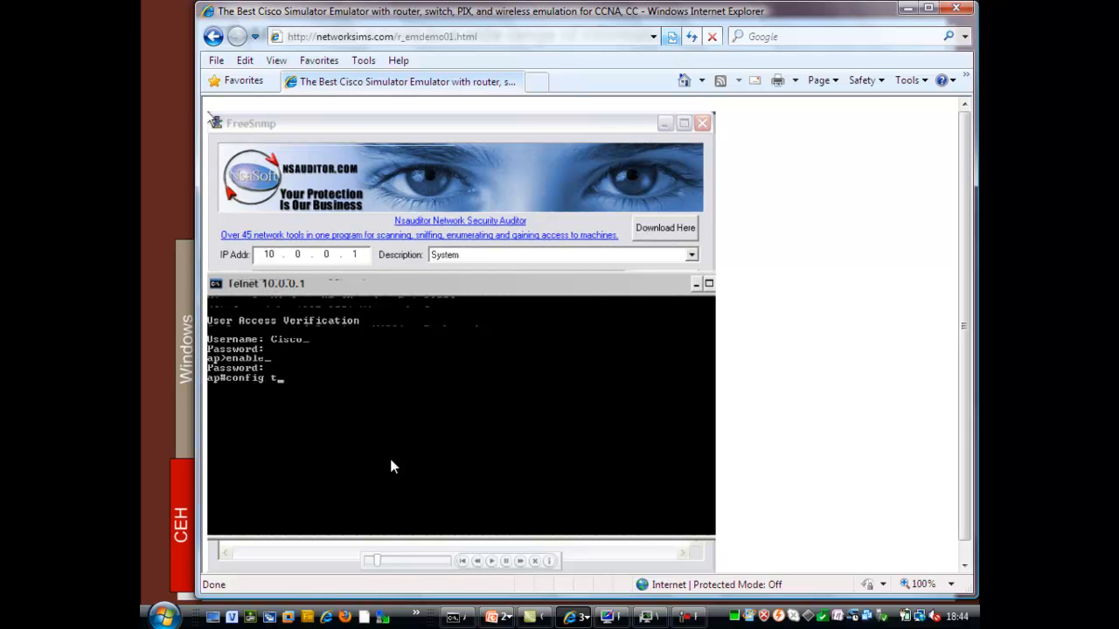
text(snmp-se)
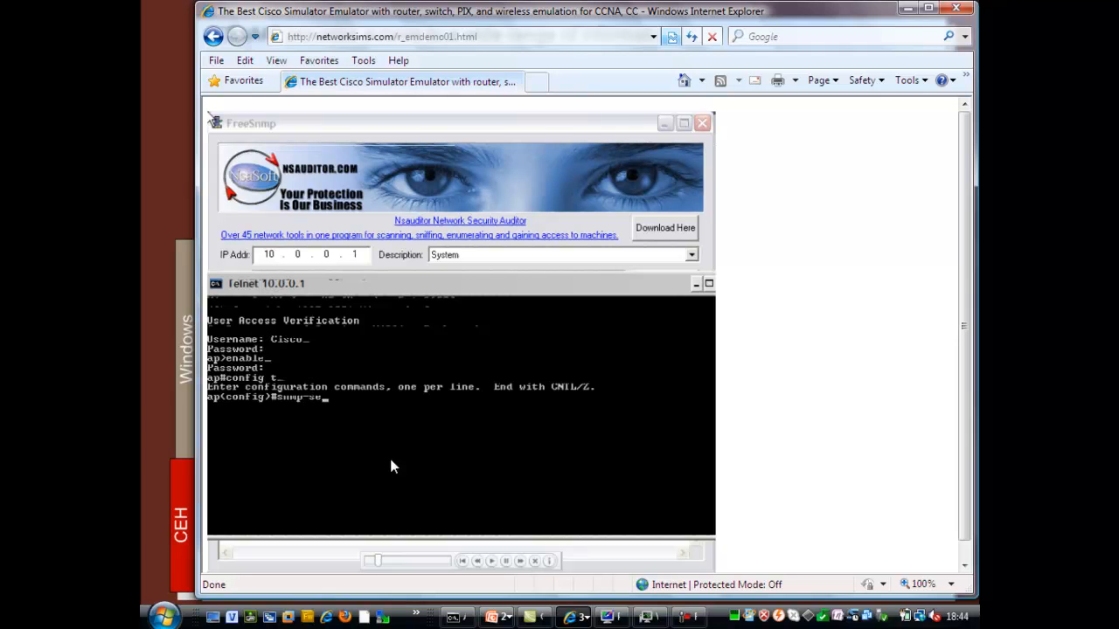
text(rver comm)
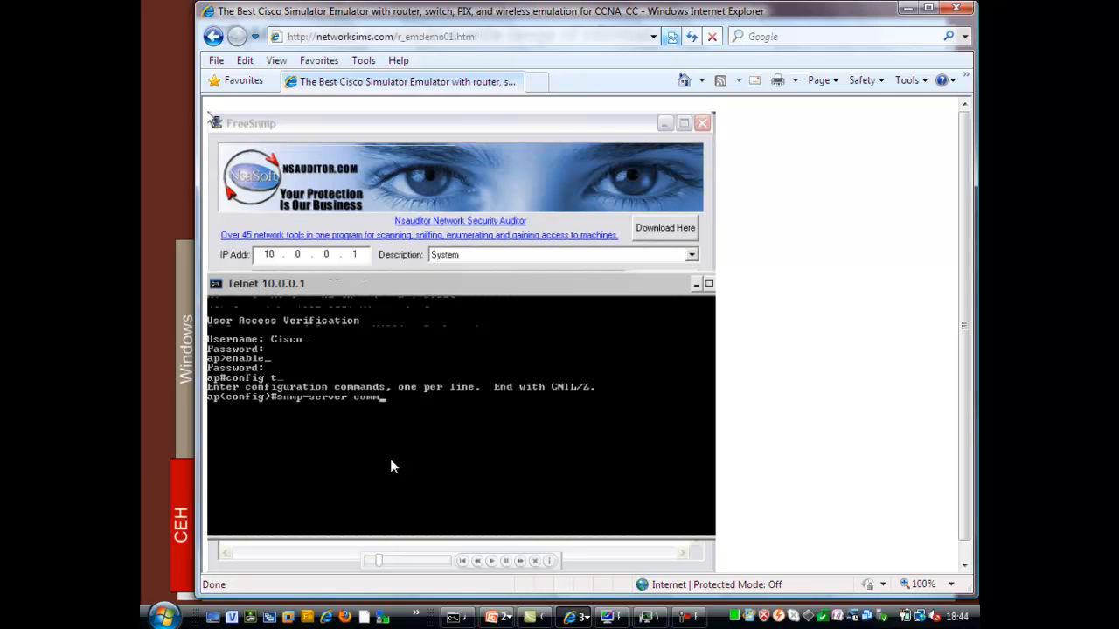
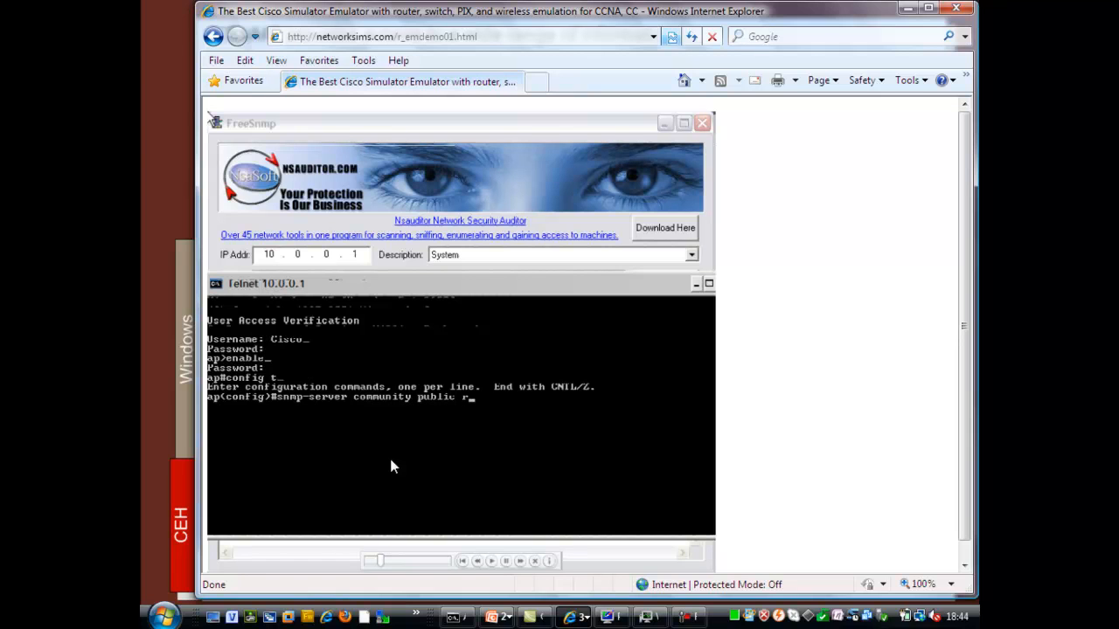
Step: Set the SNMP contact and location room c6, enable traps, and exit configuration
text(snmp-server contac)
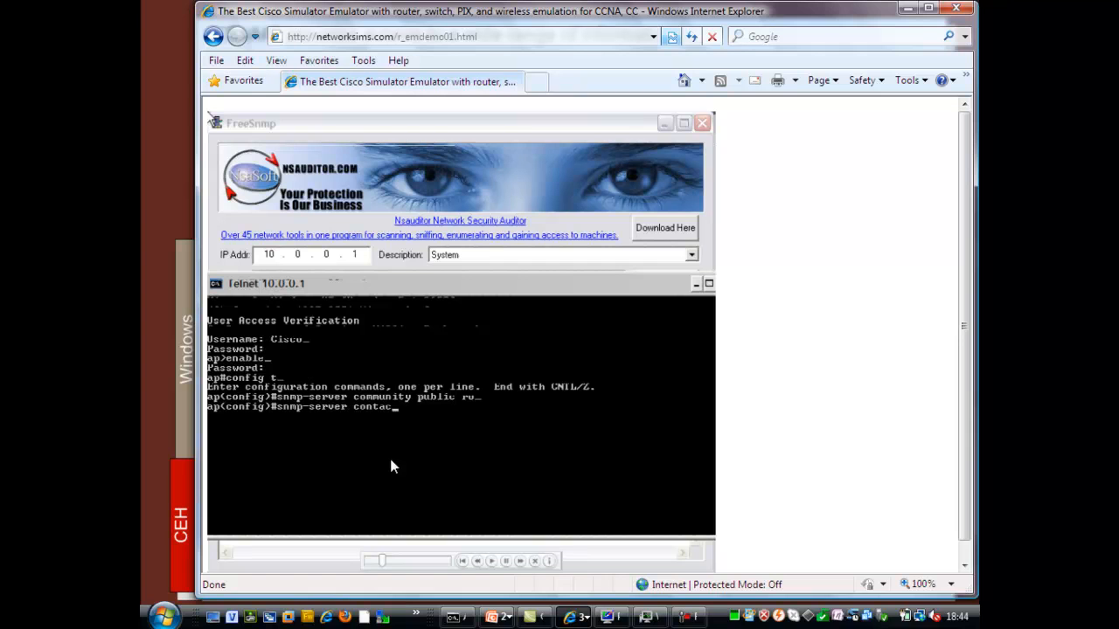
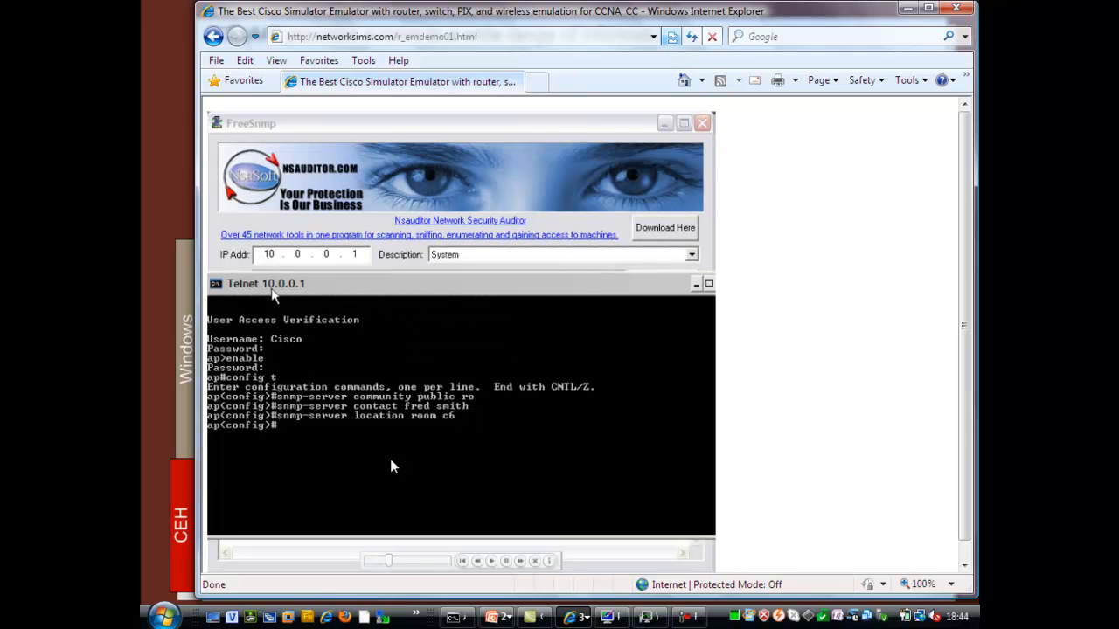
text(snmp-server)
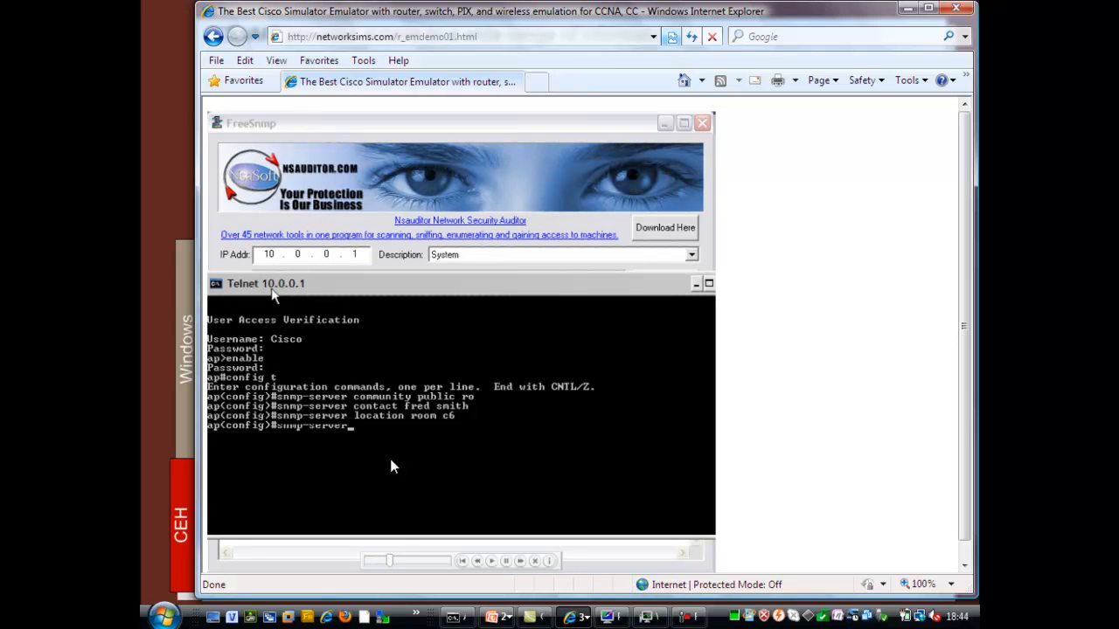
text(enable)
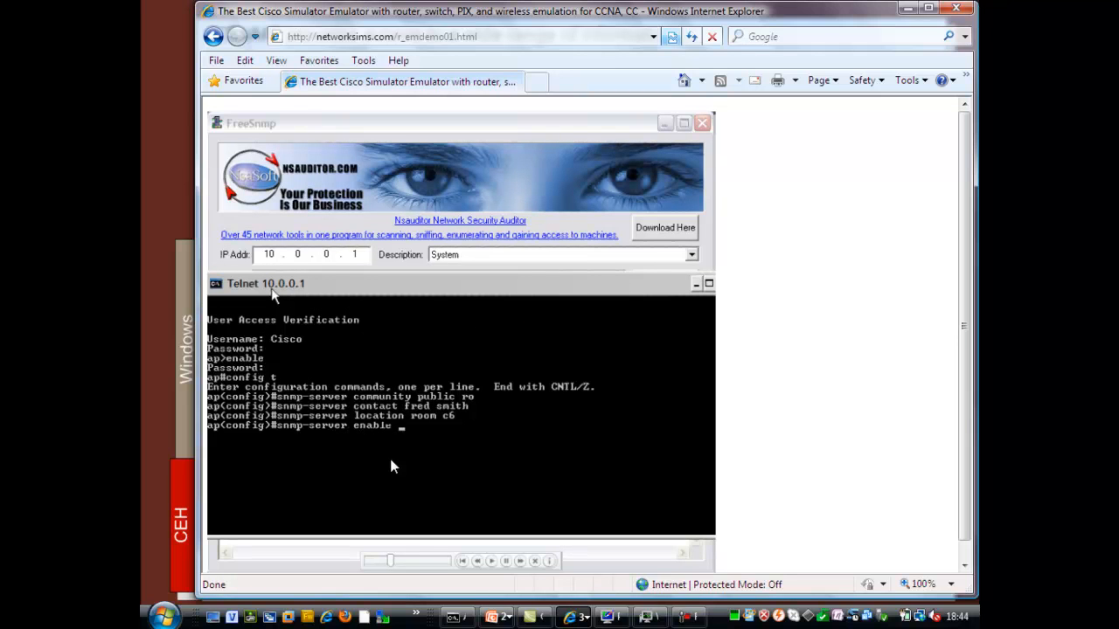
text(traps)
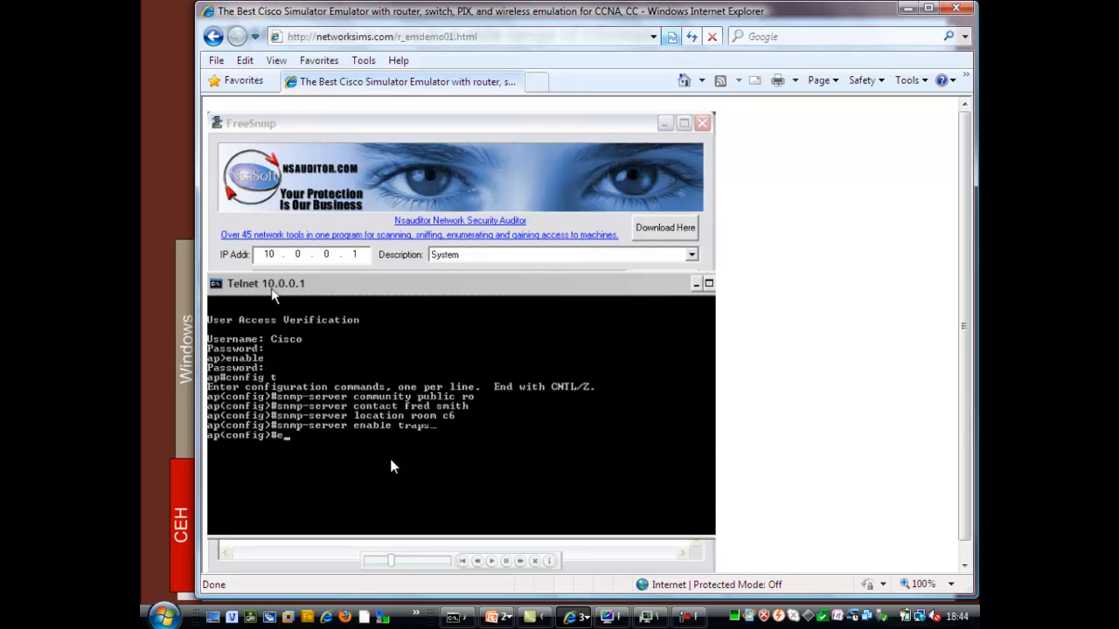
text(exit)
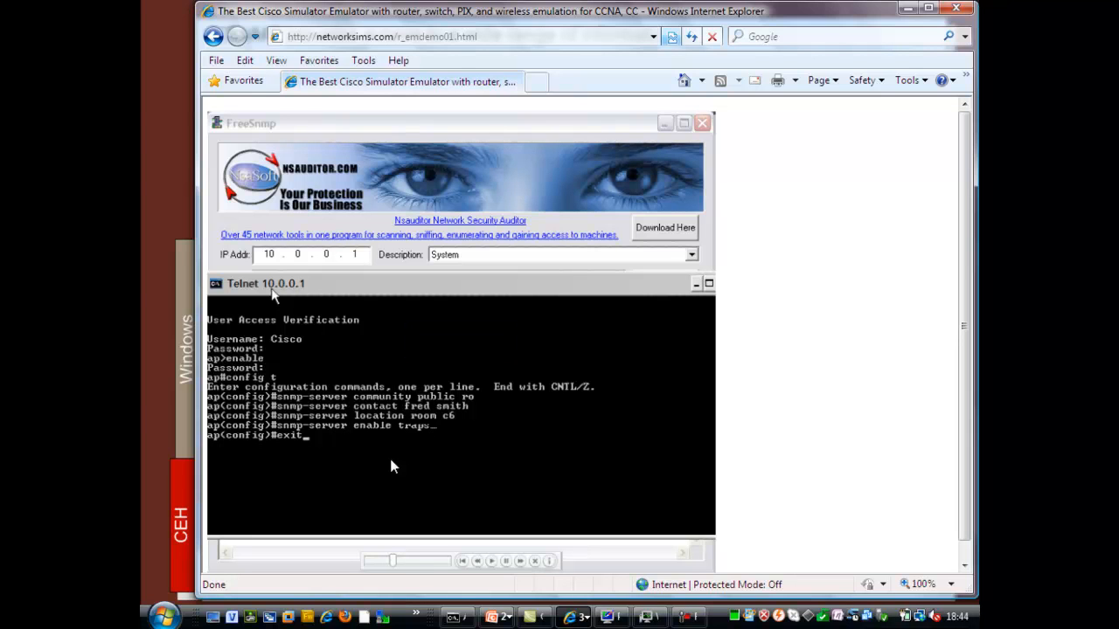
text(shu)
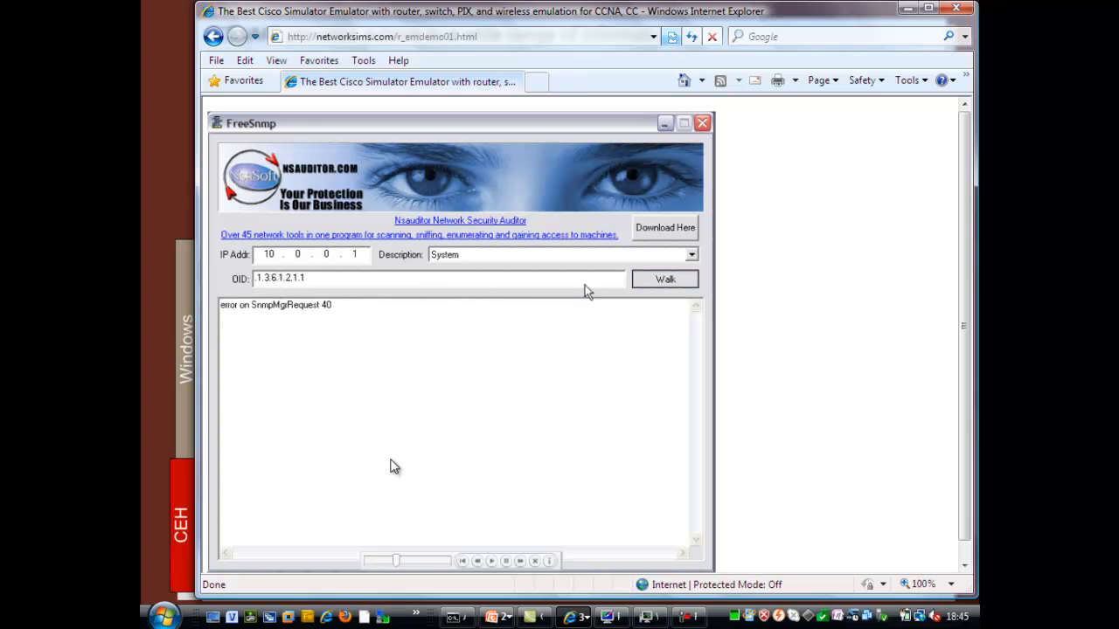
Step: Walk System, then walk Interfaces and scroll through Dot11Radio0, FastEthernet0, Null0 and BVI1
click(665, 279)
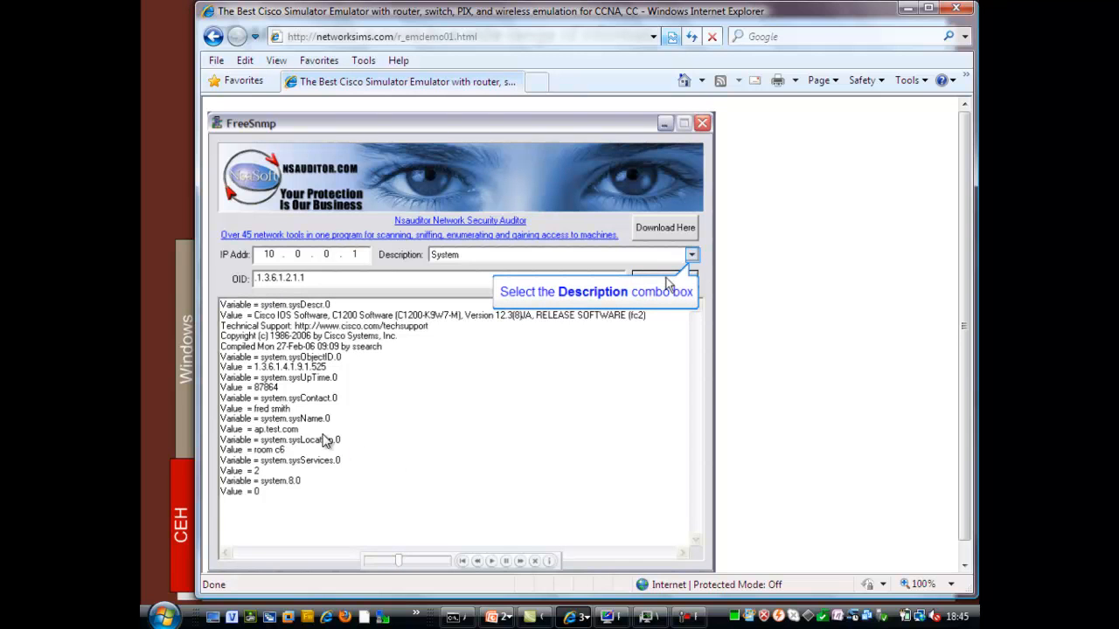
click(691, 254)
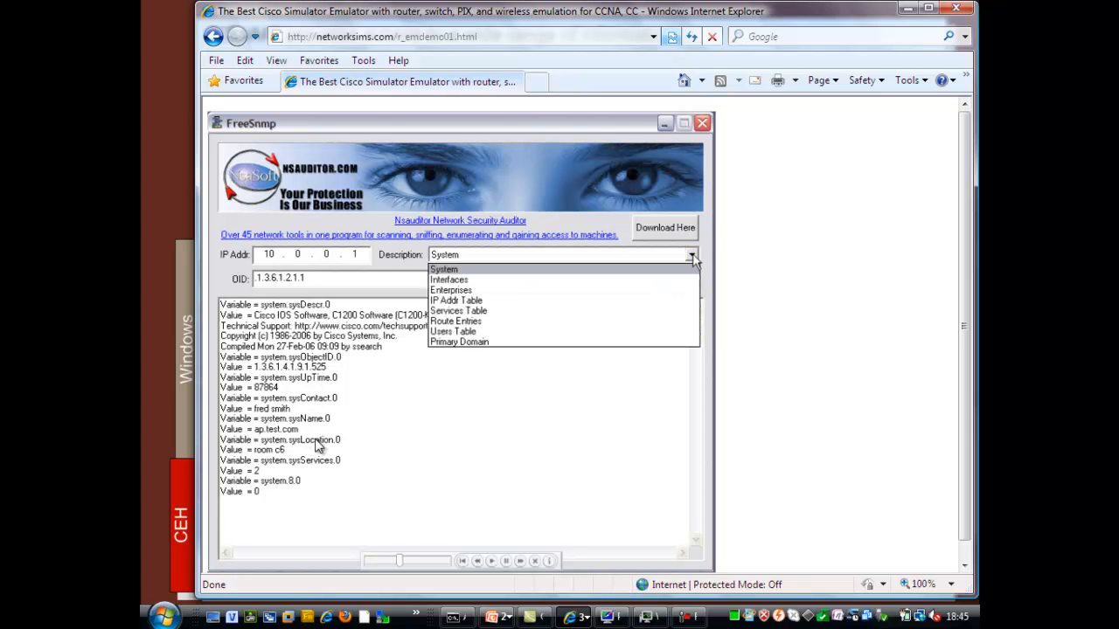
mouse_move(449, 279)
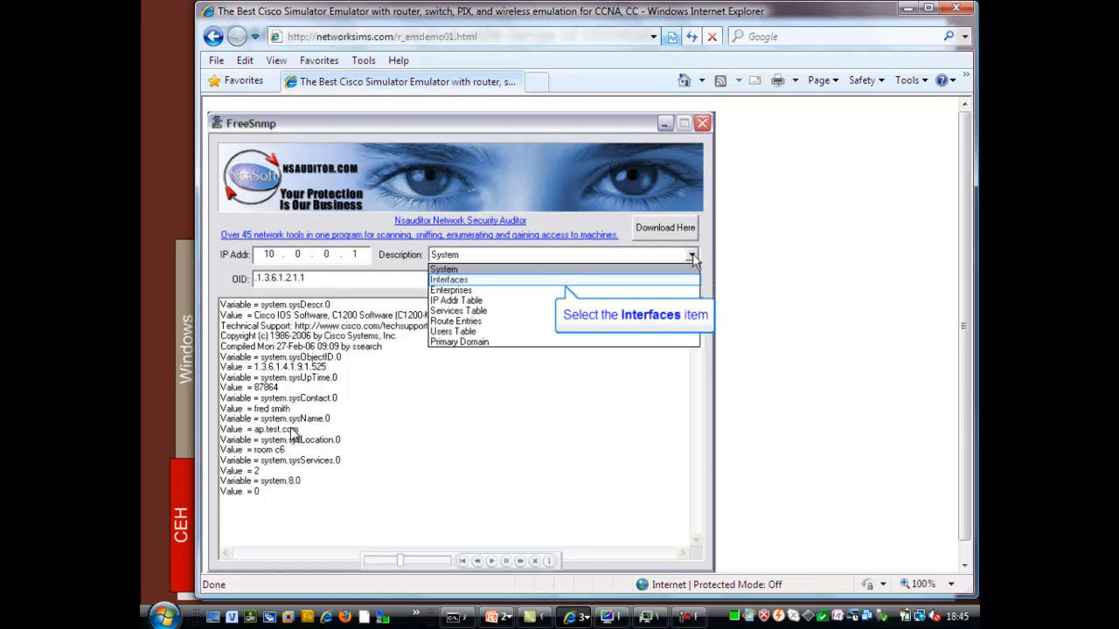
click(450, 279)
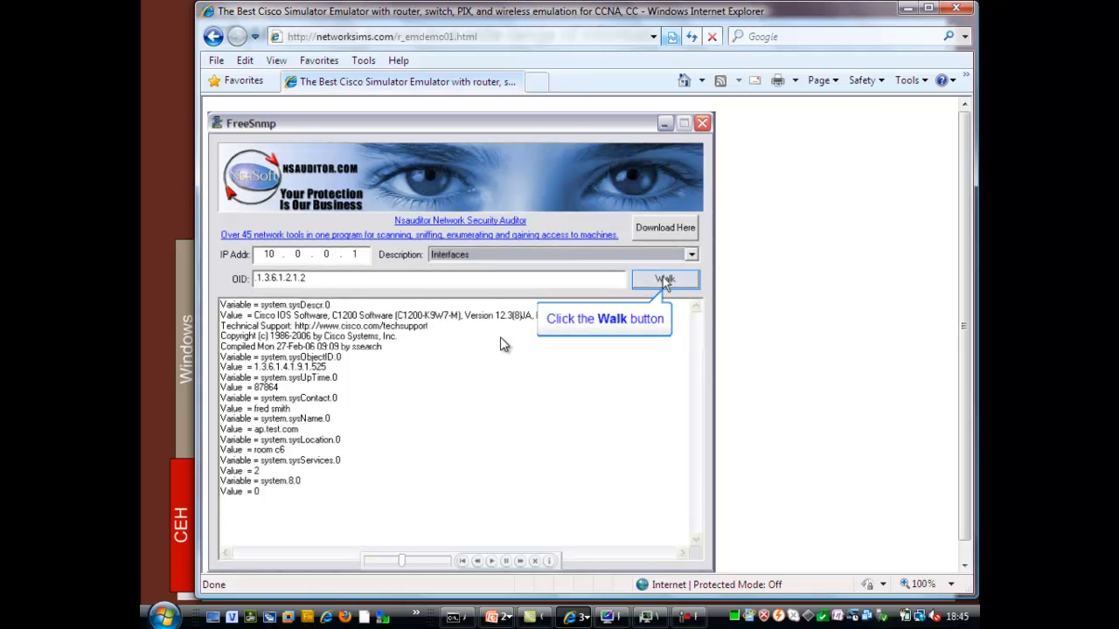
click(665, 278)
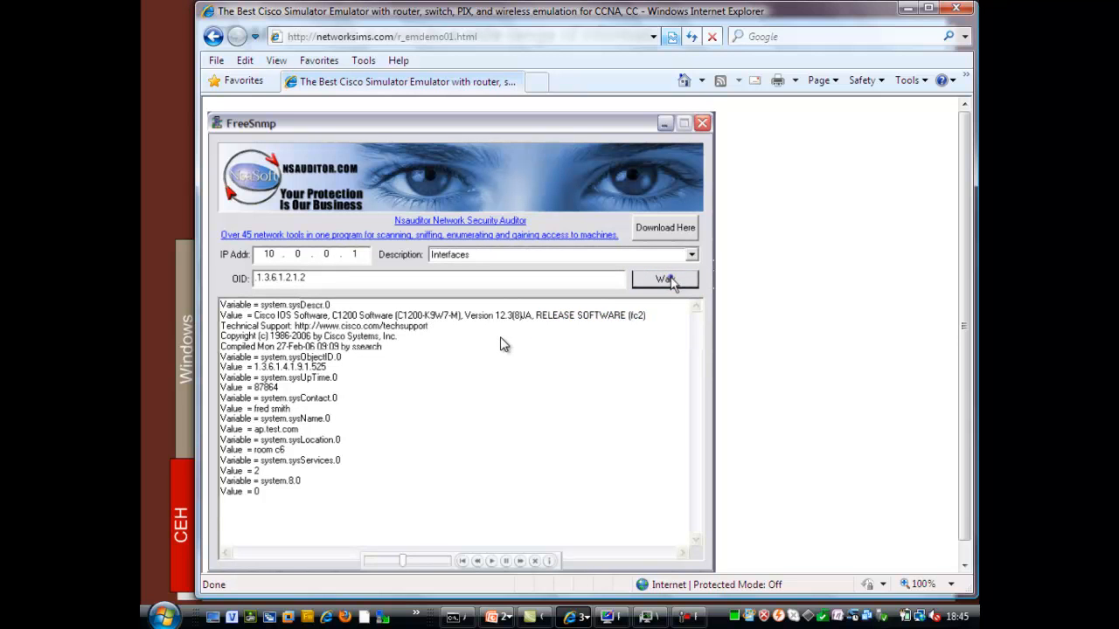
click(664, 279)
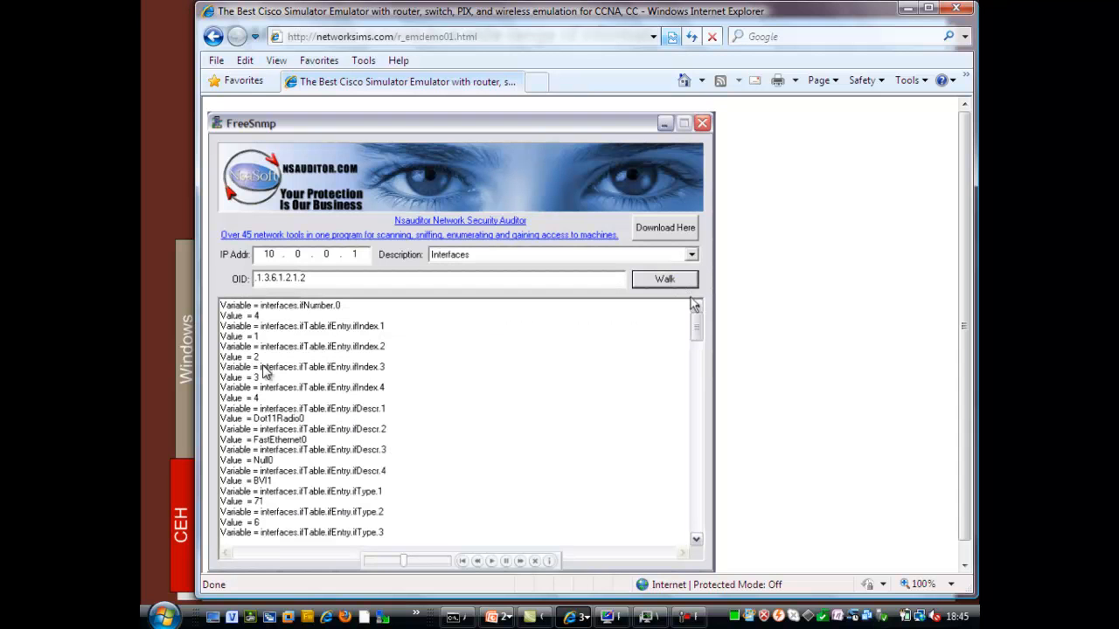
scroll(down, 3)
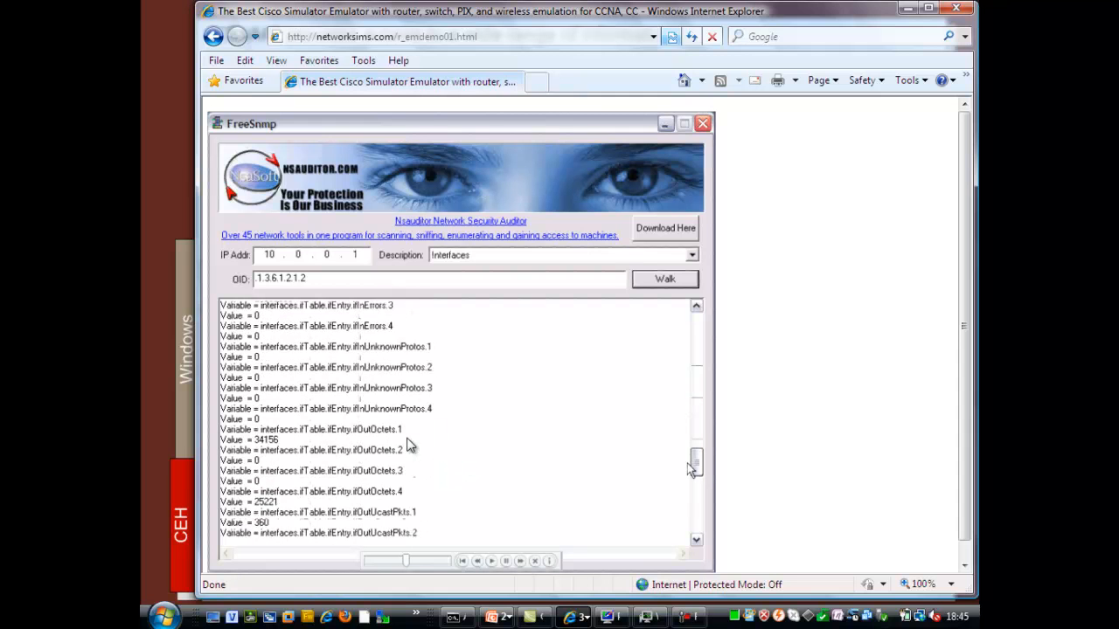
scroll(down, 3)
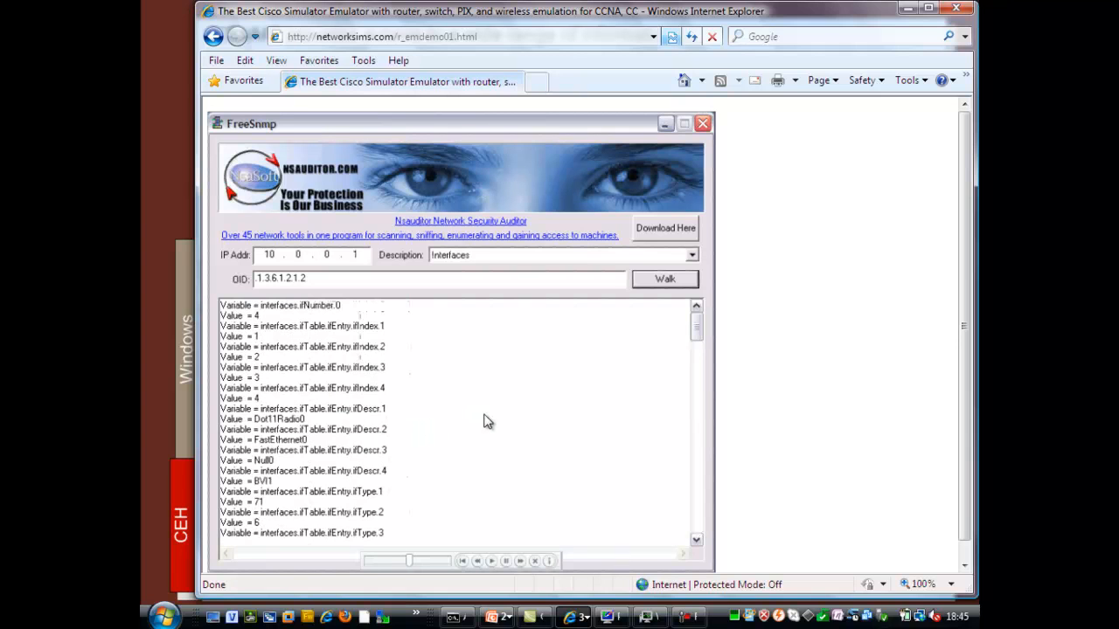
mouse_move(501, 387)
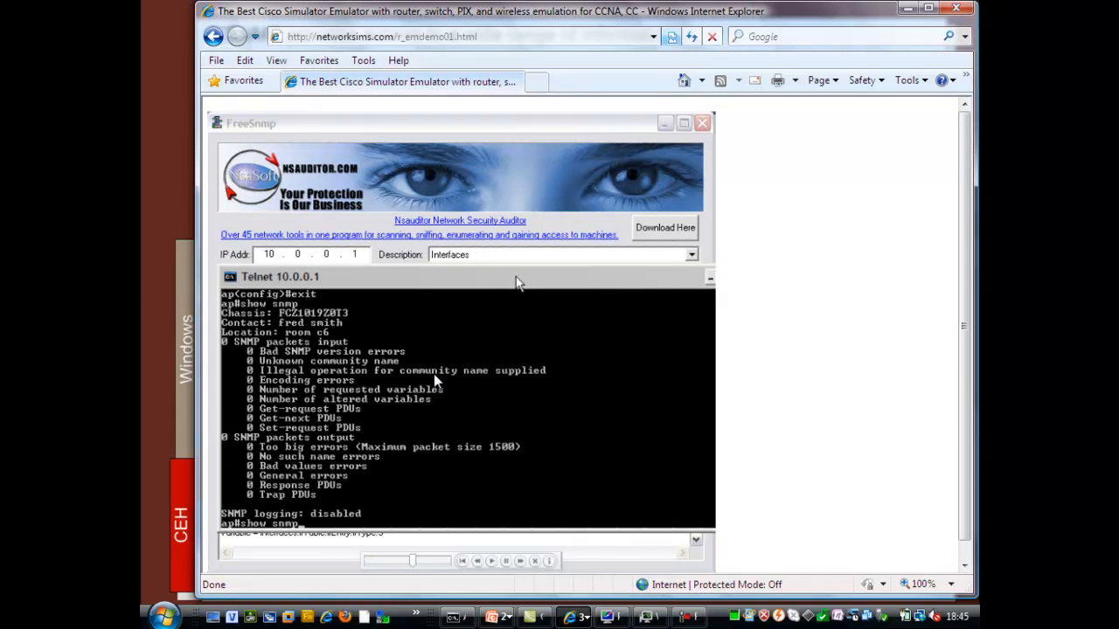
Step: Skip the FreeSnmp simulation forward along the progress slider to step 35 of 37
click(690, 255)
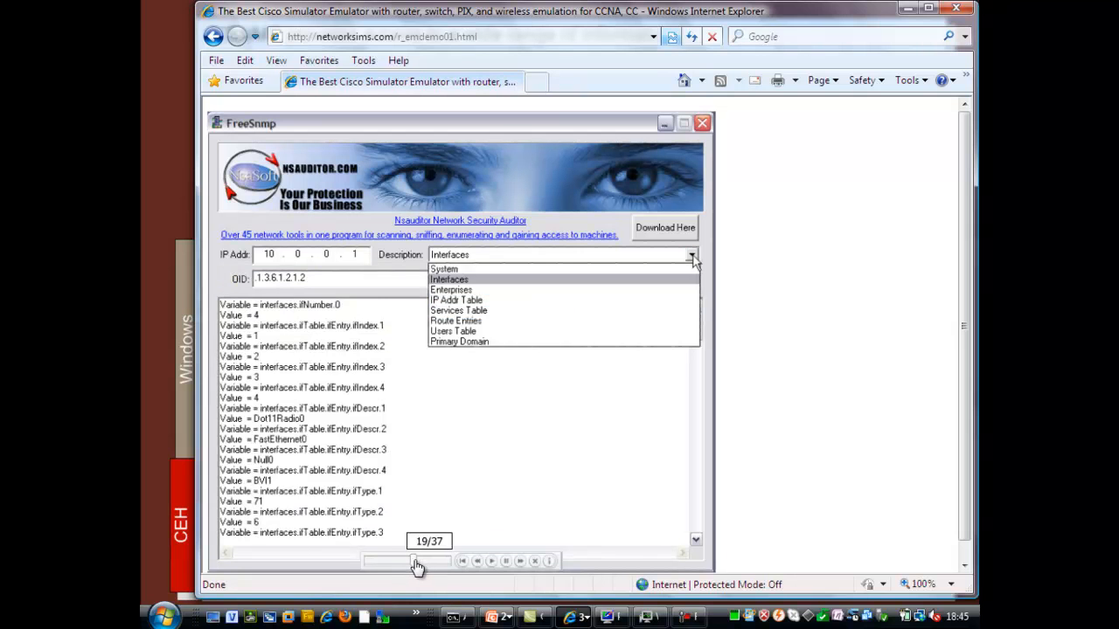
click(456, 300)
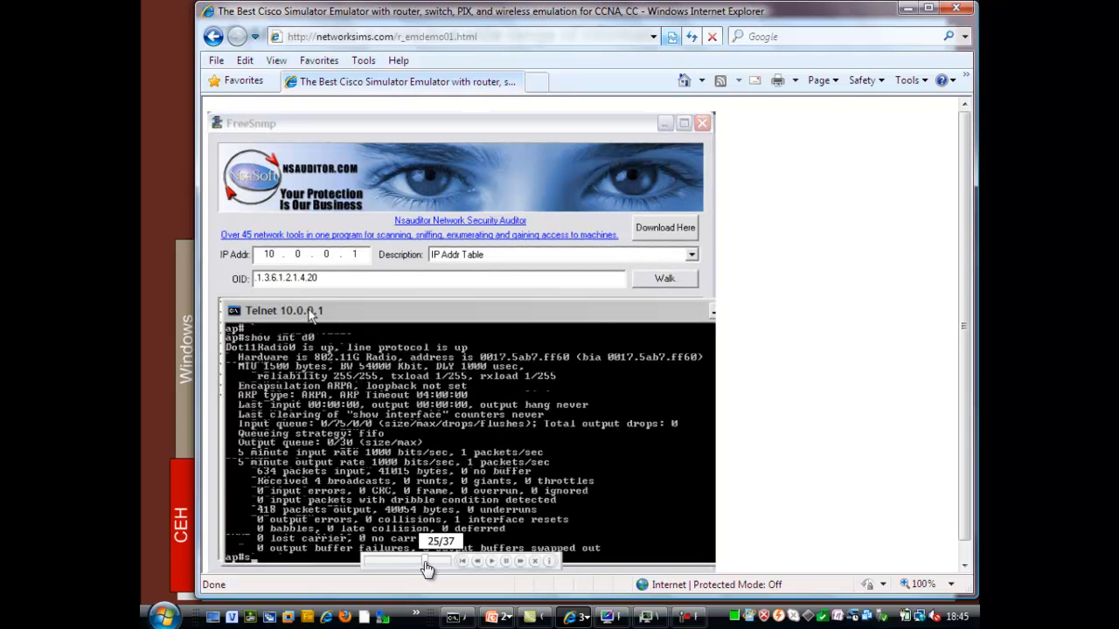
click(690, 255)
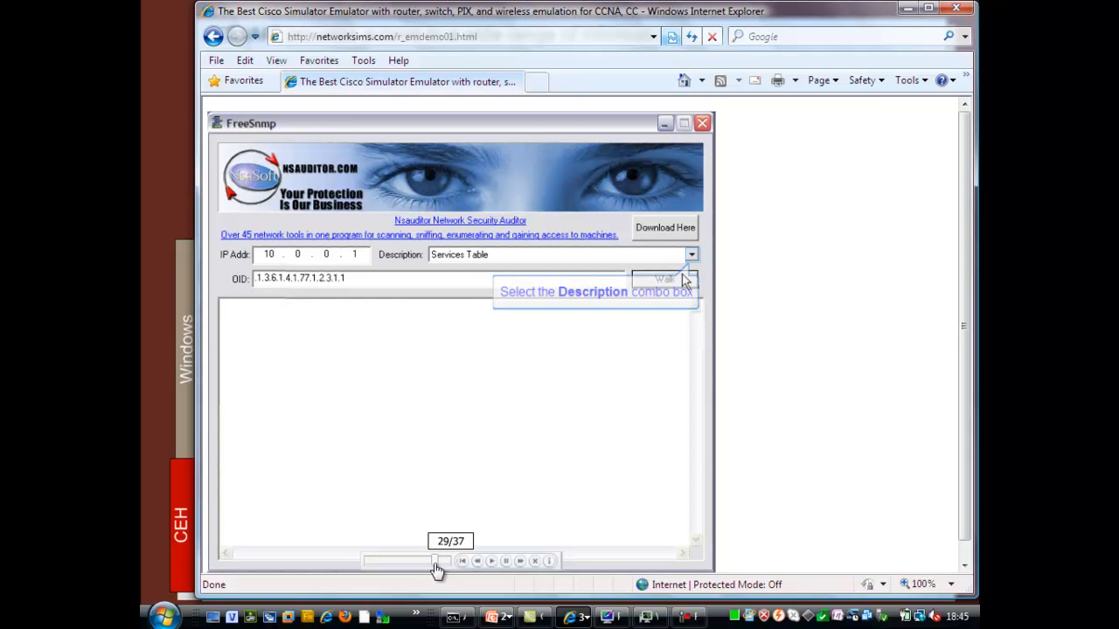
click(692, 254)
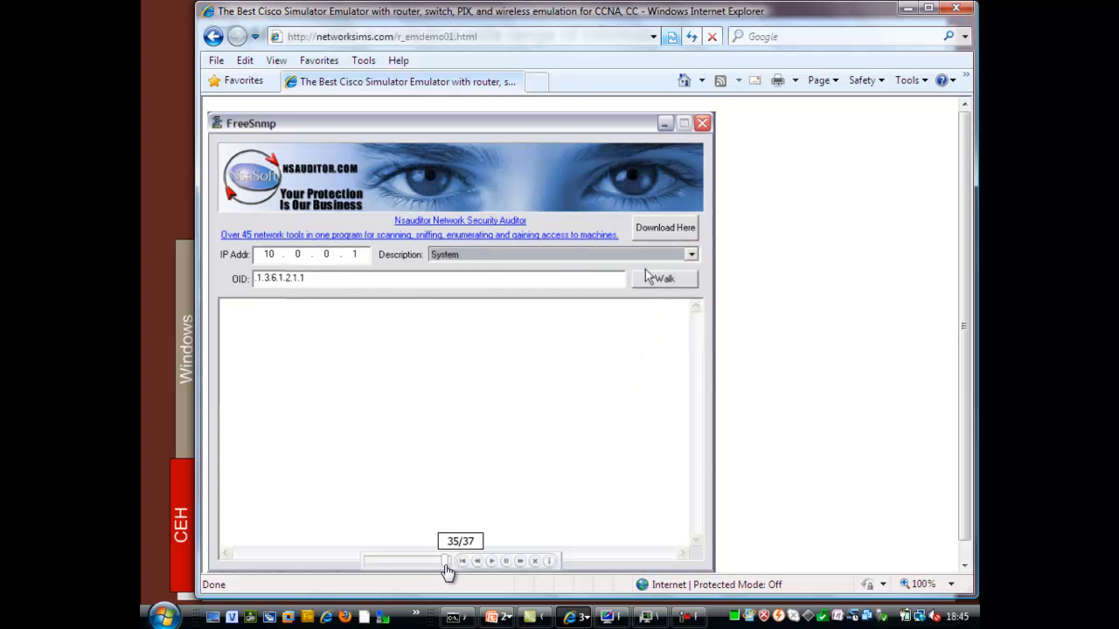
click(665, 279)
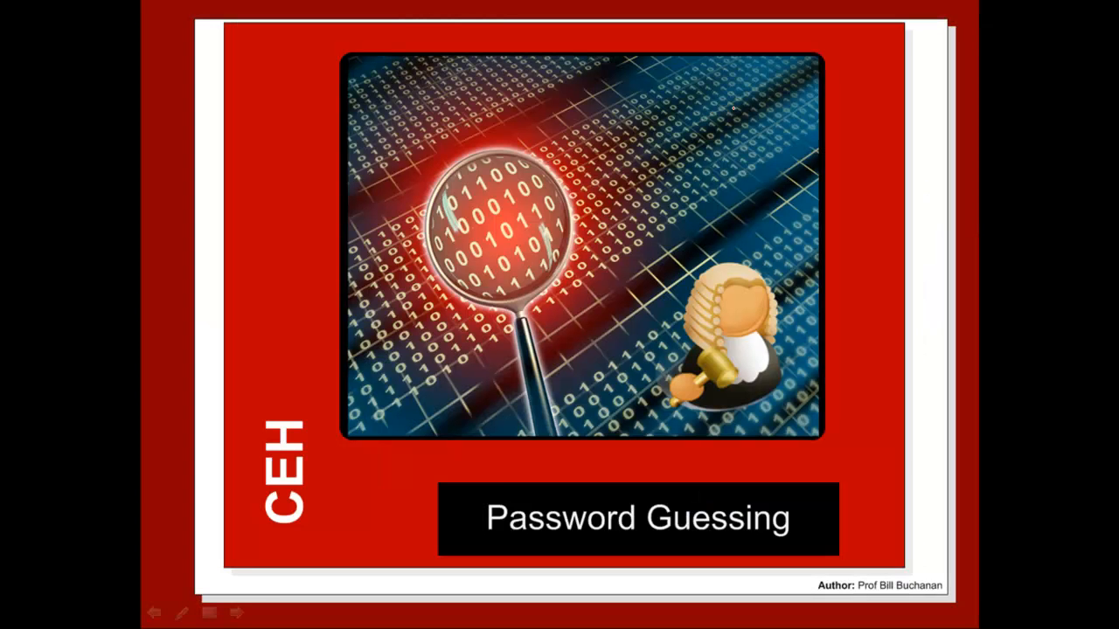
mouse_move(756, 408)
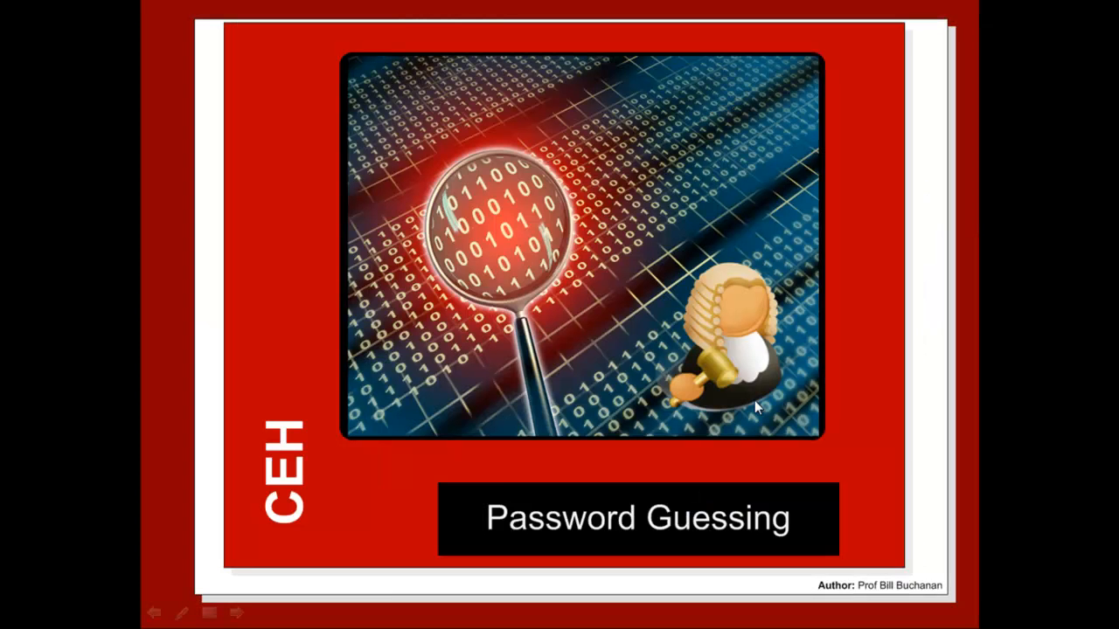